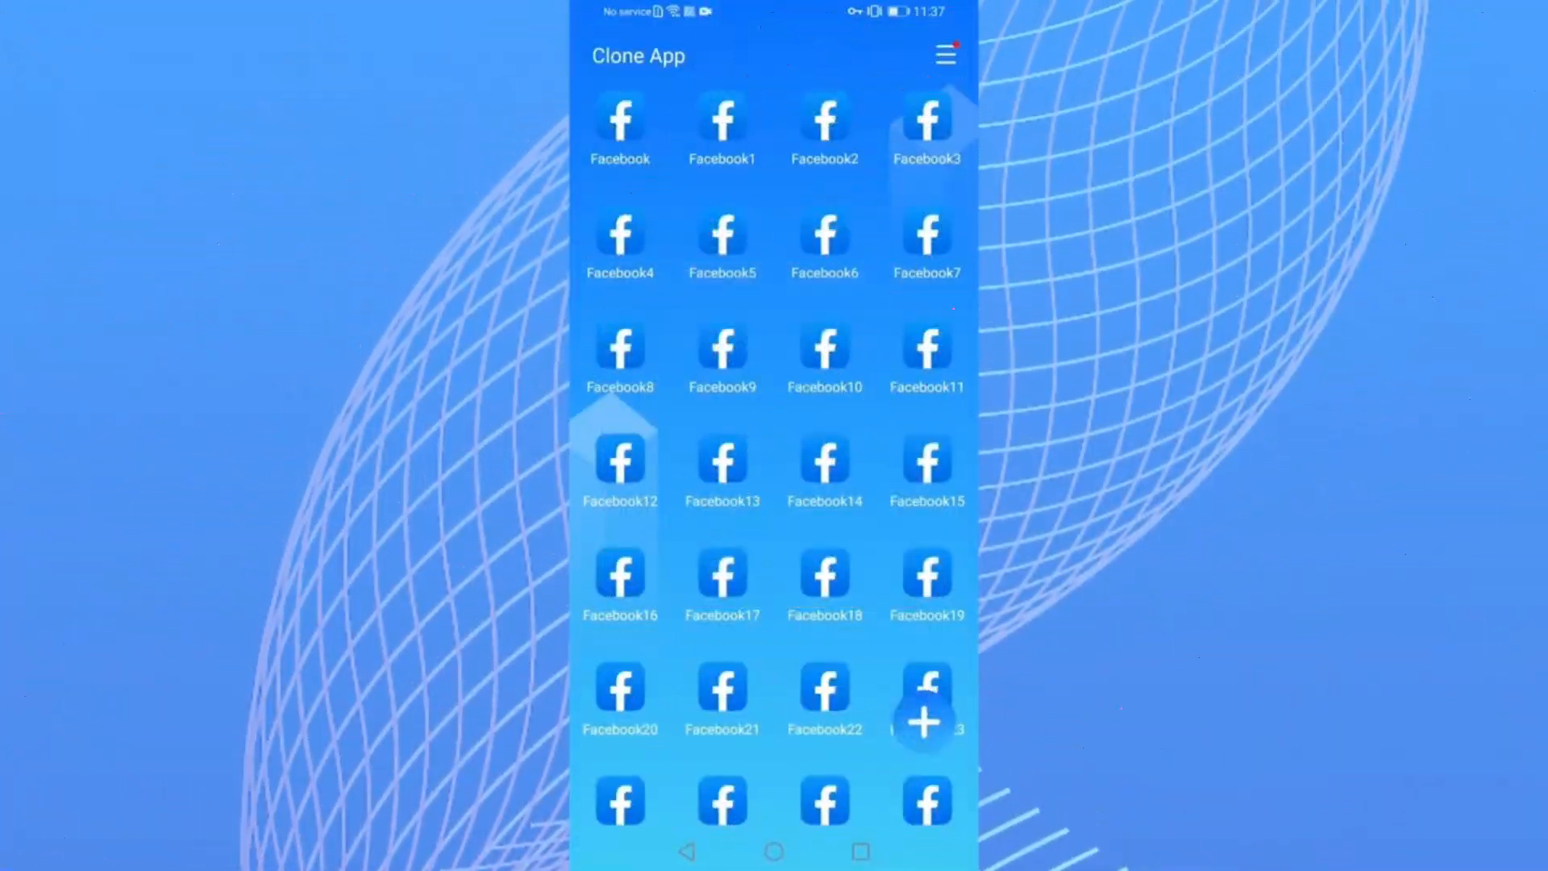
Send ChatGPT the converter prompt ending with the credit line "app made by tizihacks".
scroll("down", 3)
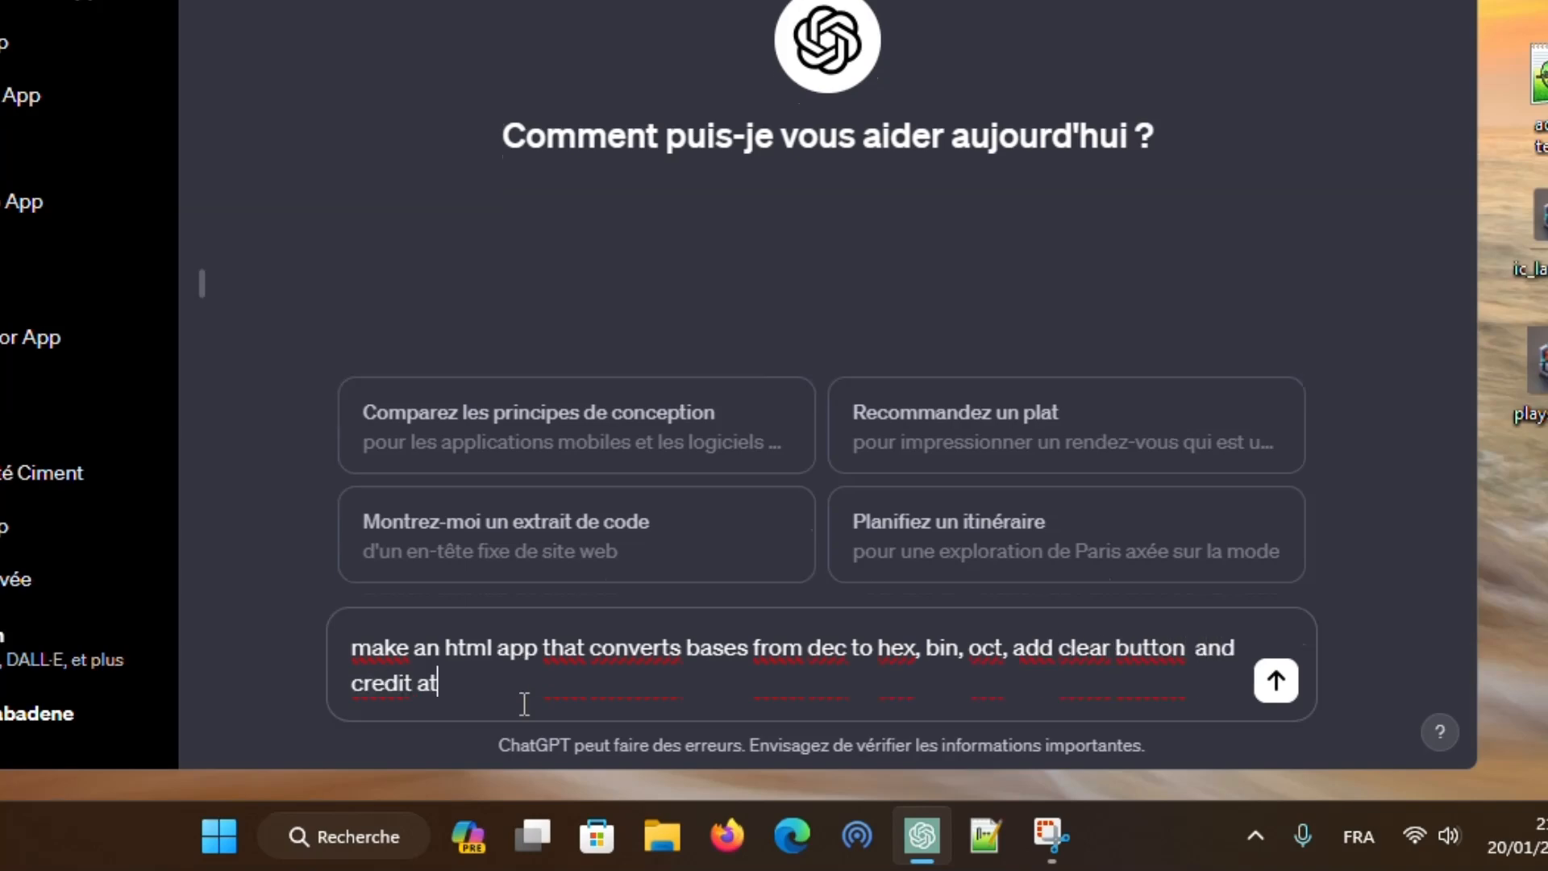
type("the end \"app made by ti")
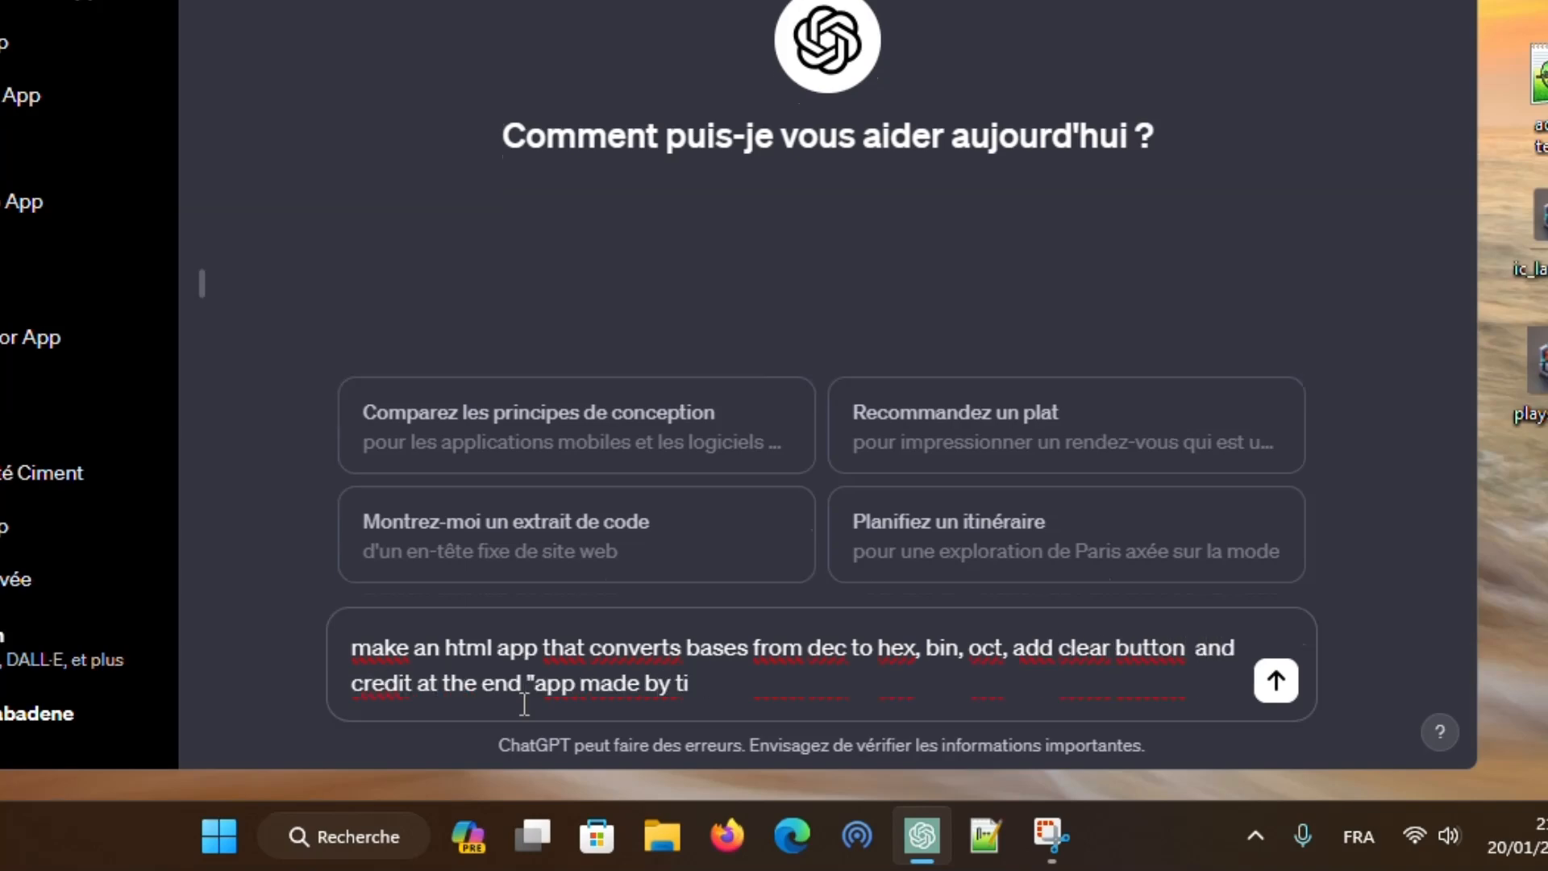
type("zihacks")
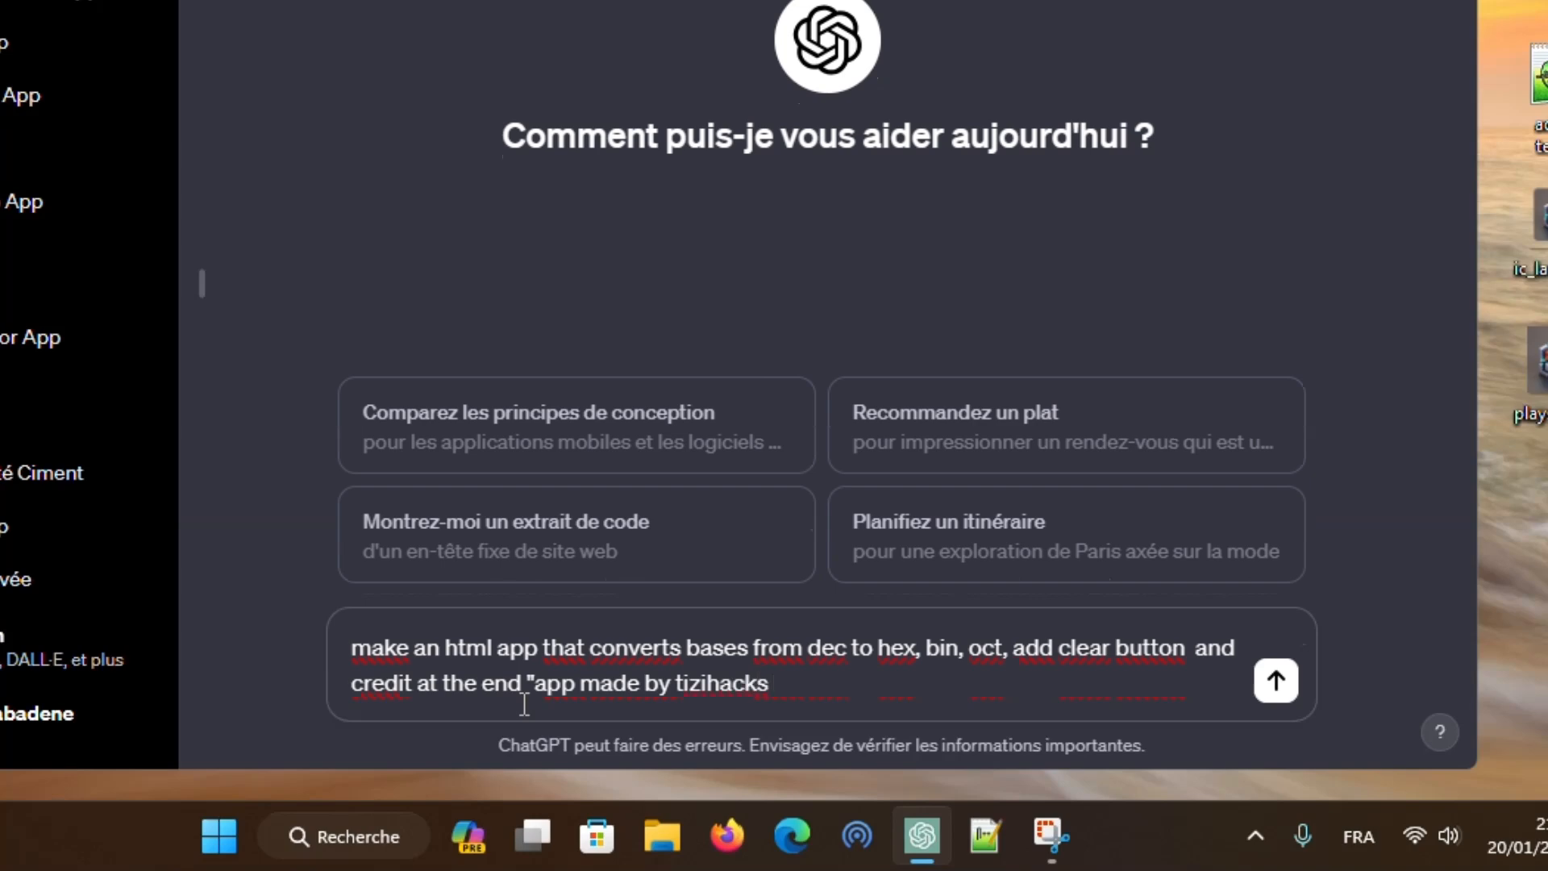
left_click(1274, 681)
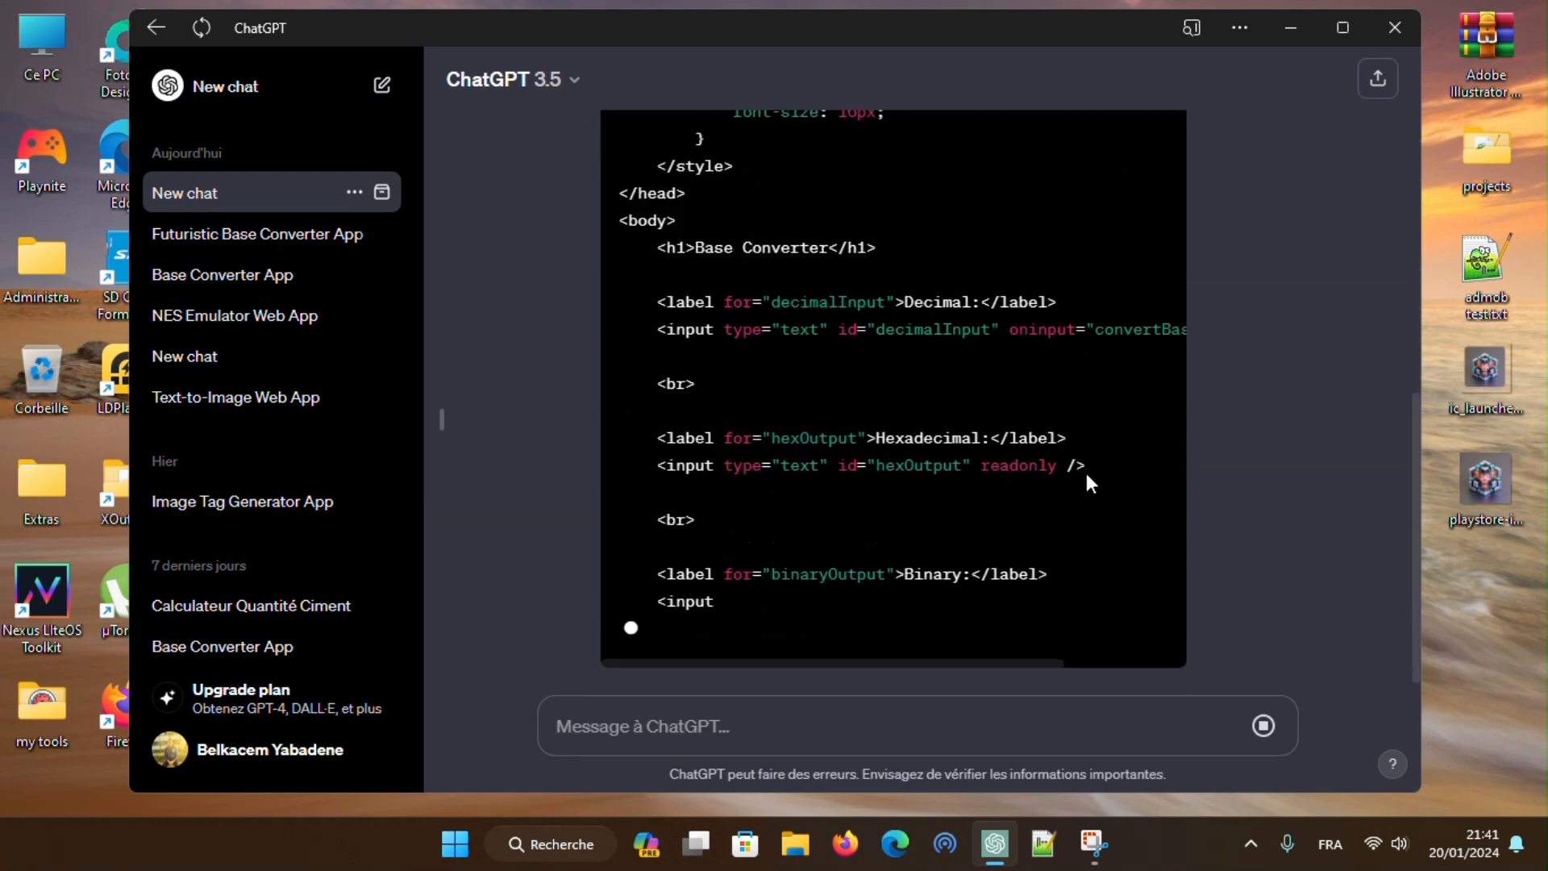
scroll("down", 3)
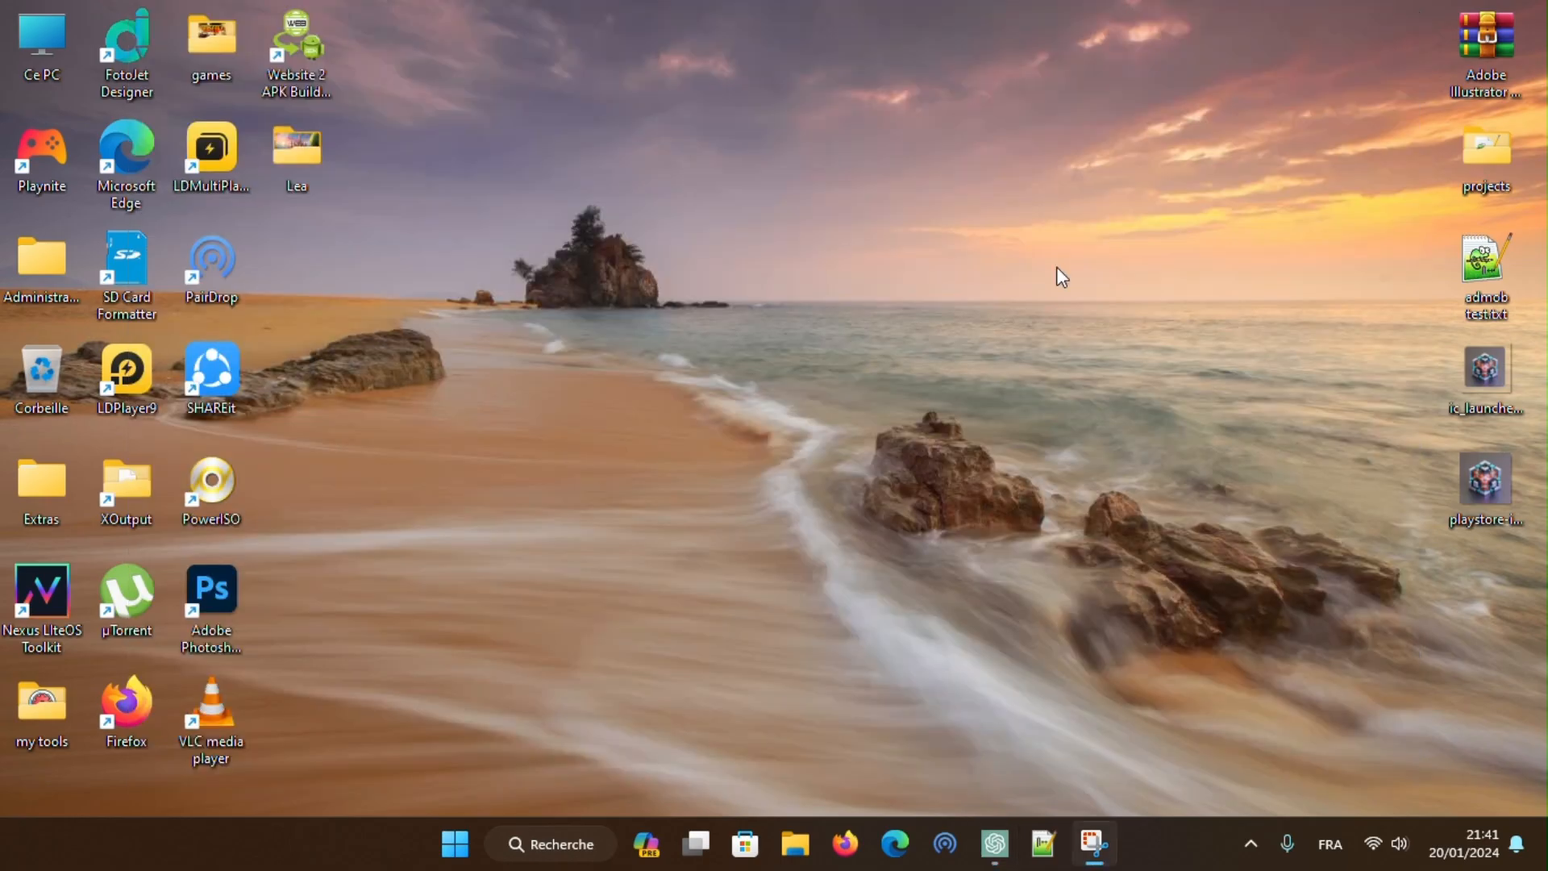
Create a desktop folder named 'base converter' and go into it.
right_click(1061, 276)
type("b")
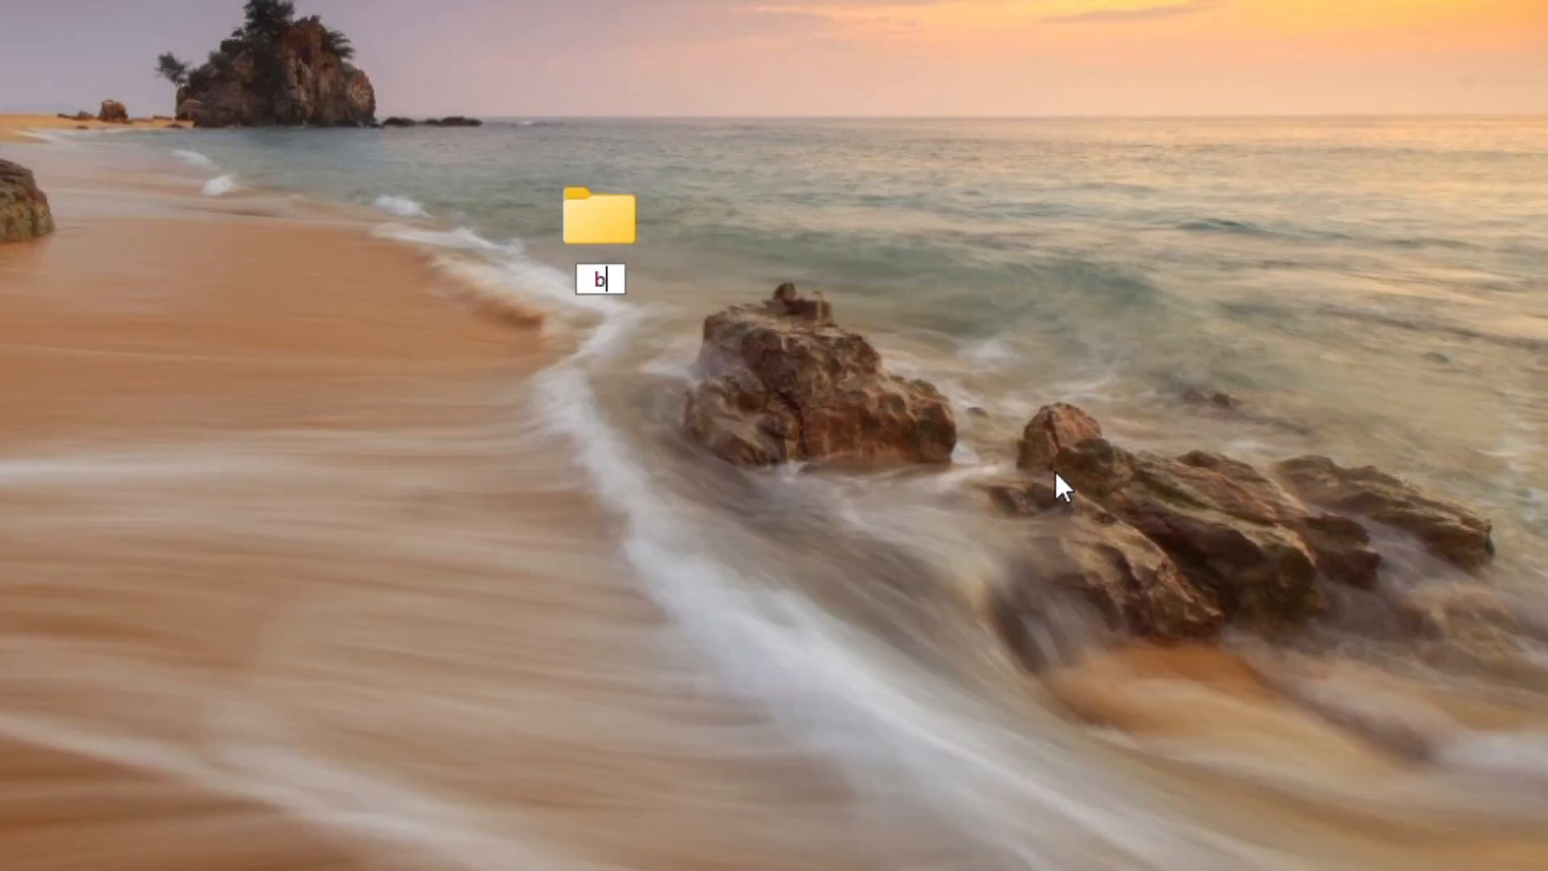
type("ase converter")
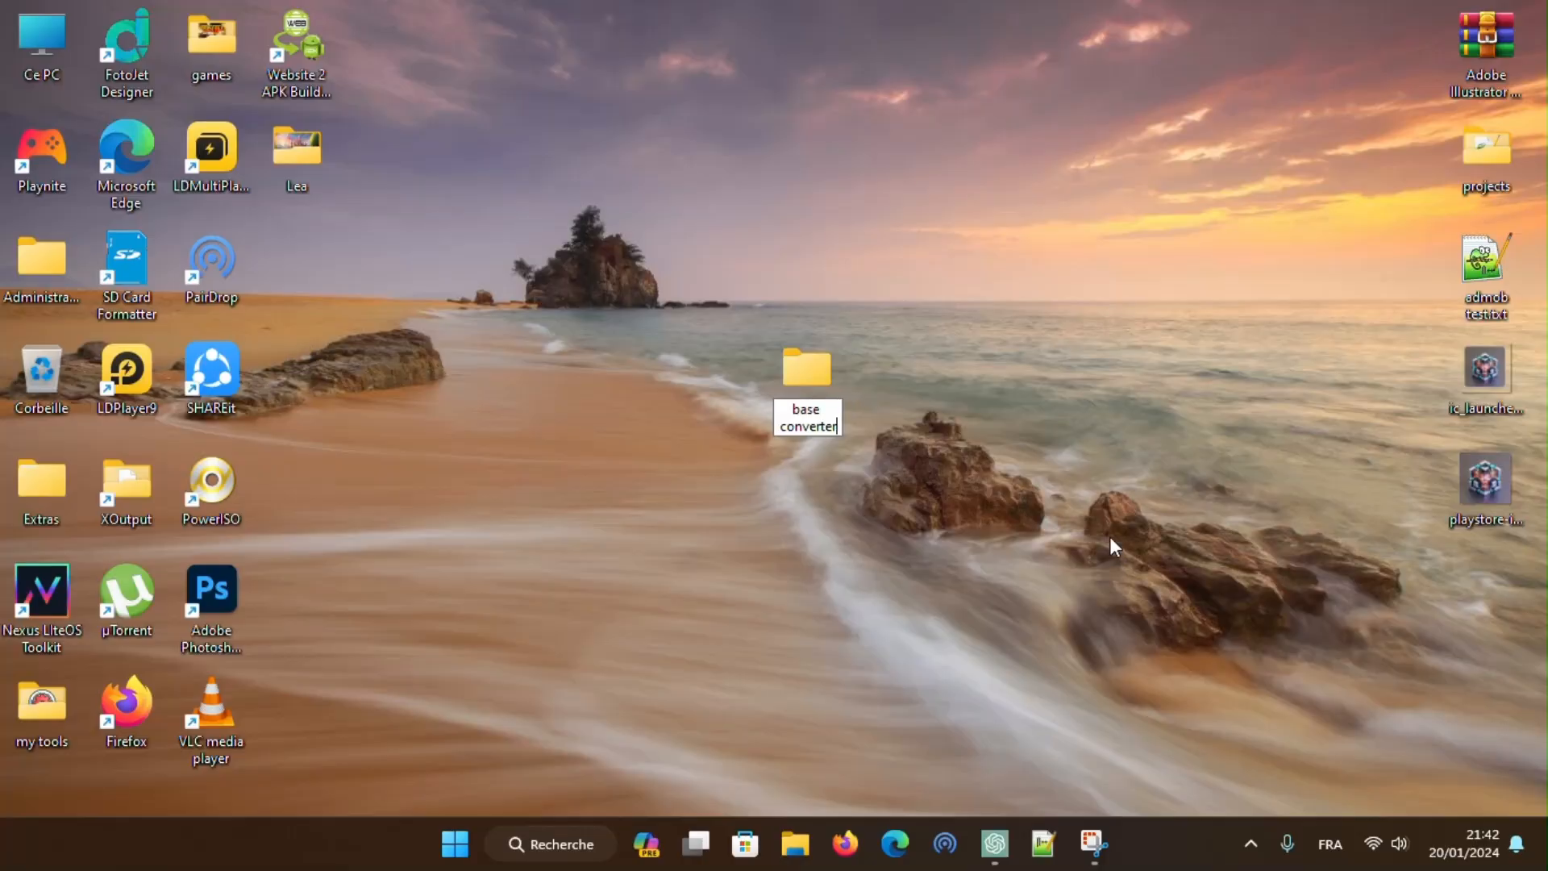
double_click(806, 366)
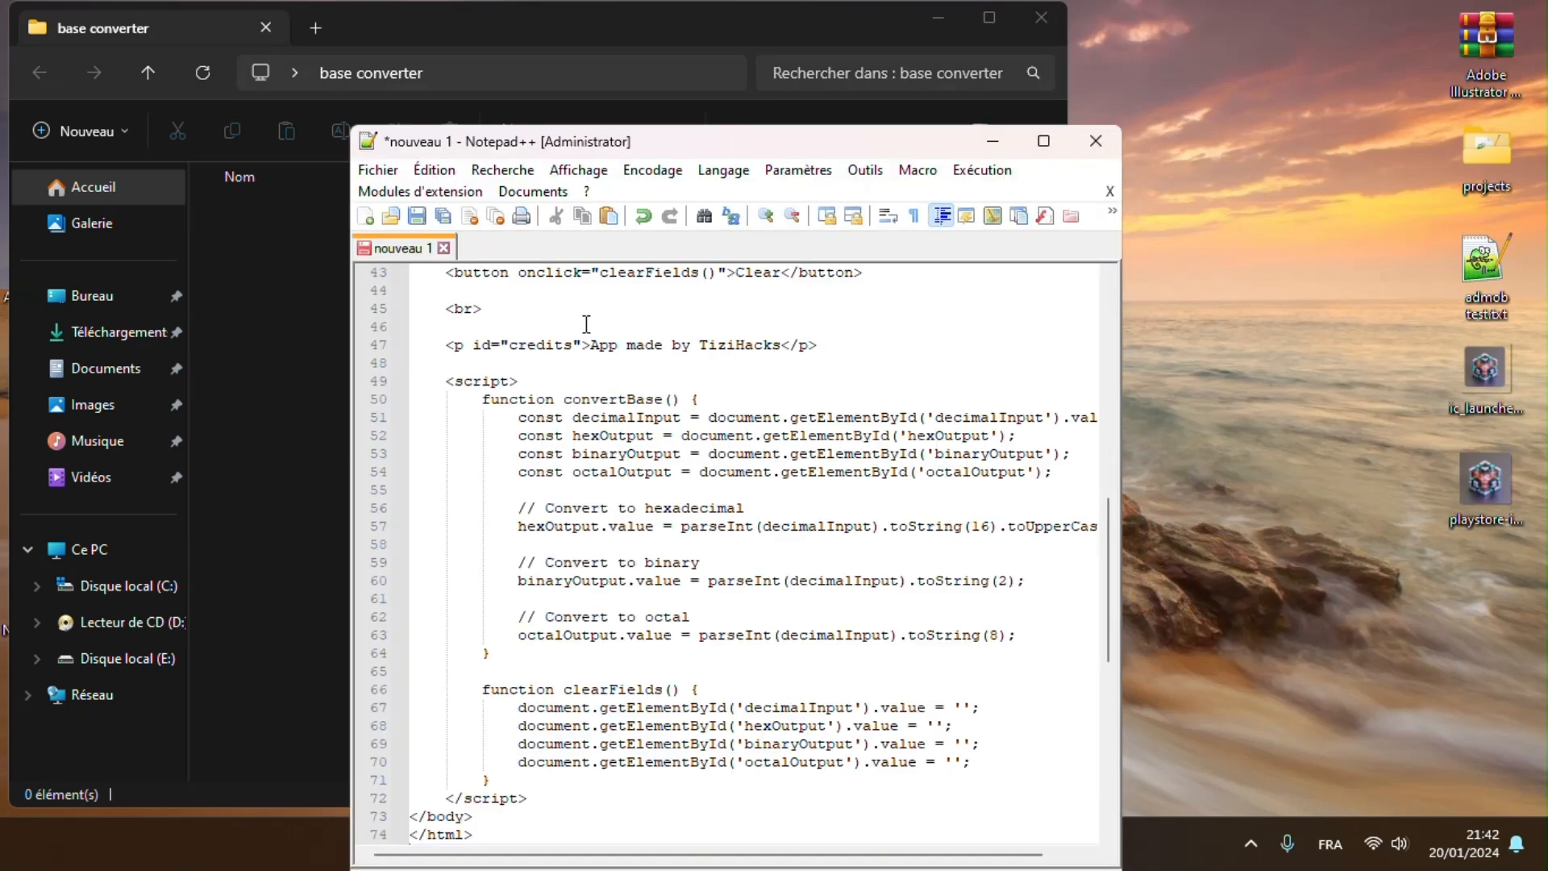
Save the pasted code via Save As as index.html in the base converter folder.
left_click(377, 169)
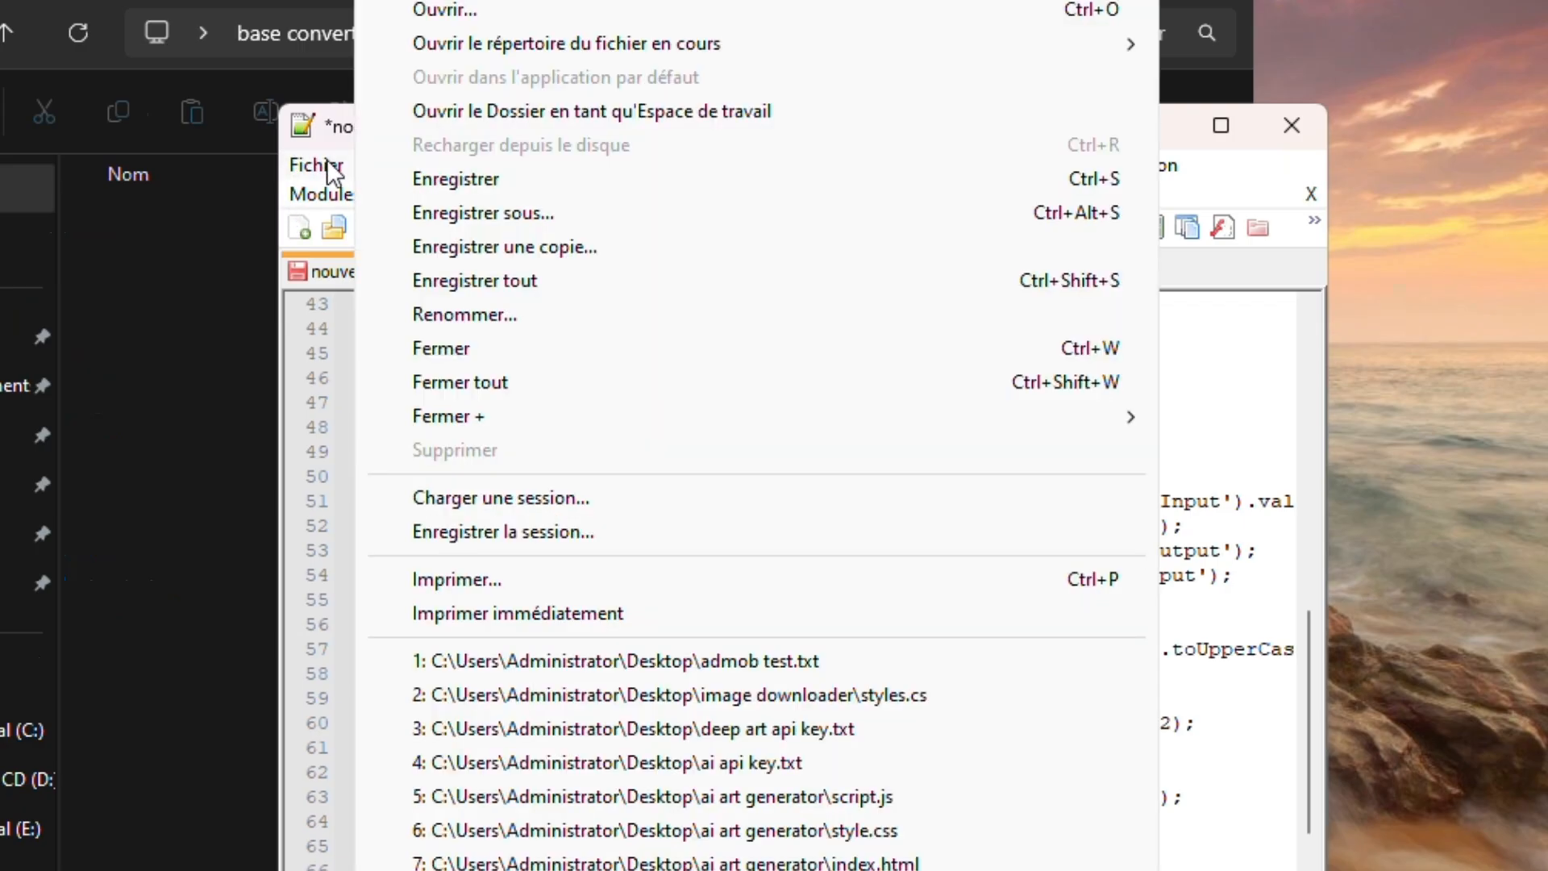
left_click(482, 213)
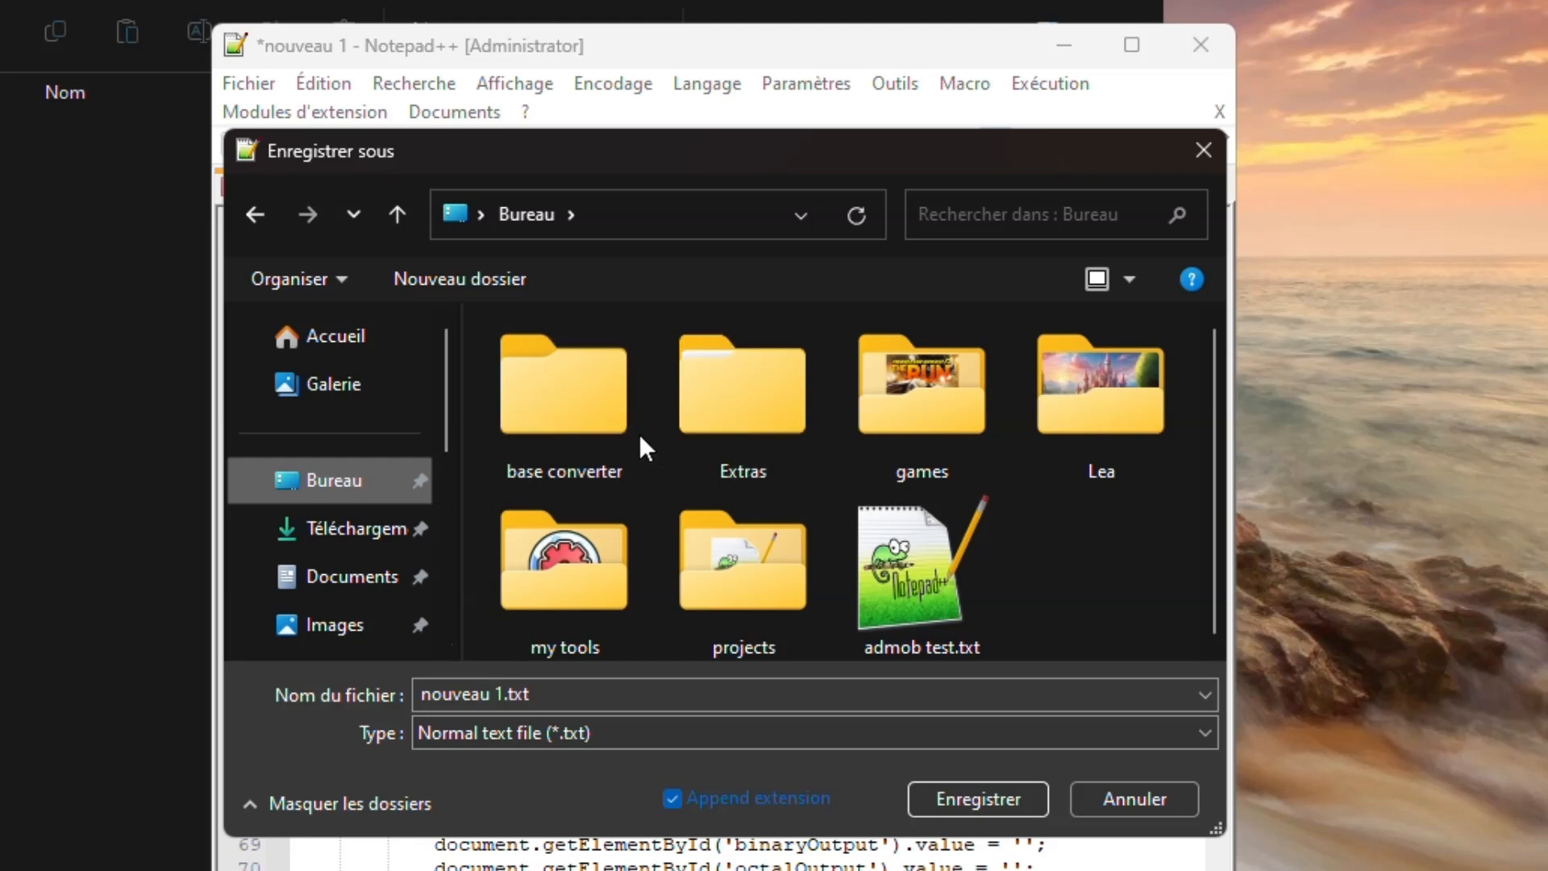
double_click(563, 386)
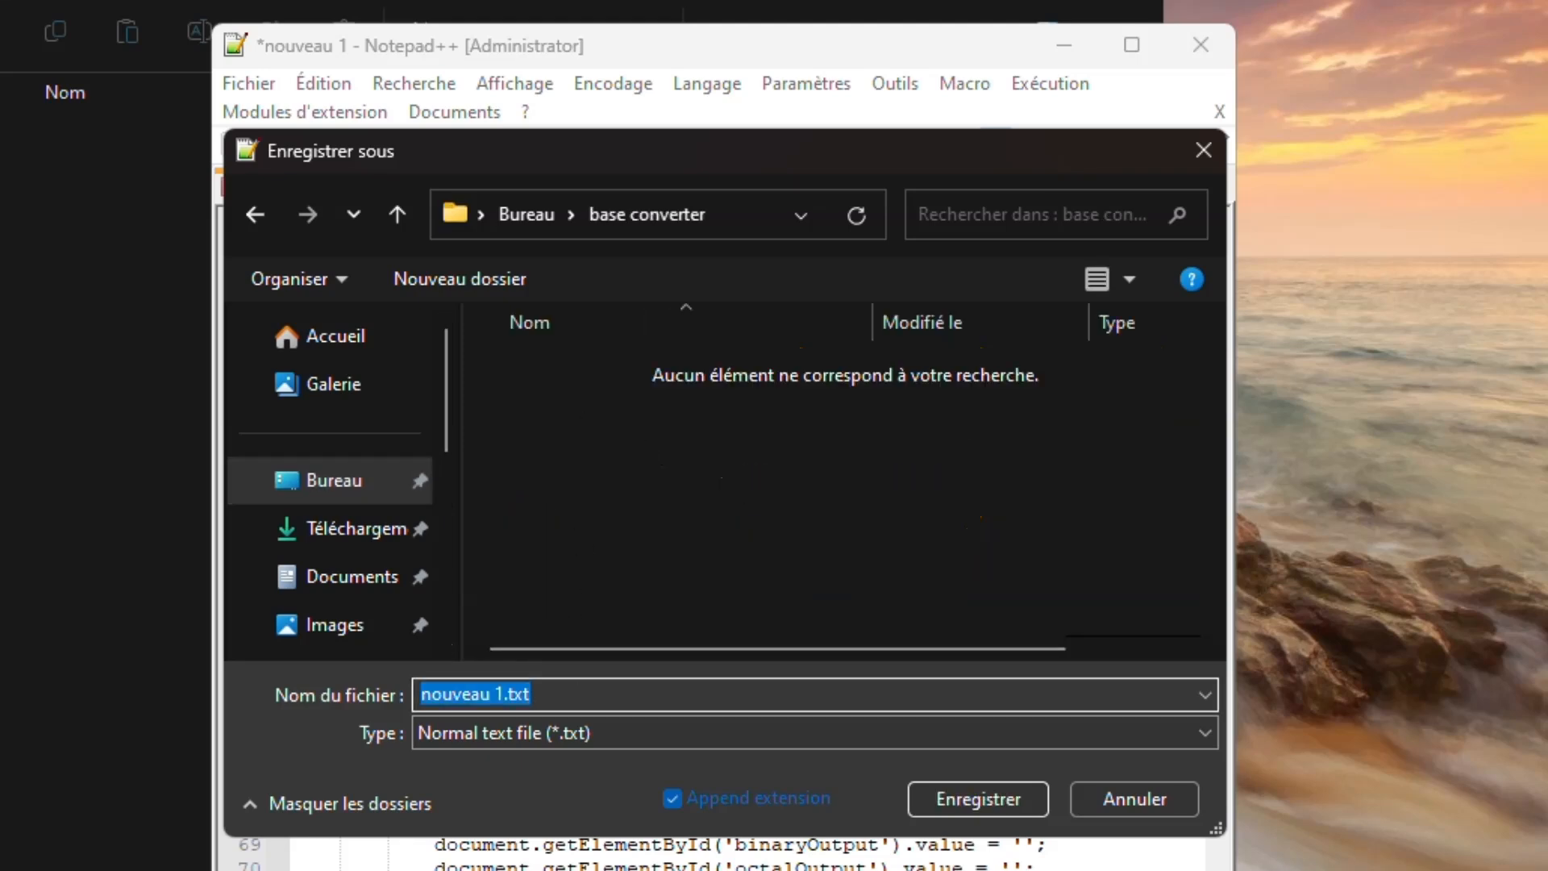
type("index.h")
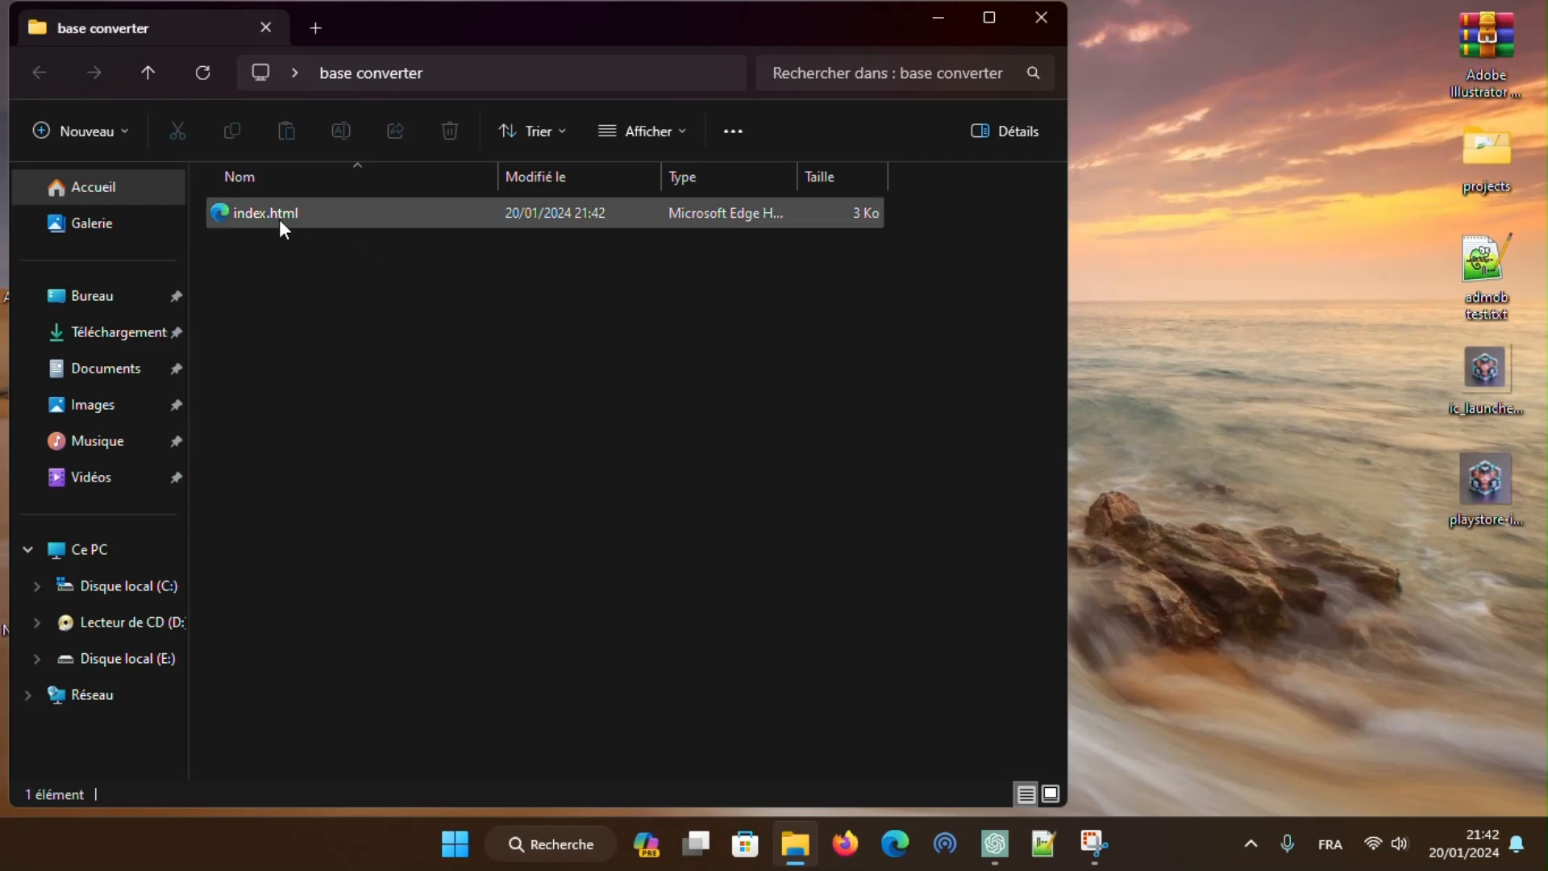
Test index.html in Edge: convert 99999, clear the fields, then enter 9999.
double_click(263, 213)
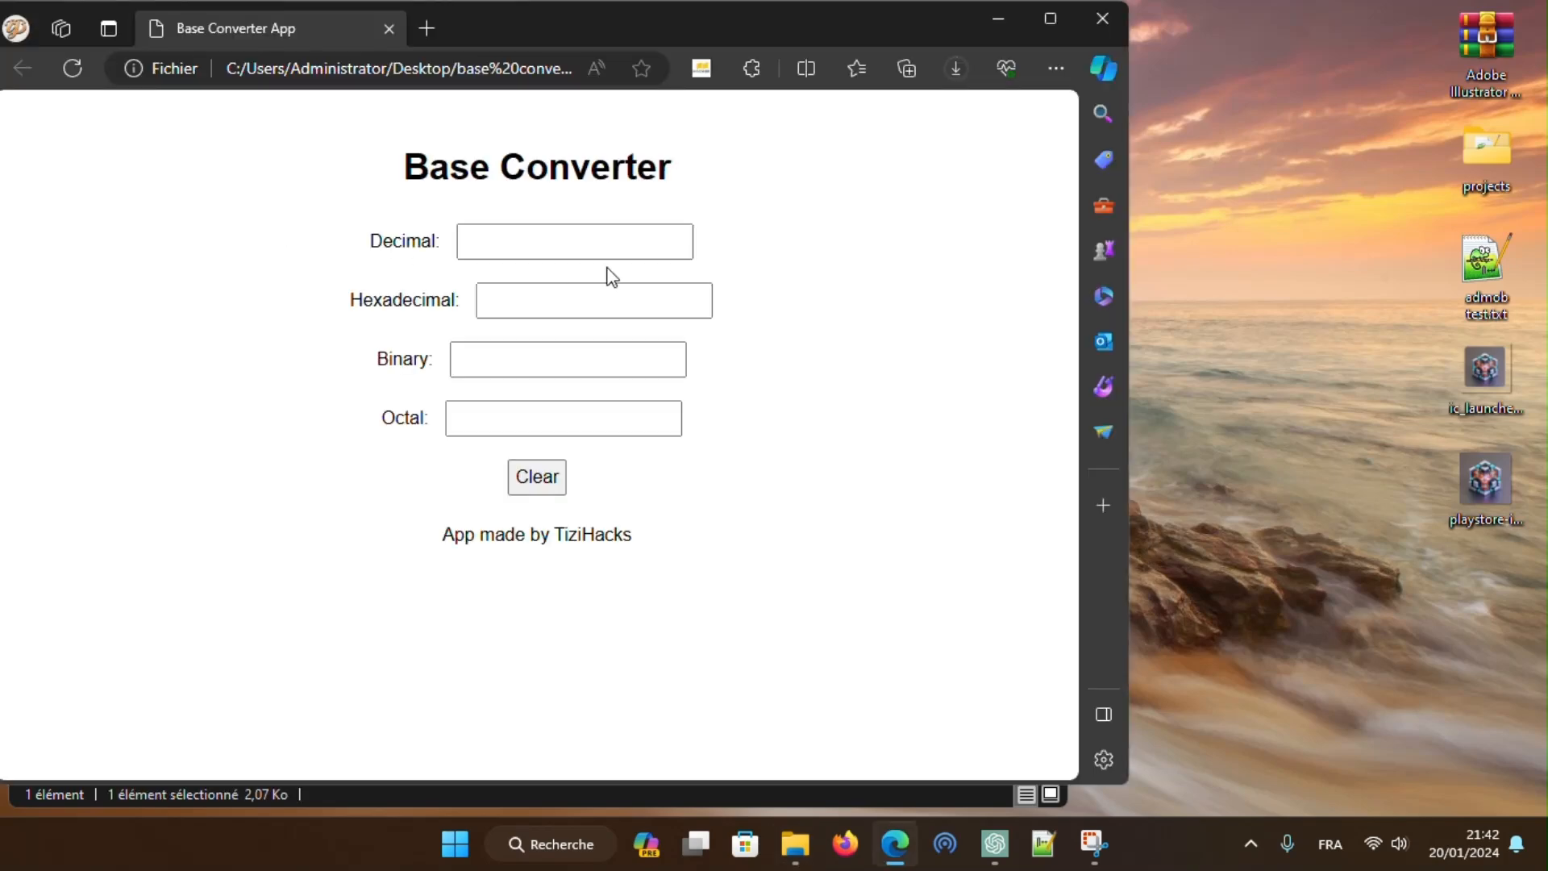
left_click(574, 240)
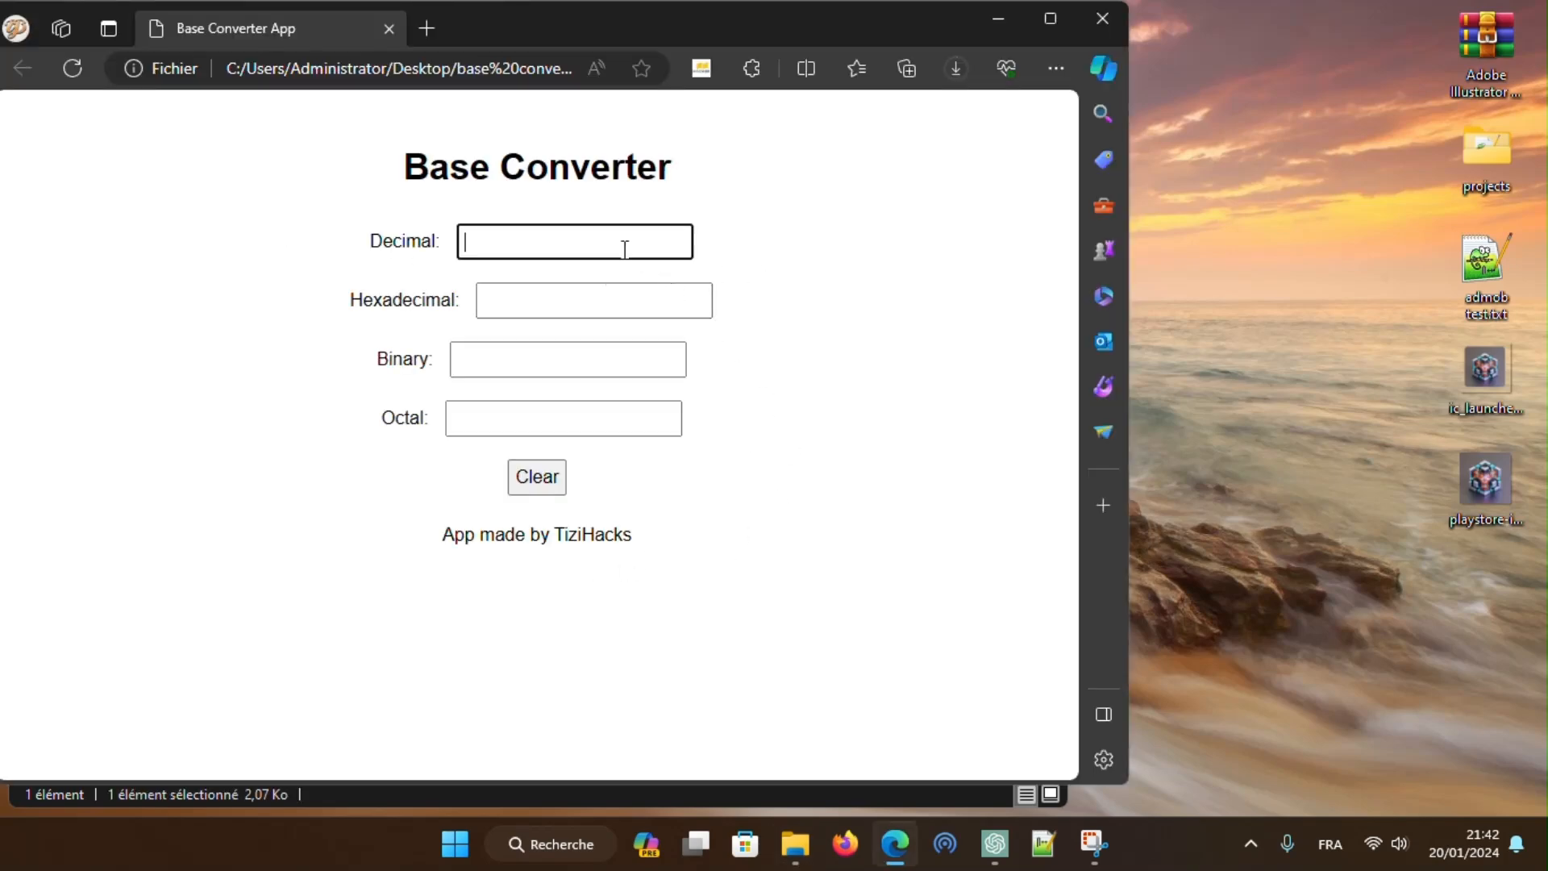
type("99999")
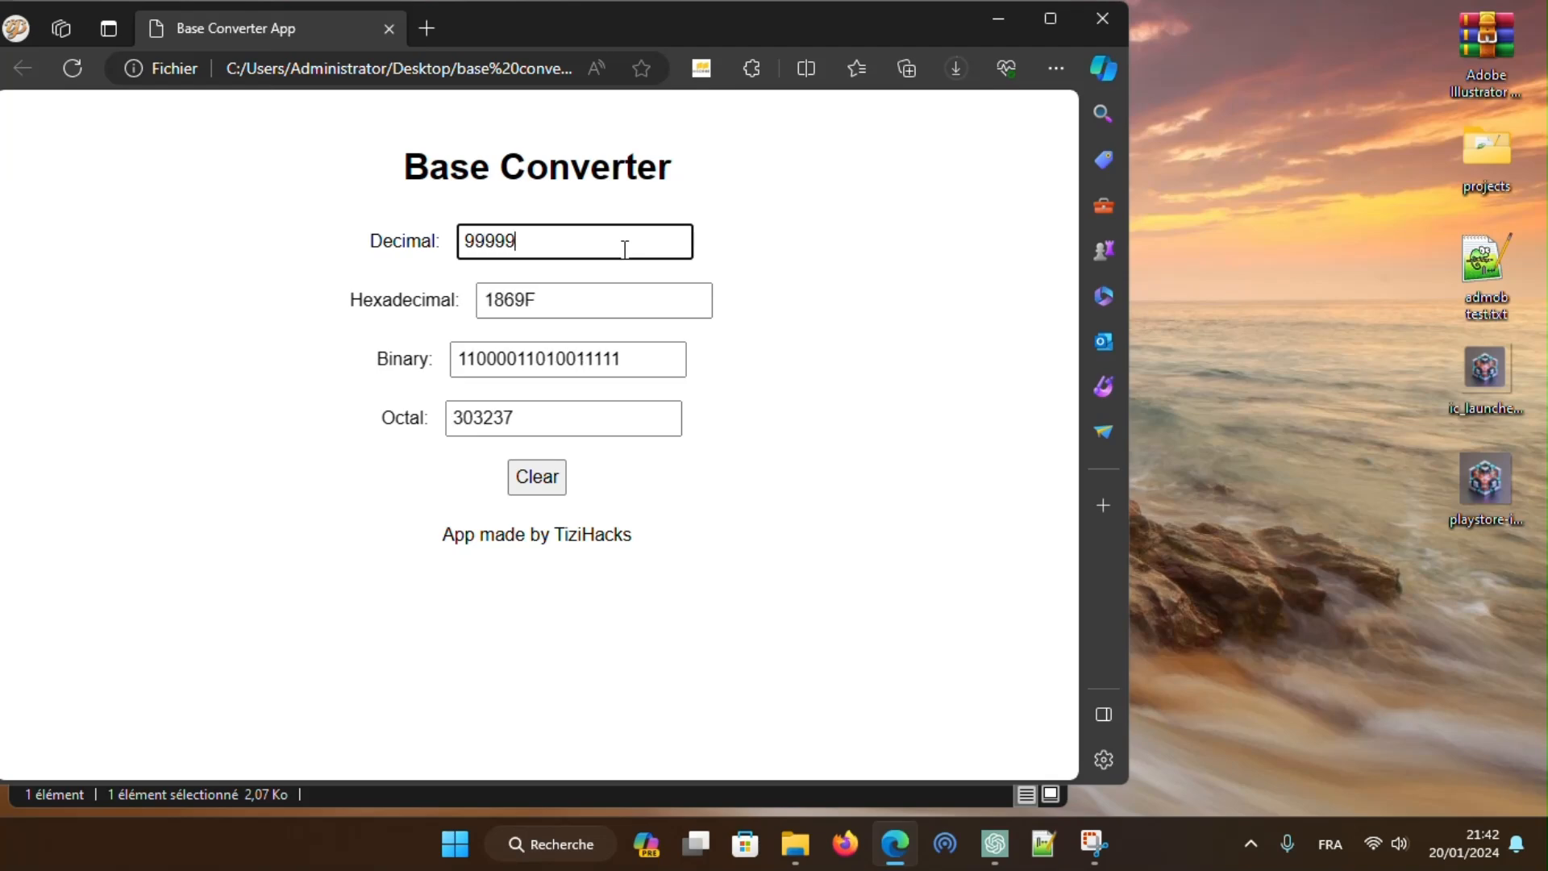
left_click(536, 478)
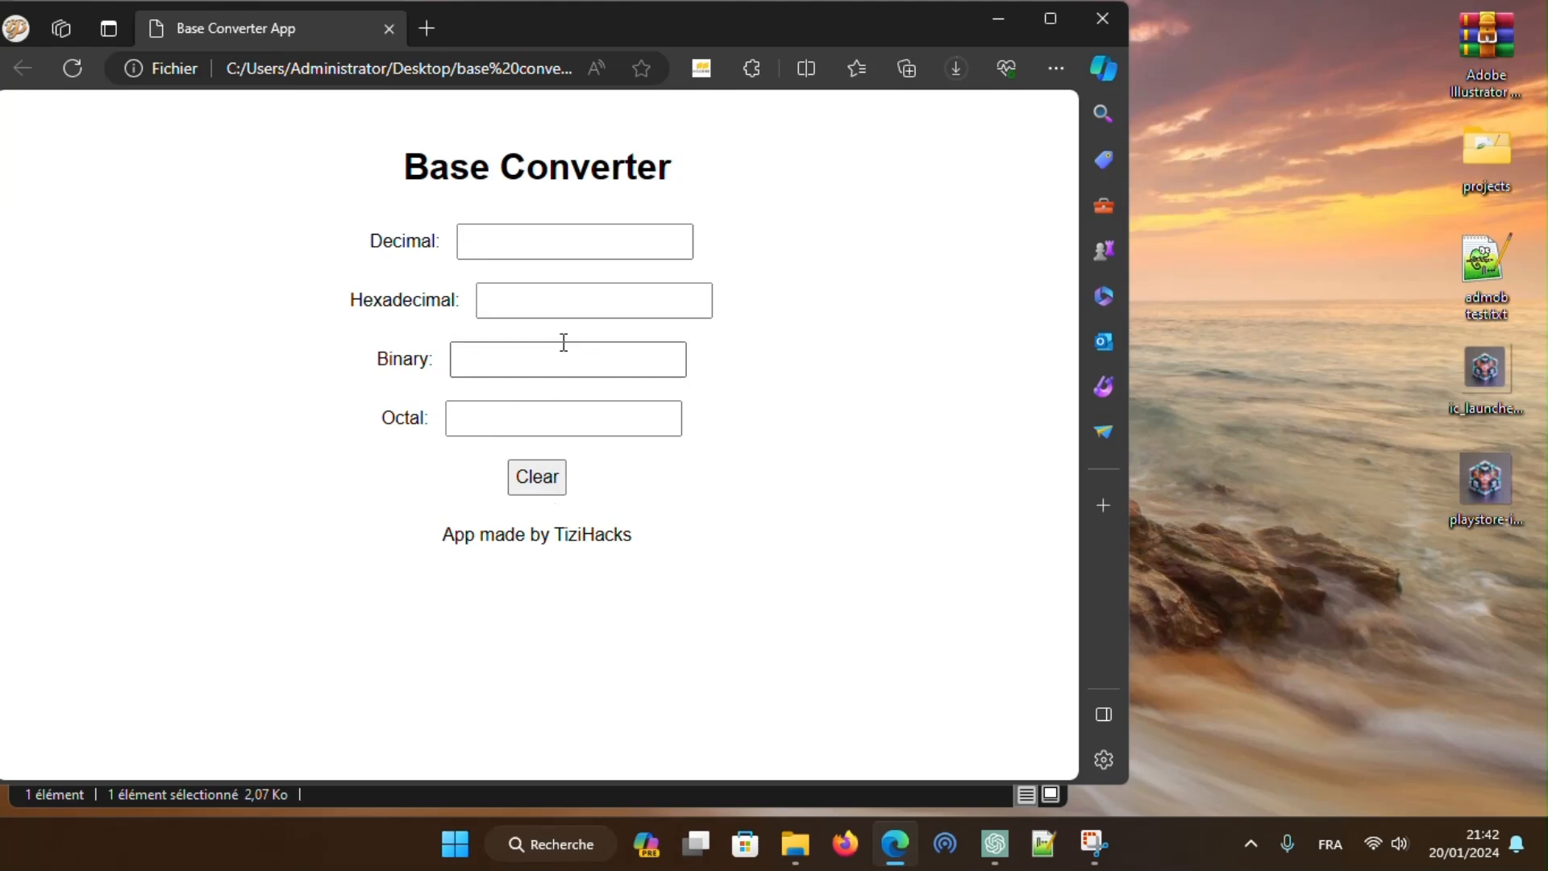
type("9999")
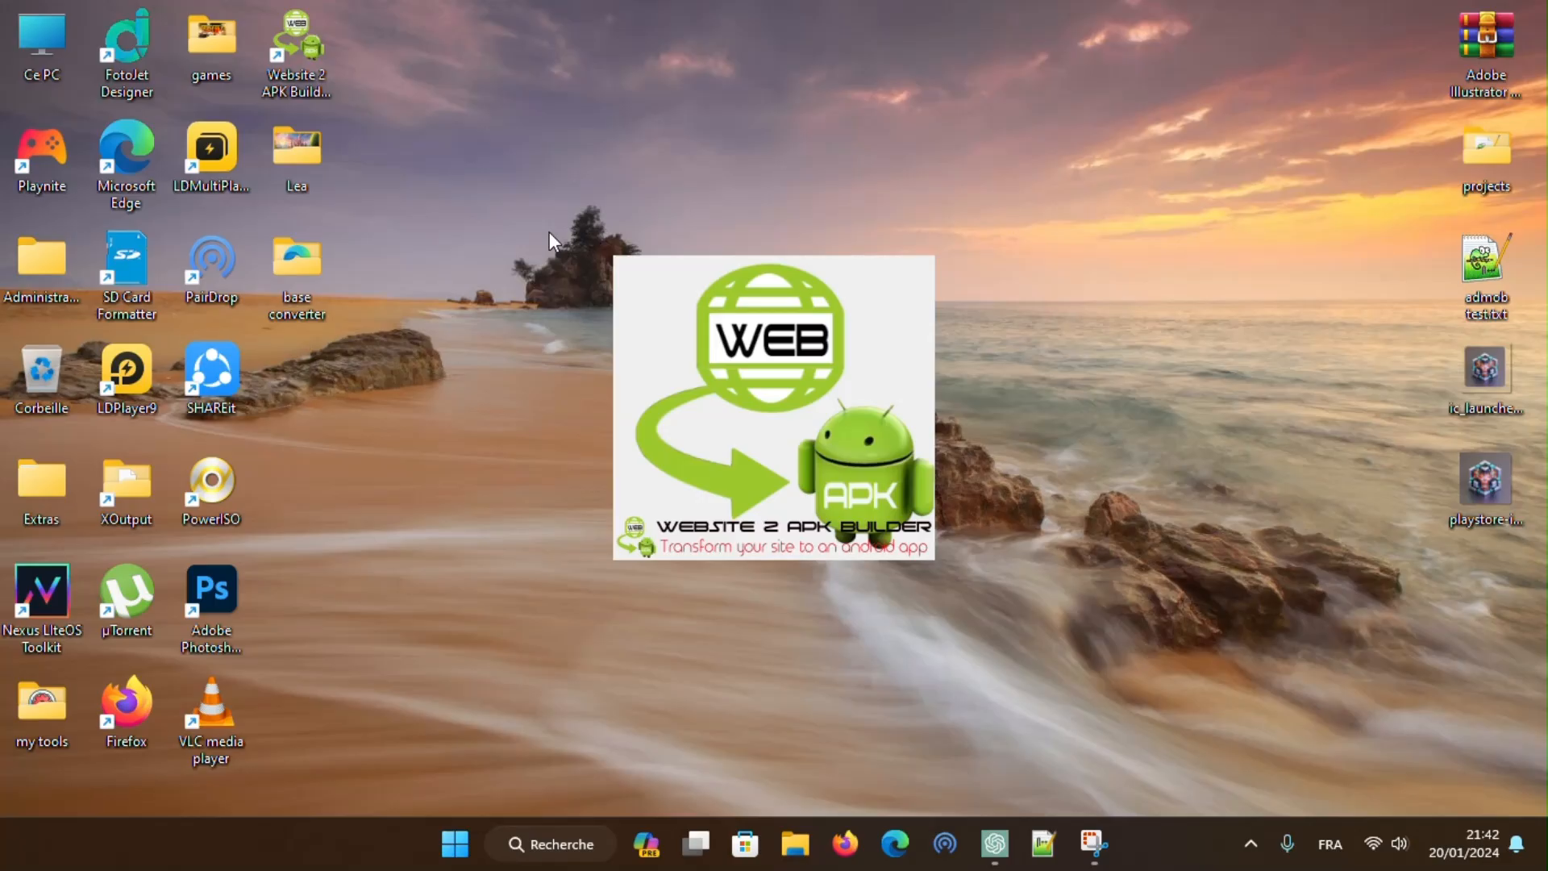
Start a Local HTML project titled Base converter, package com.tizihacks.baseconv, and browse for its folder.
double_click(773, 405)
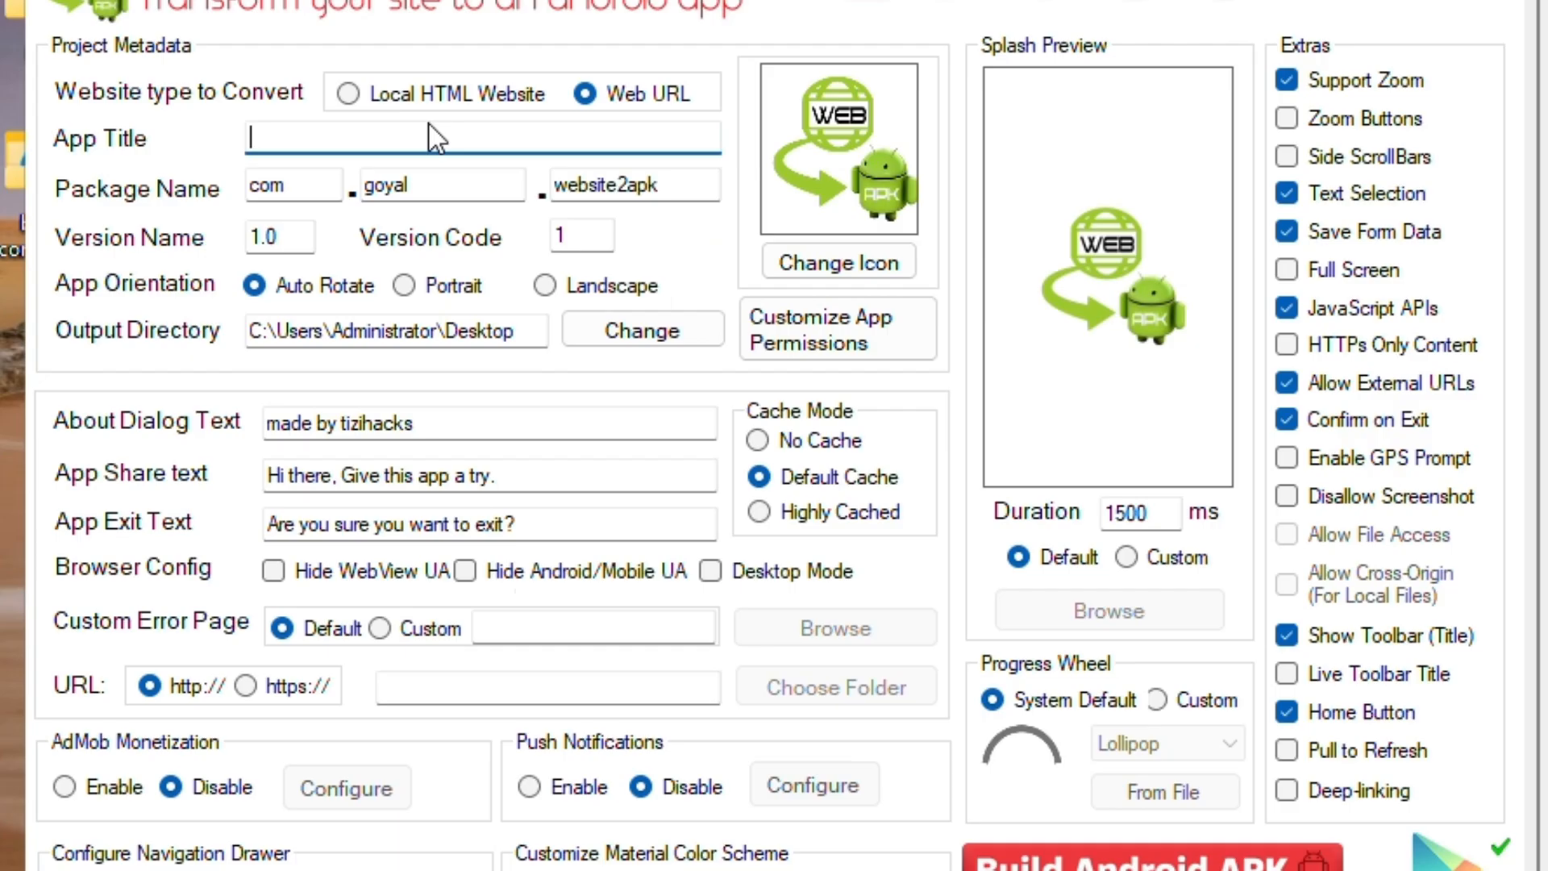
left_click(347, 93)
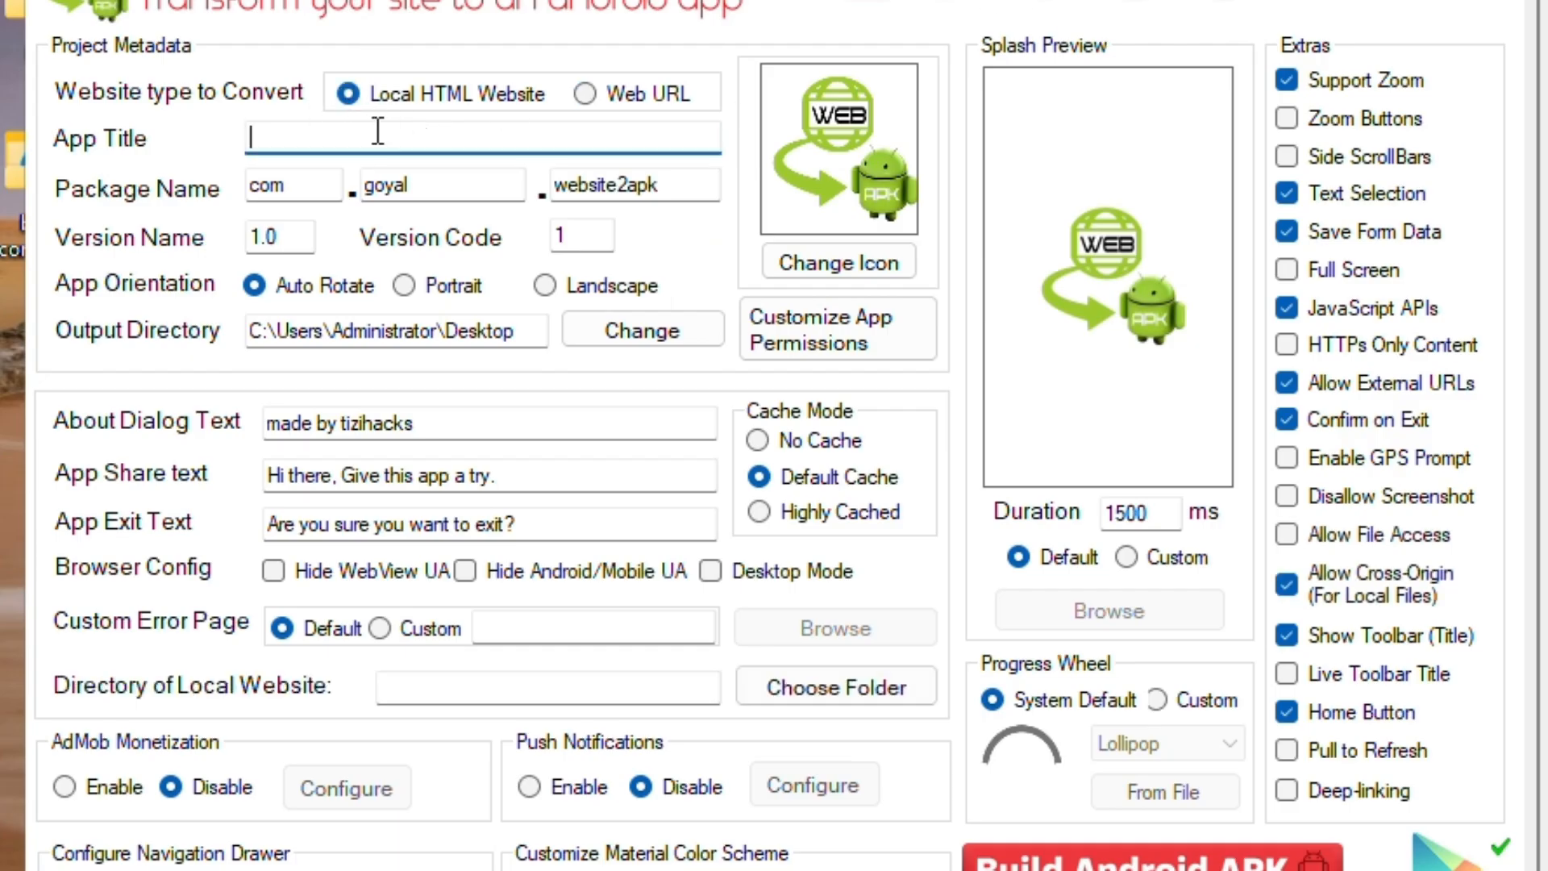
type("Base converter")
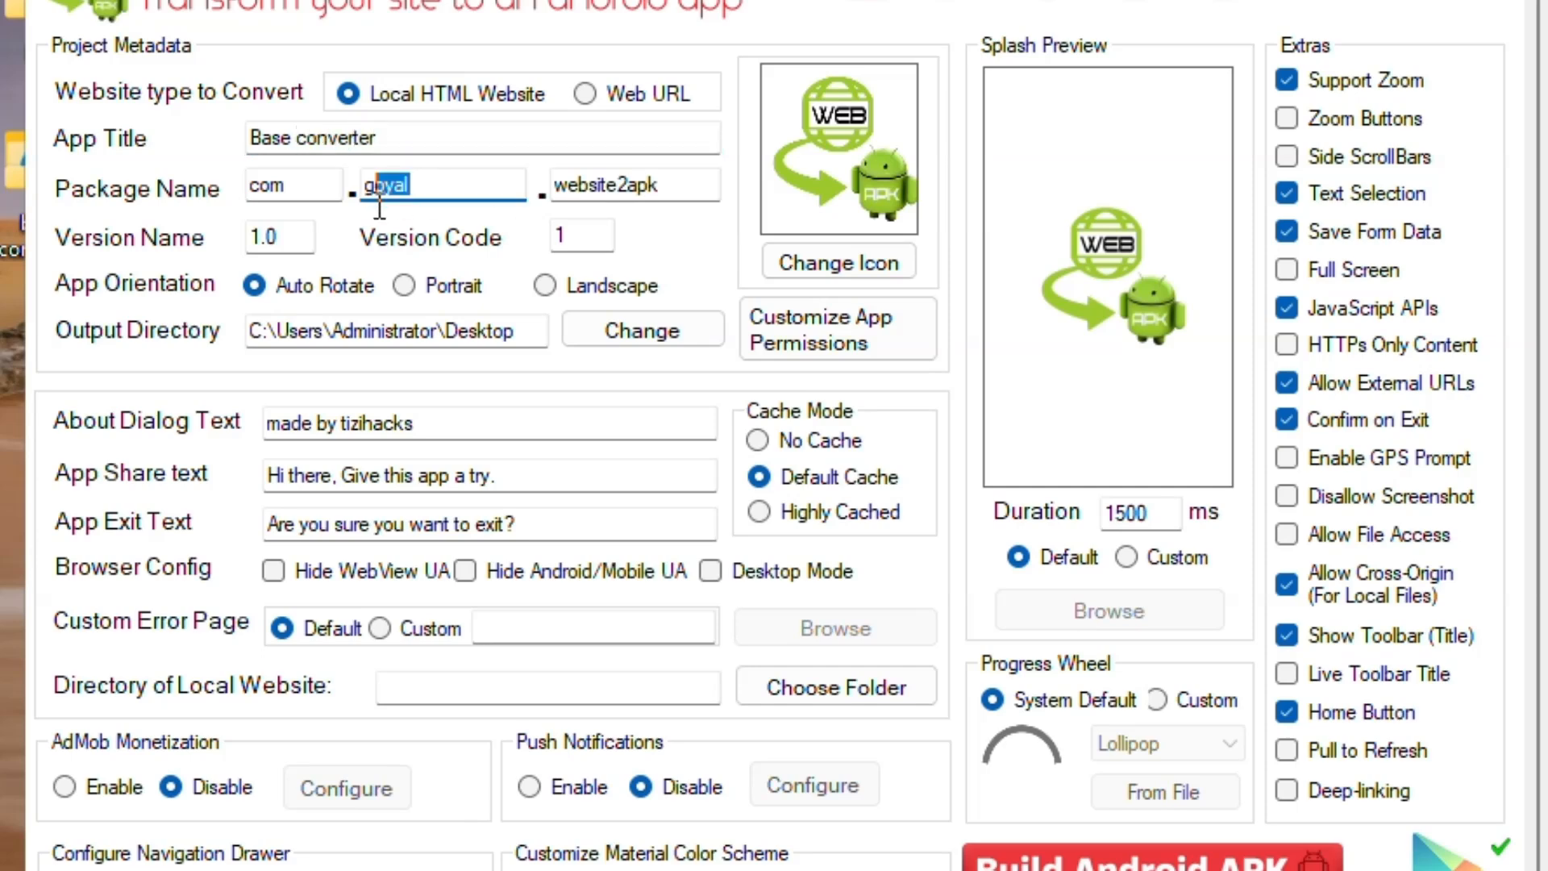
type("tizihacks")
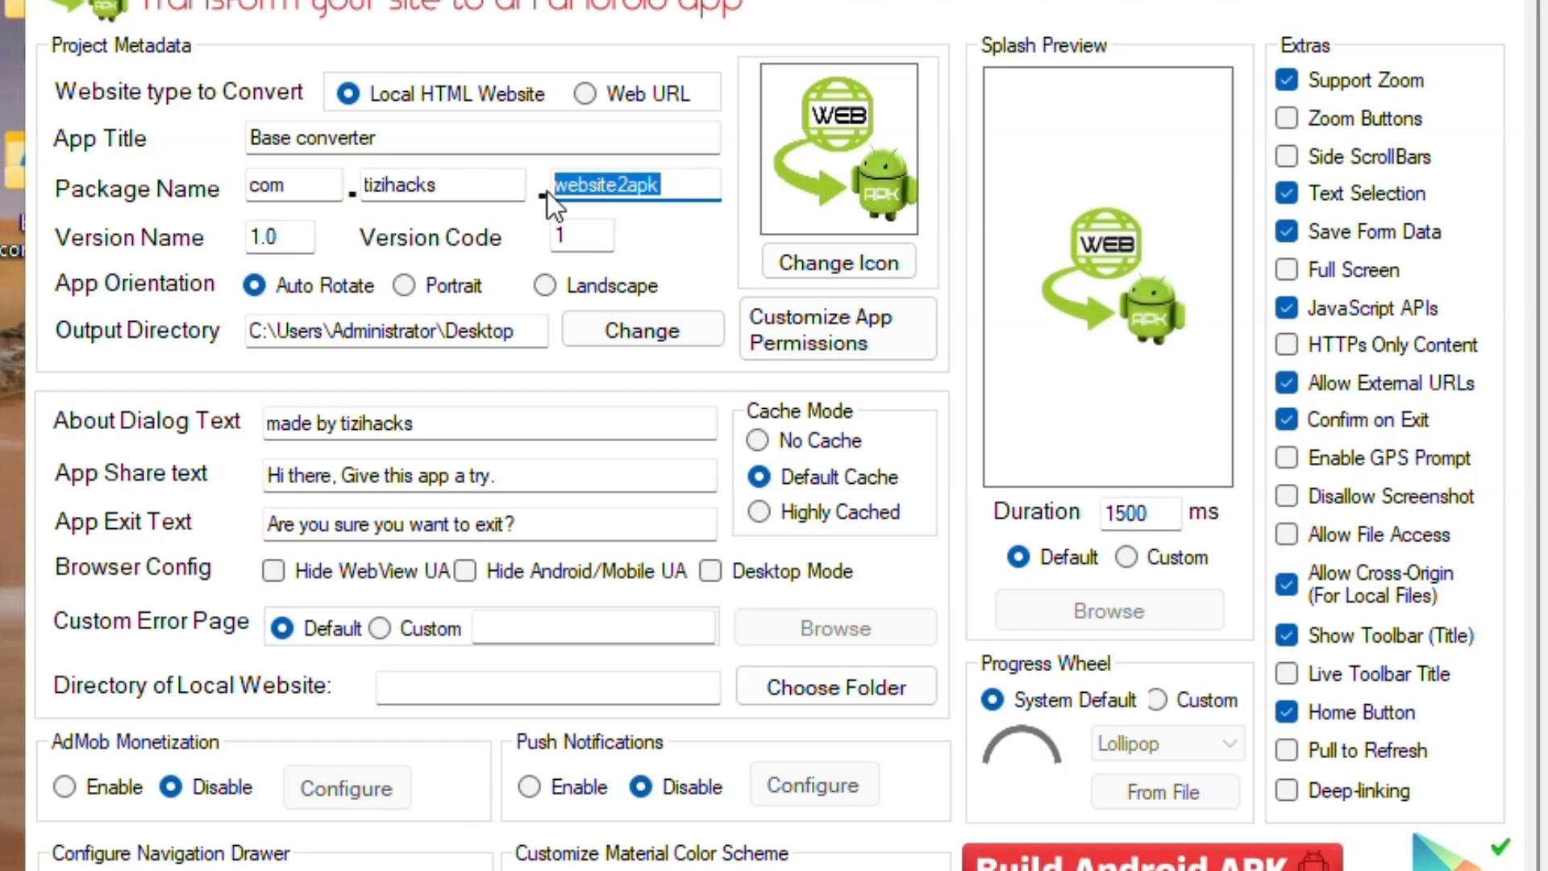
type("baseconv")
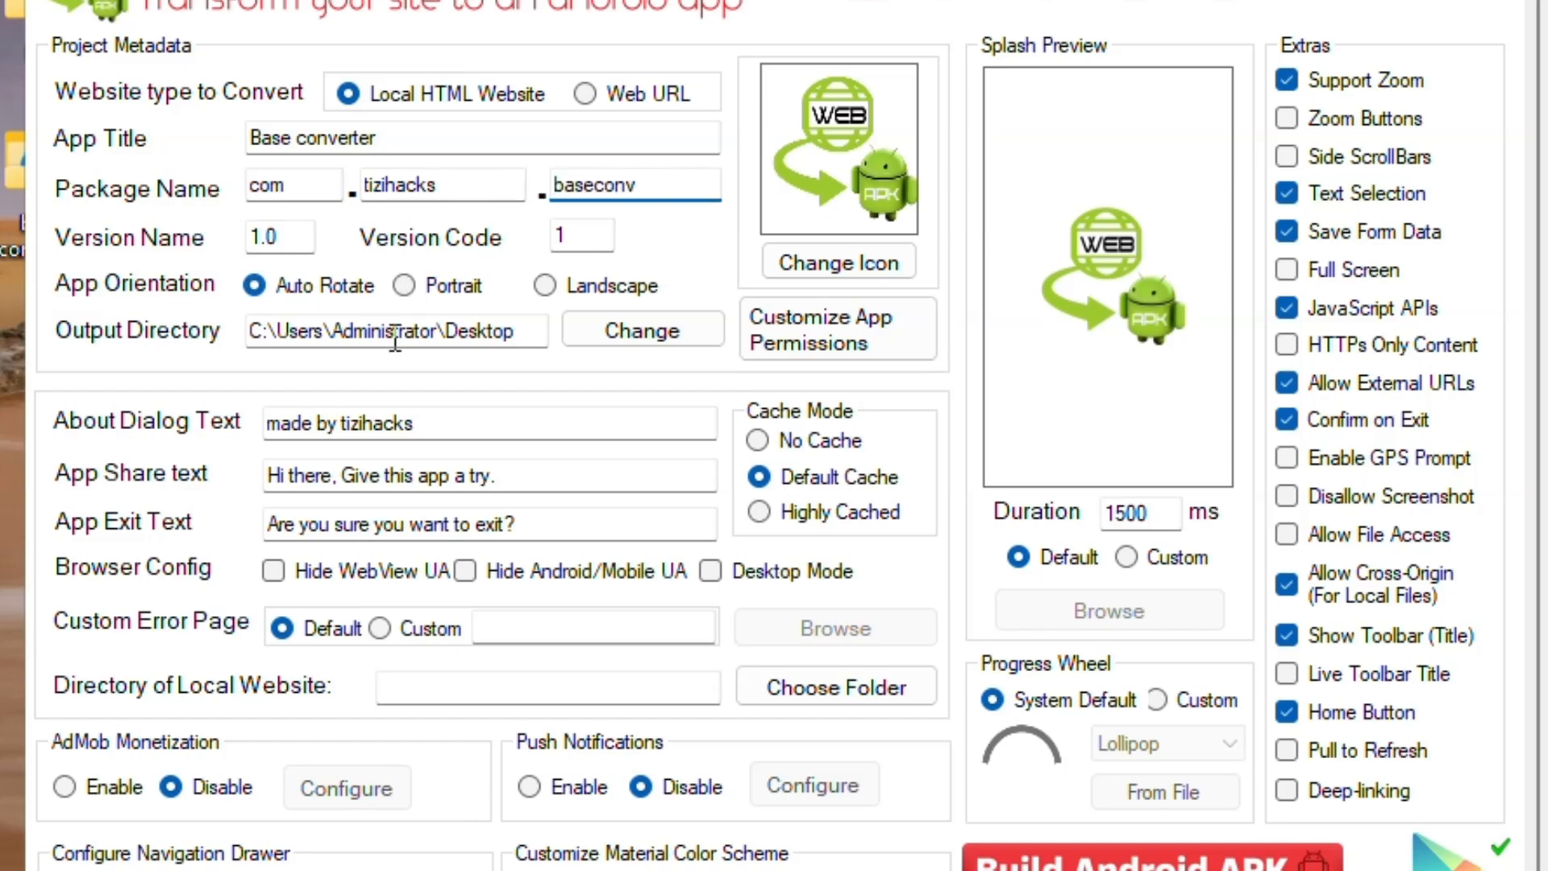
scroll("down", 3)
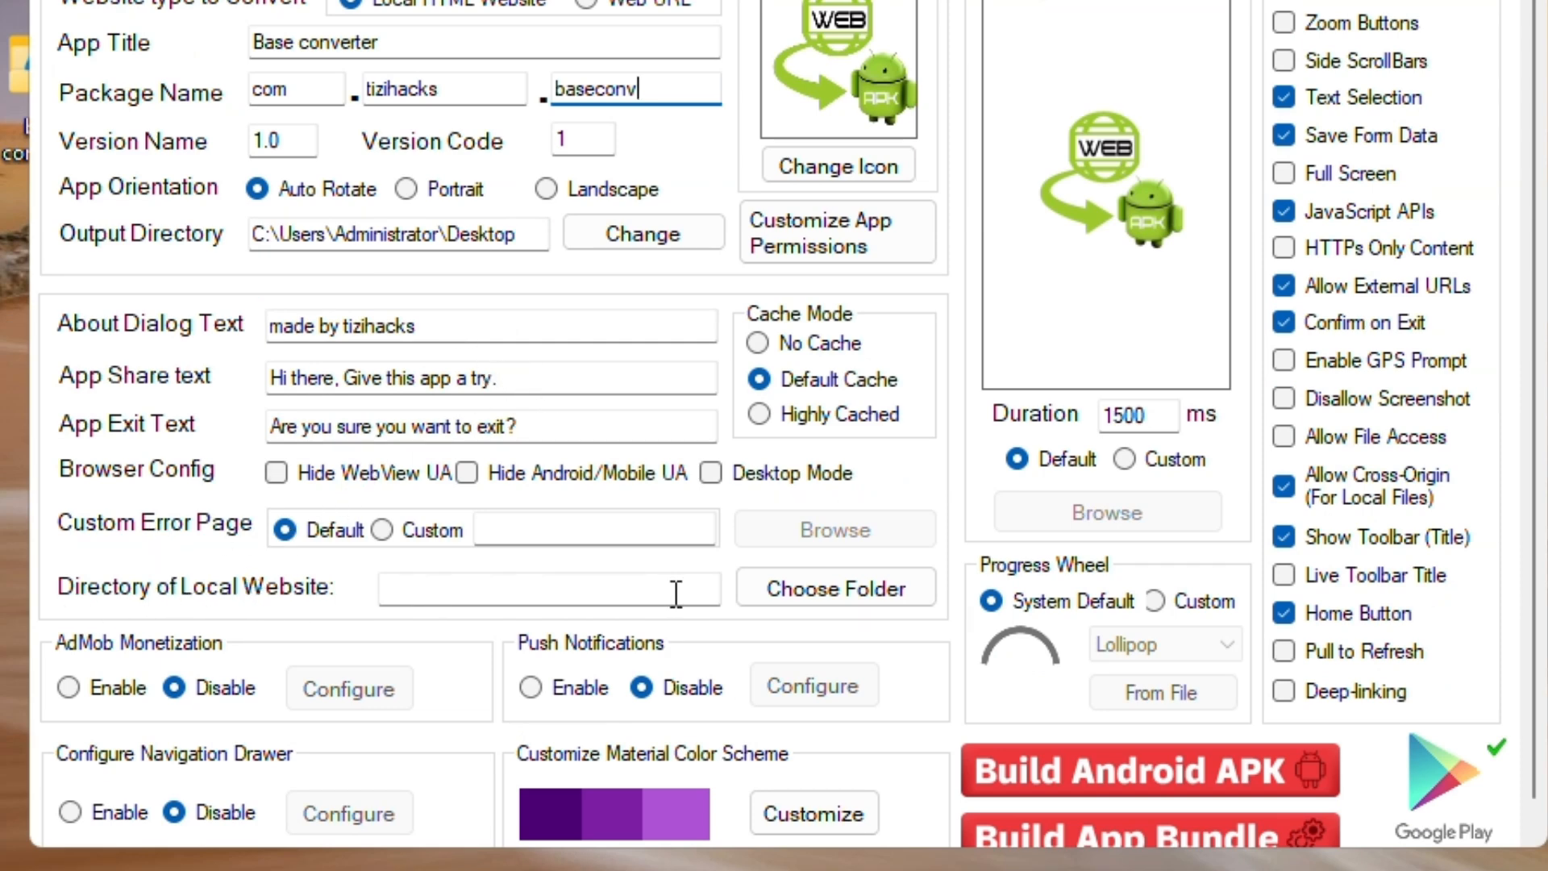
left_click(834, 587)
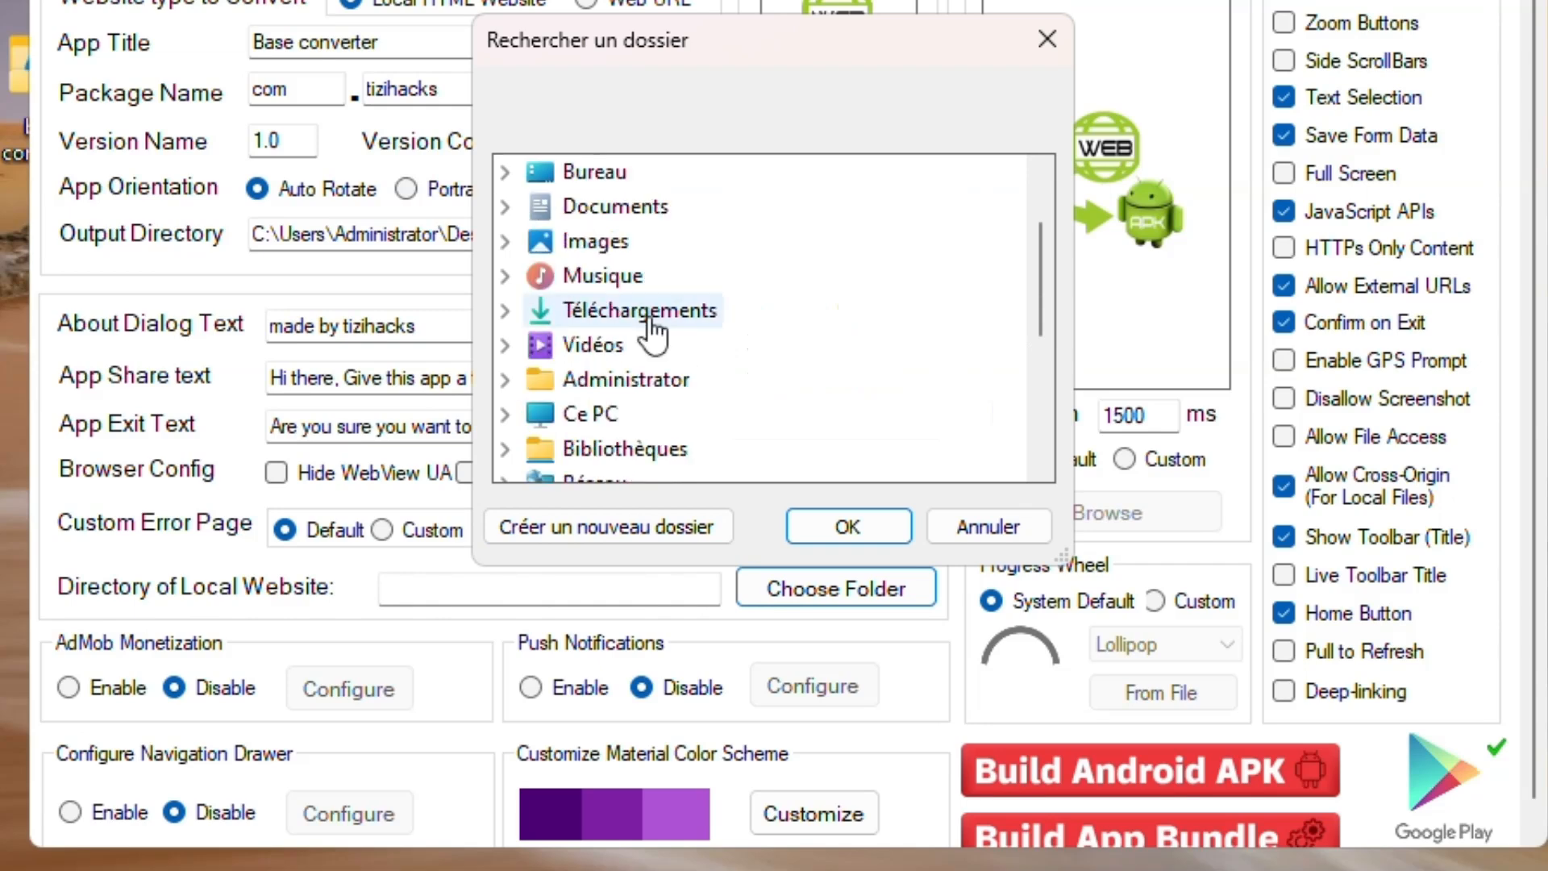
scroll("down", 3)
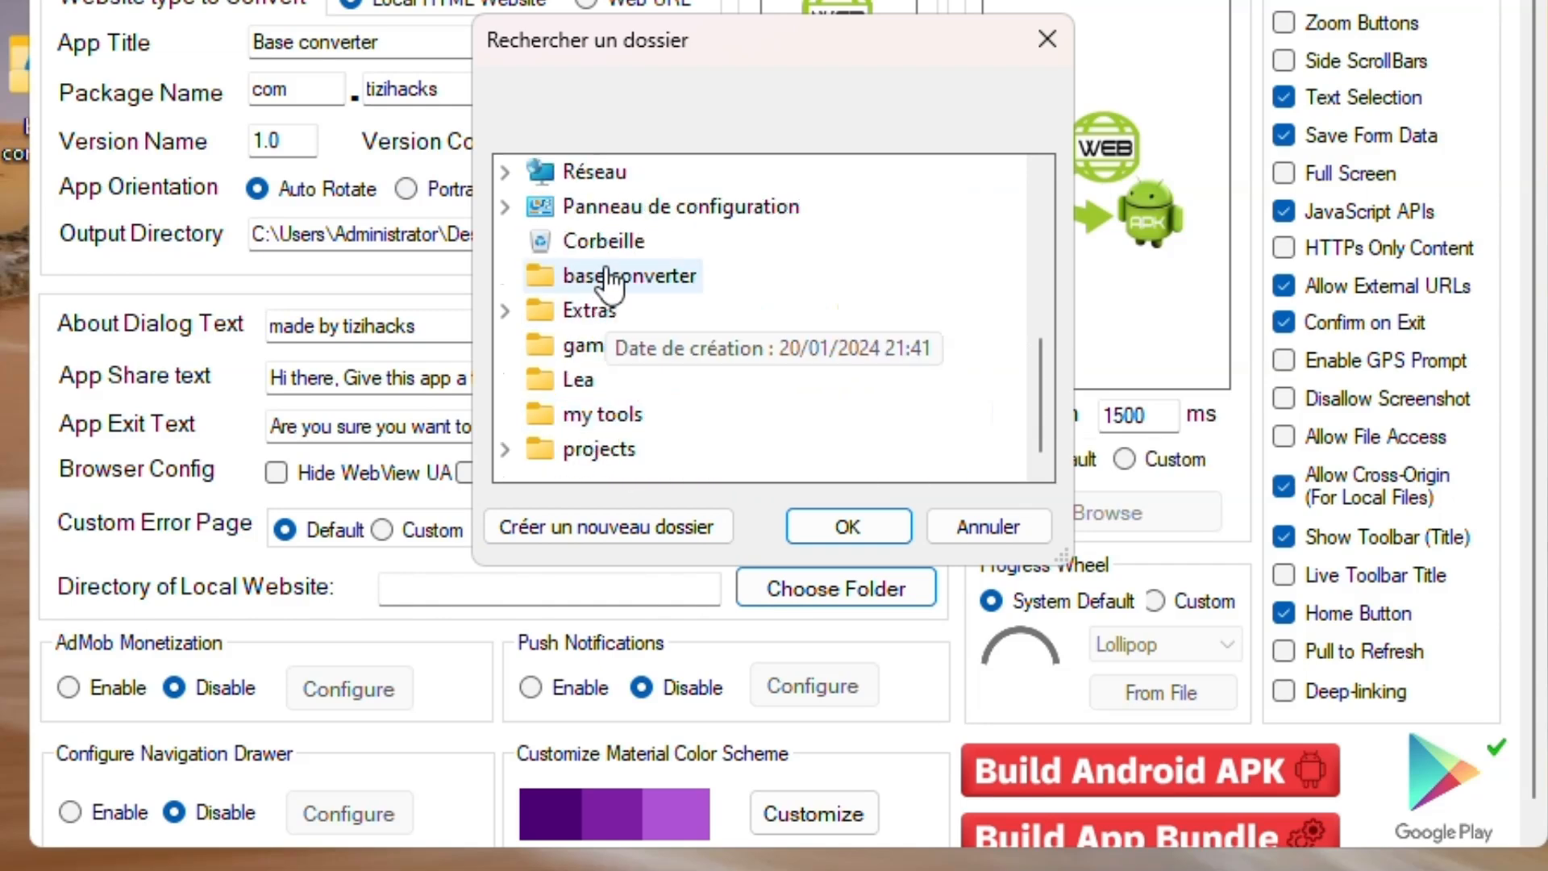
Enable AdMob with banner ads and interstitials at launch and on a 300000 ms interval.
left_click(847, 526)
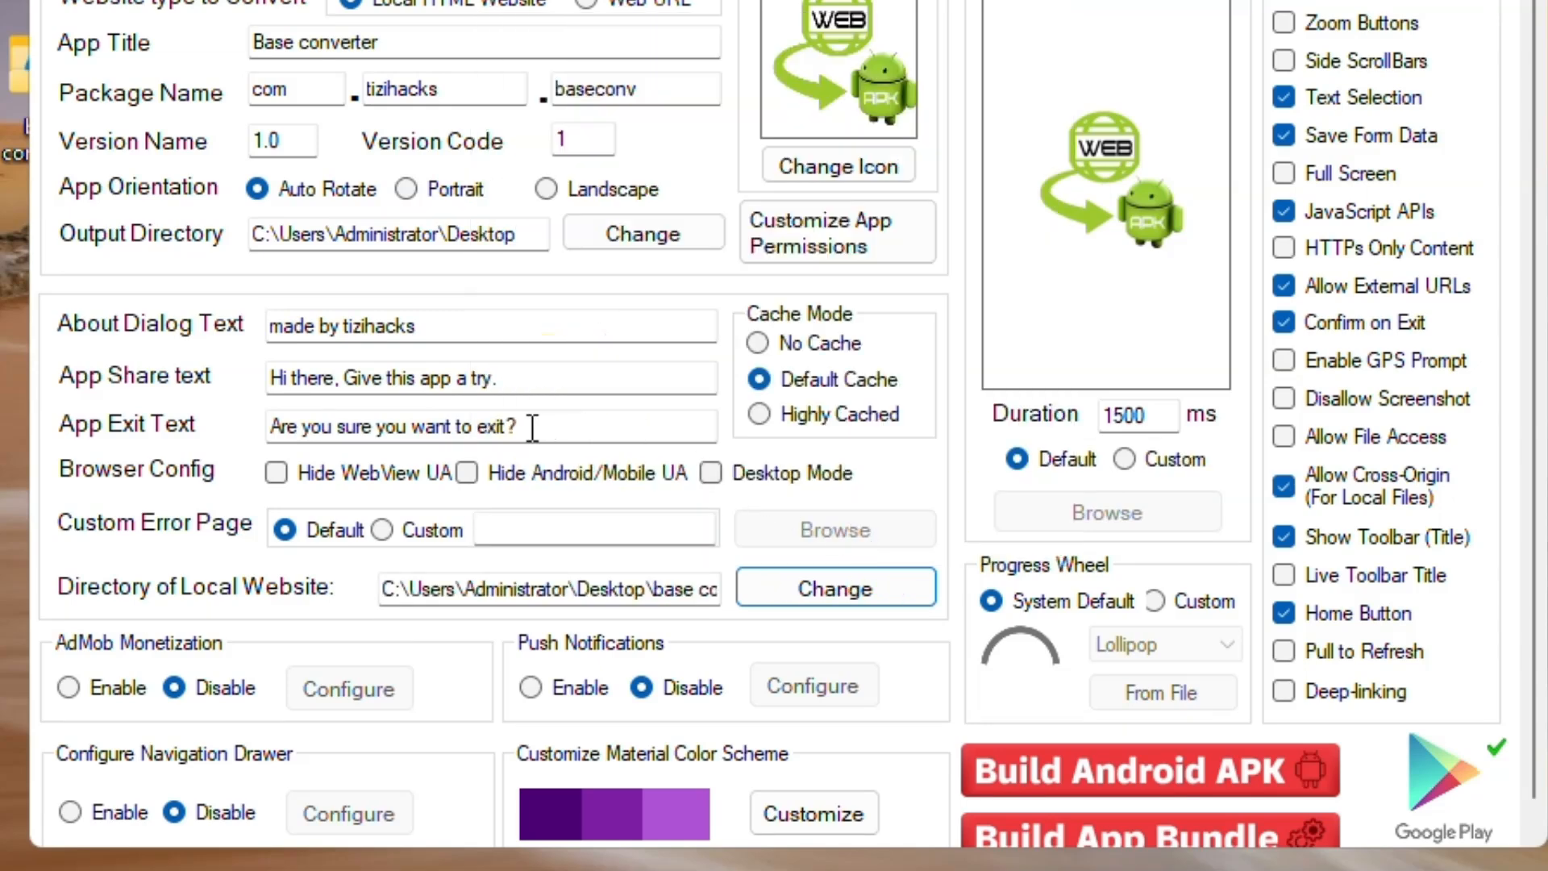
left_click(68, 687)
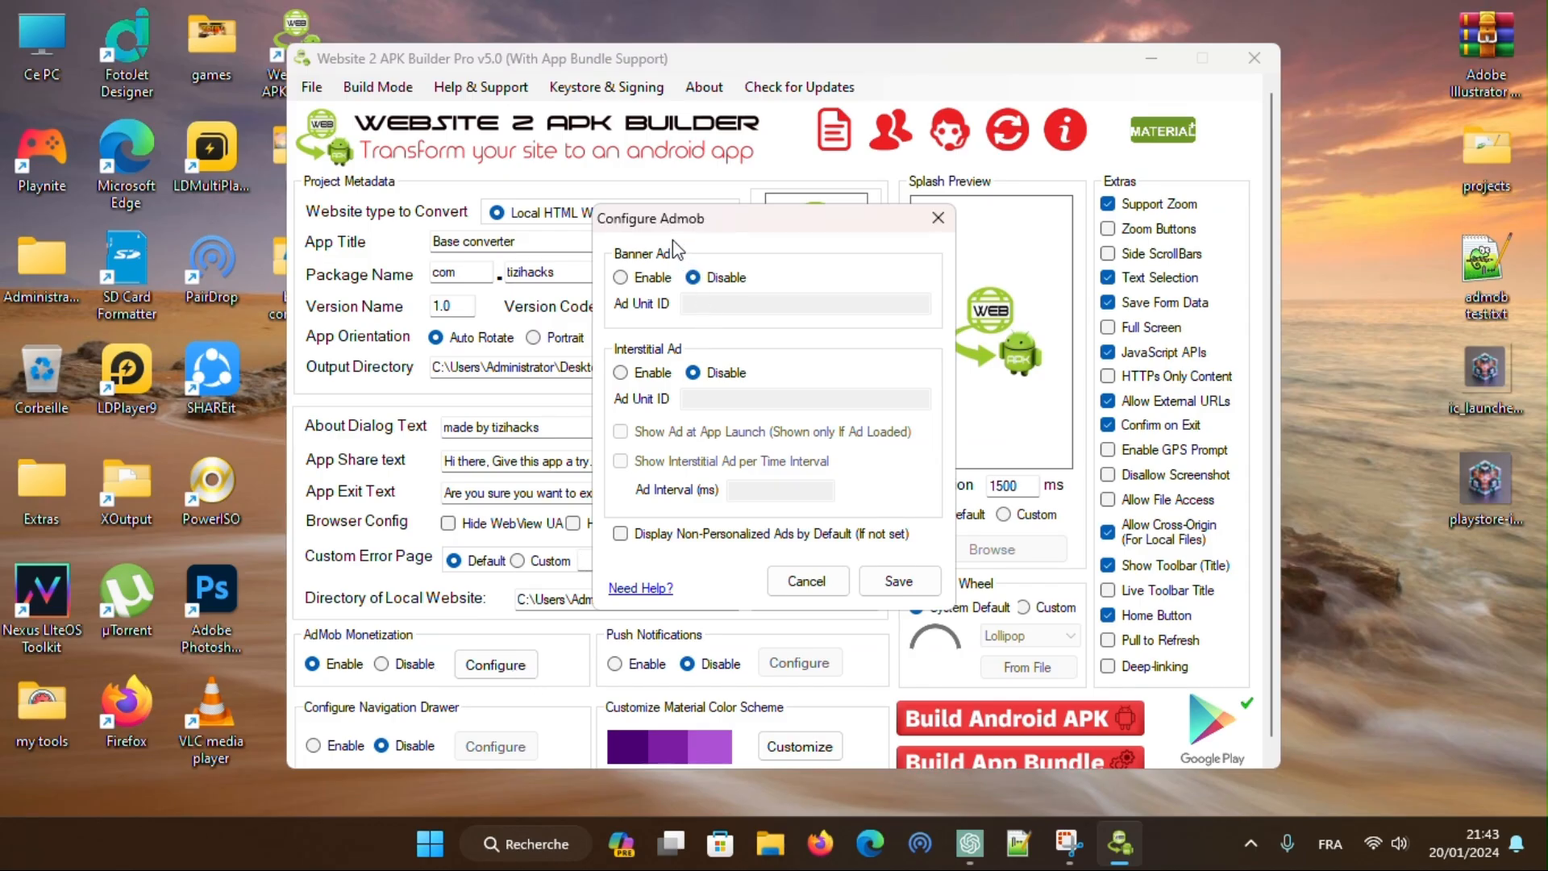
left_click(621, 277)
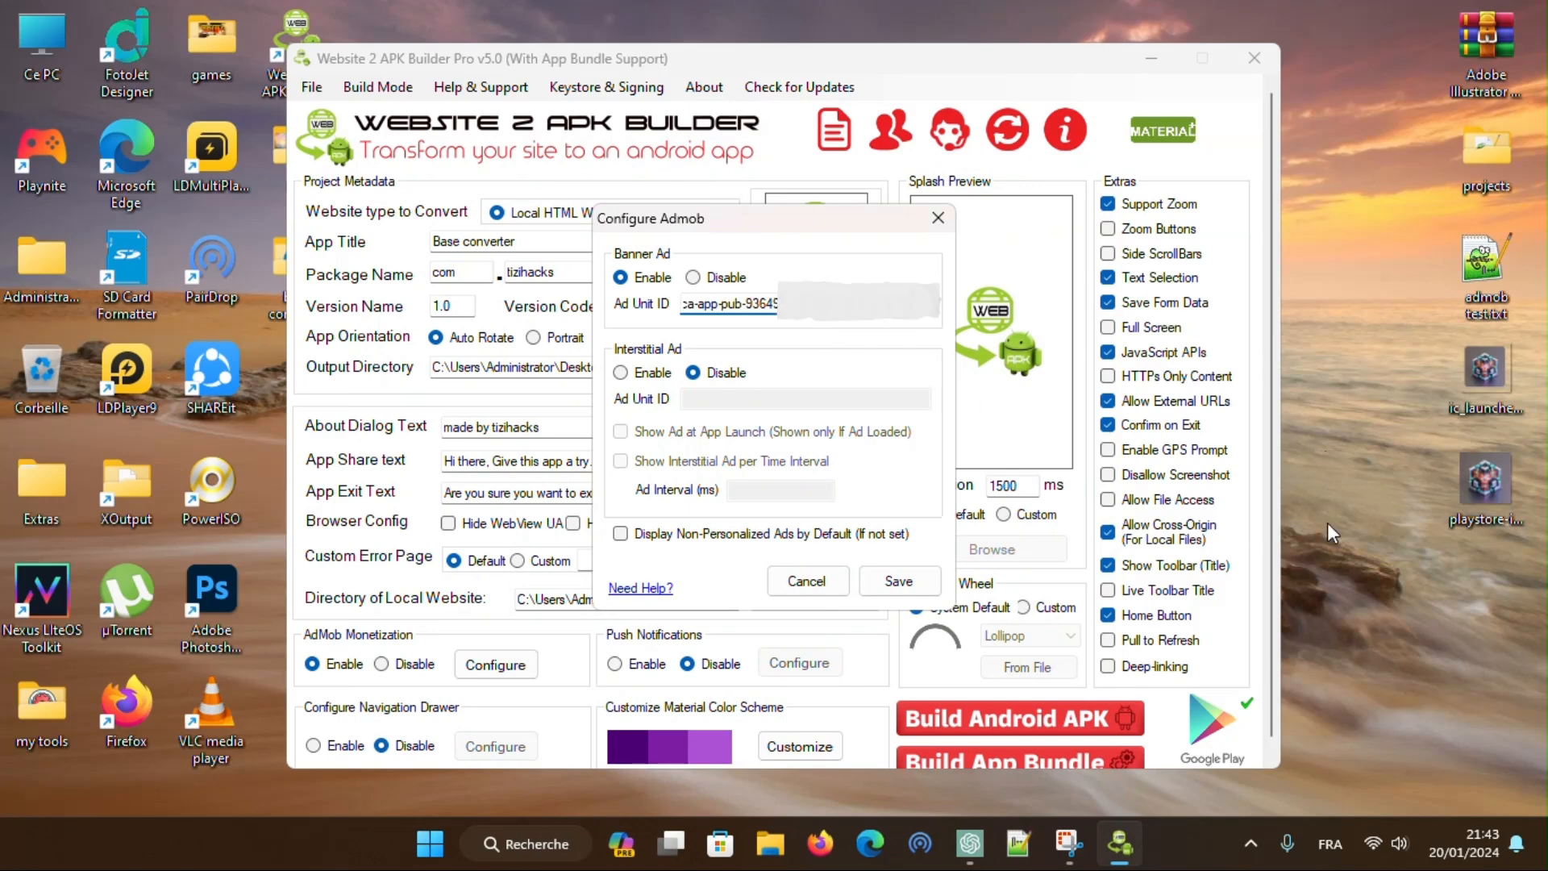
mouse_move(1423, 324)
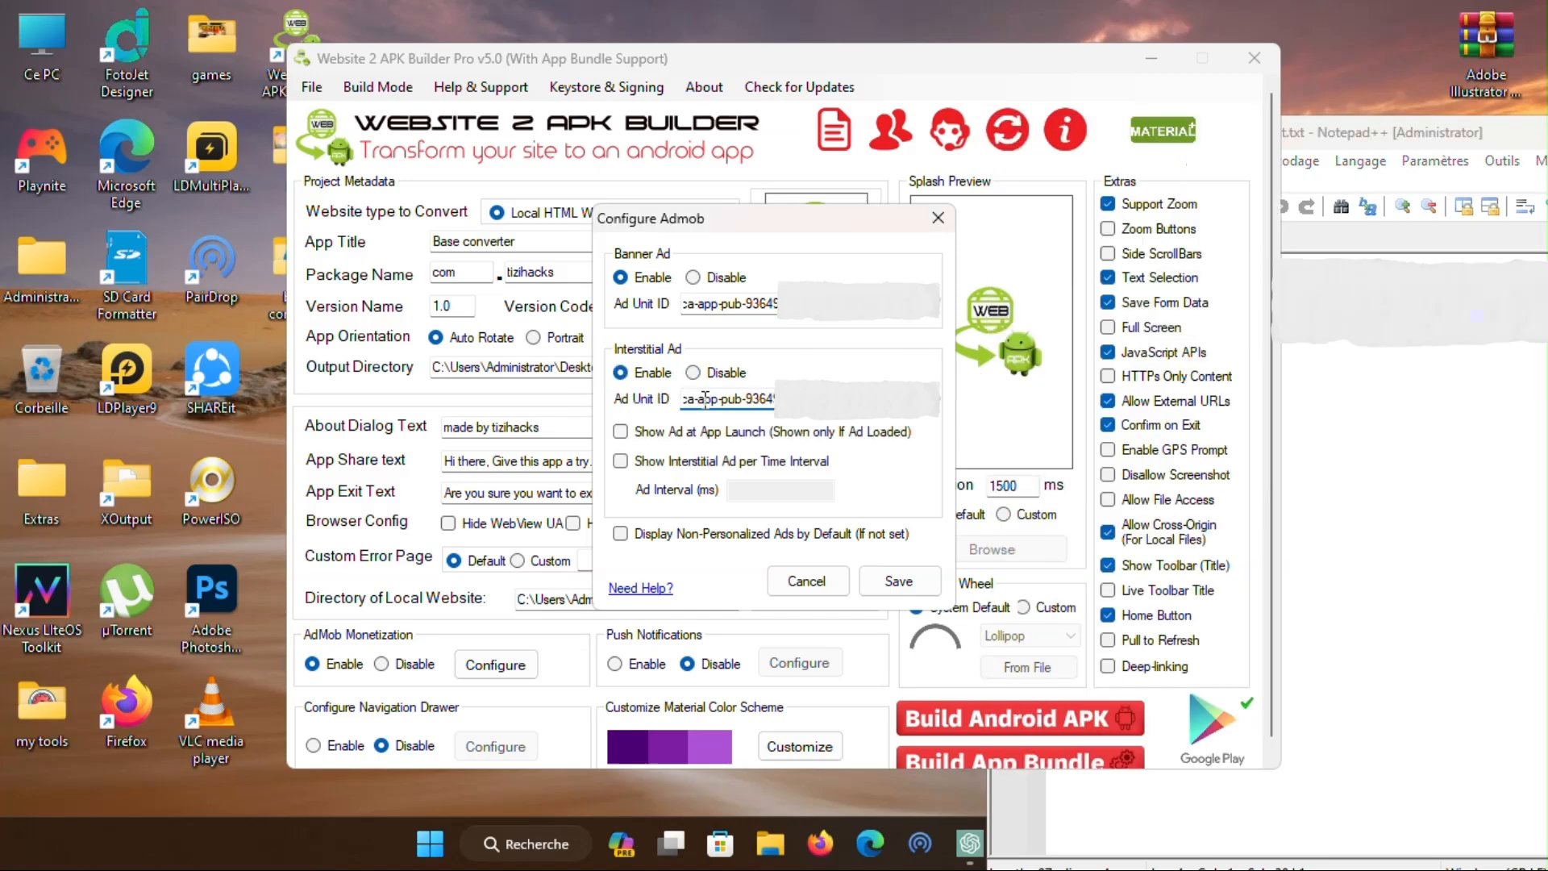
left_click(620, 432)
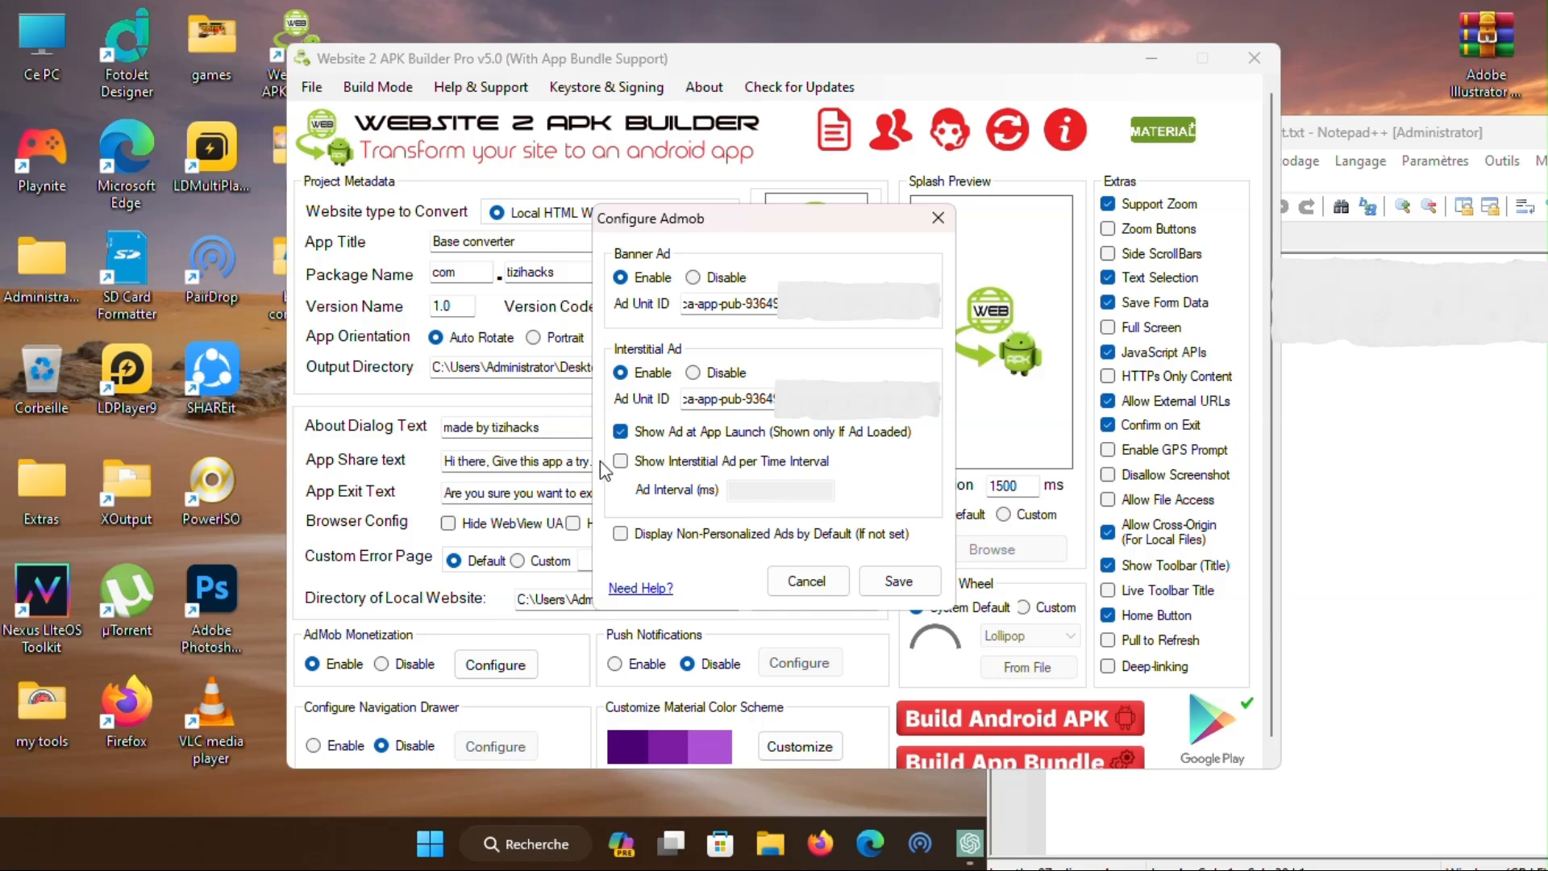
left_click(621, 461)
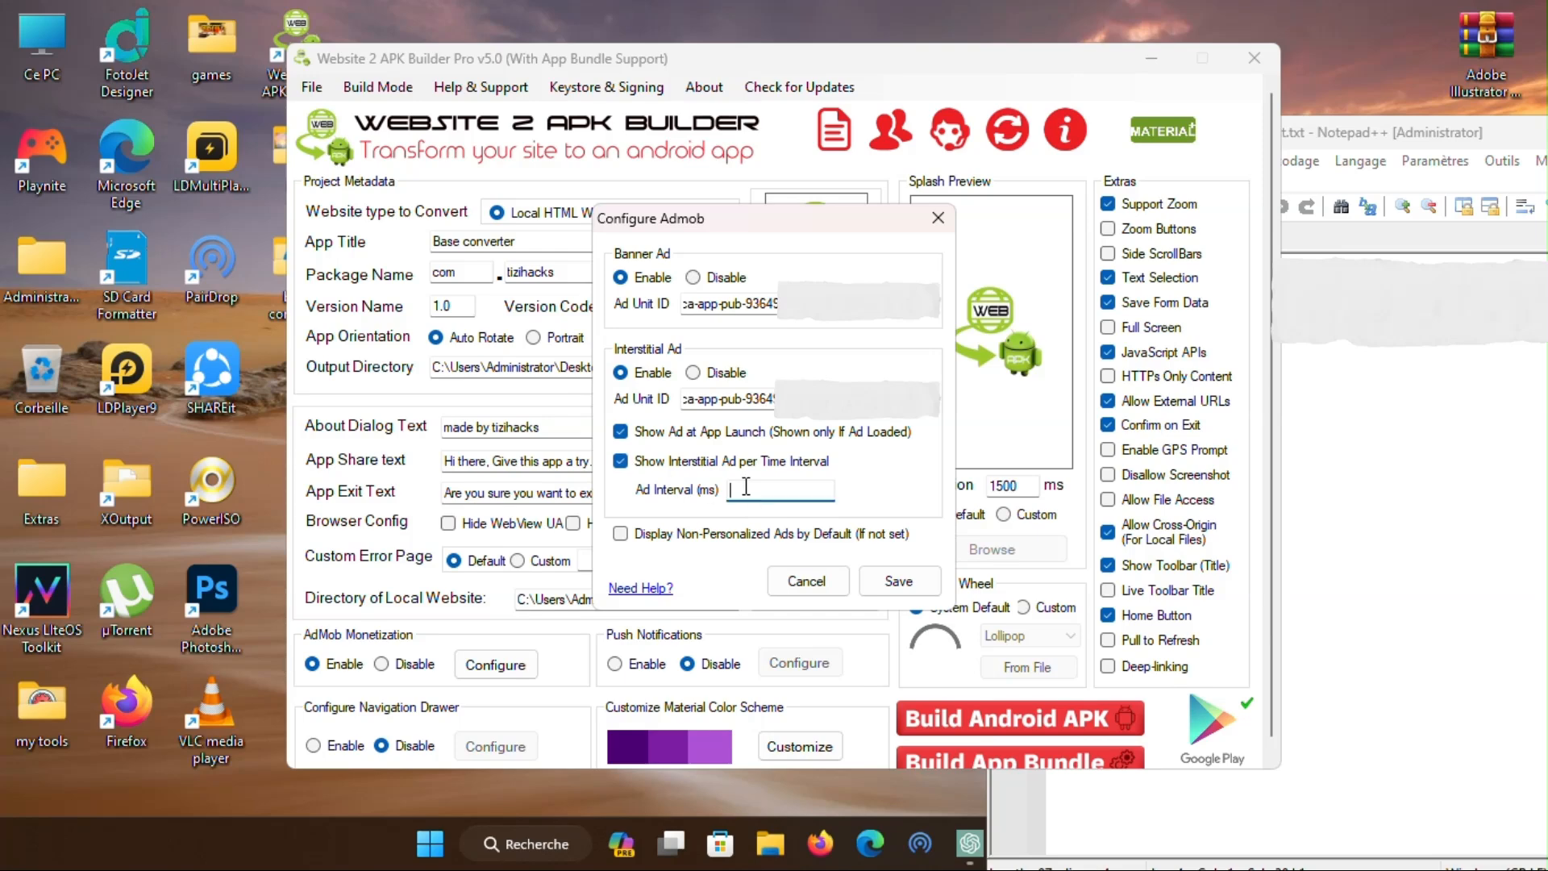
type("300000")
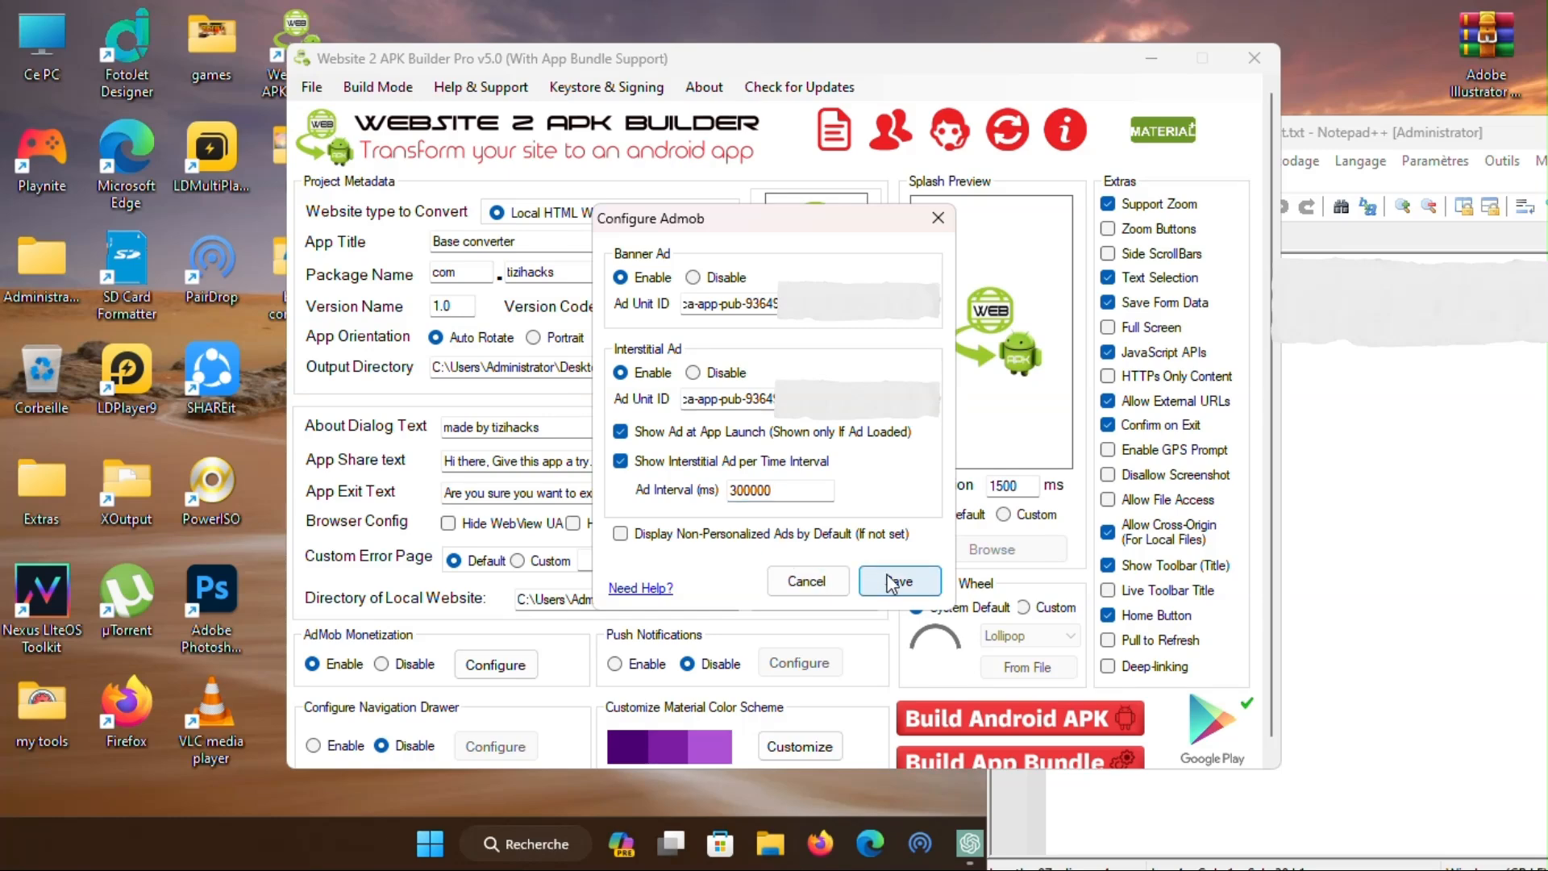
Save the ad settings, set ic_launcher-web.png as icon, and untick the VIBRATE permission.
left_click(899, 581)
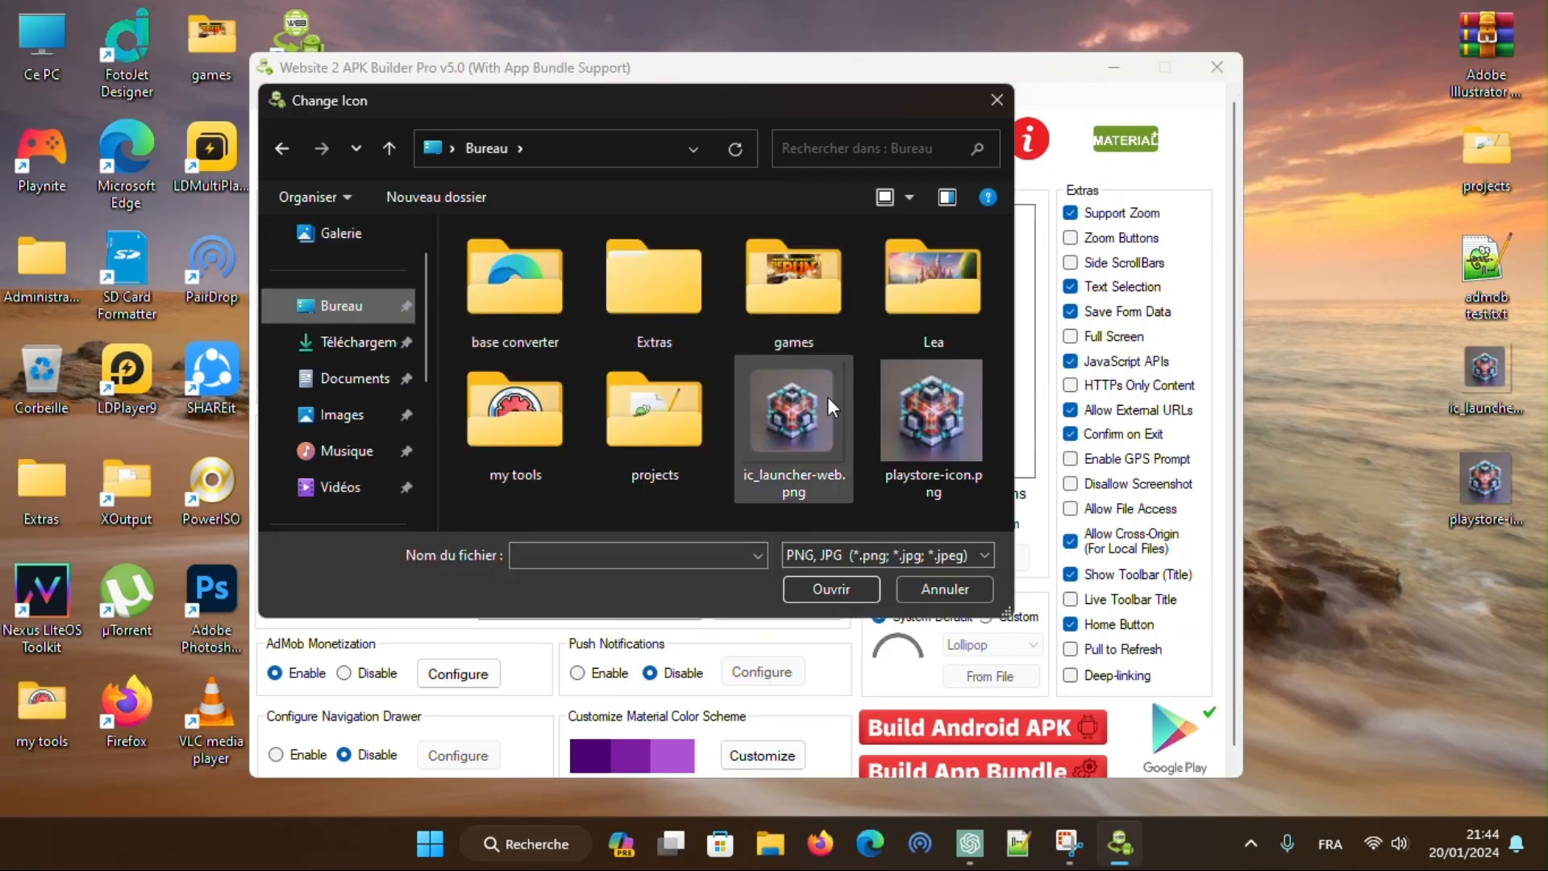
left_click(829, 589)
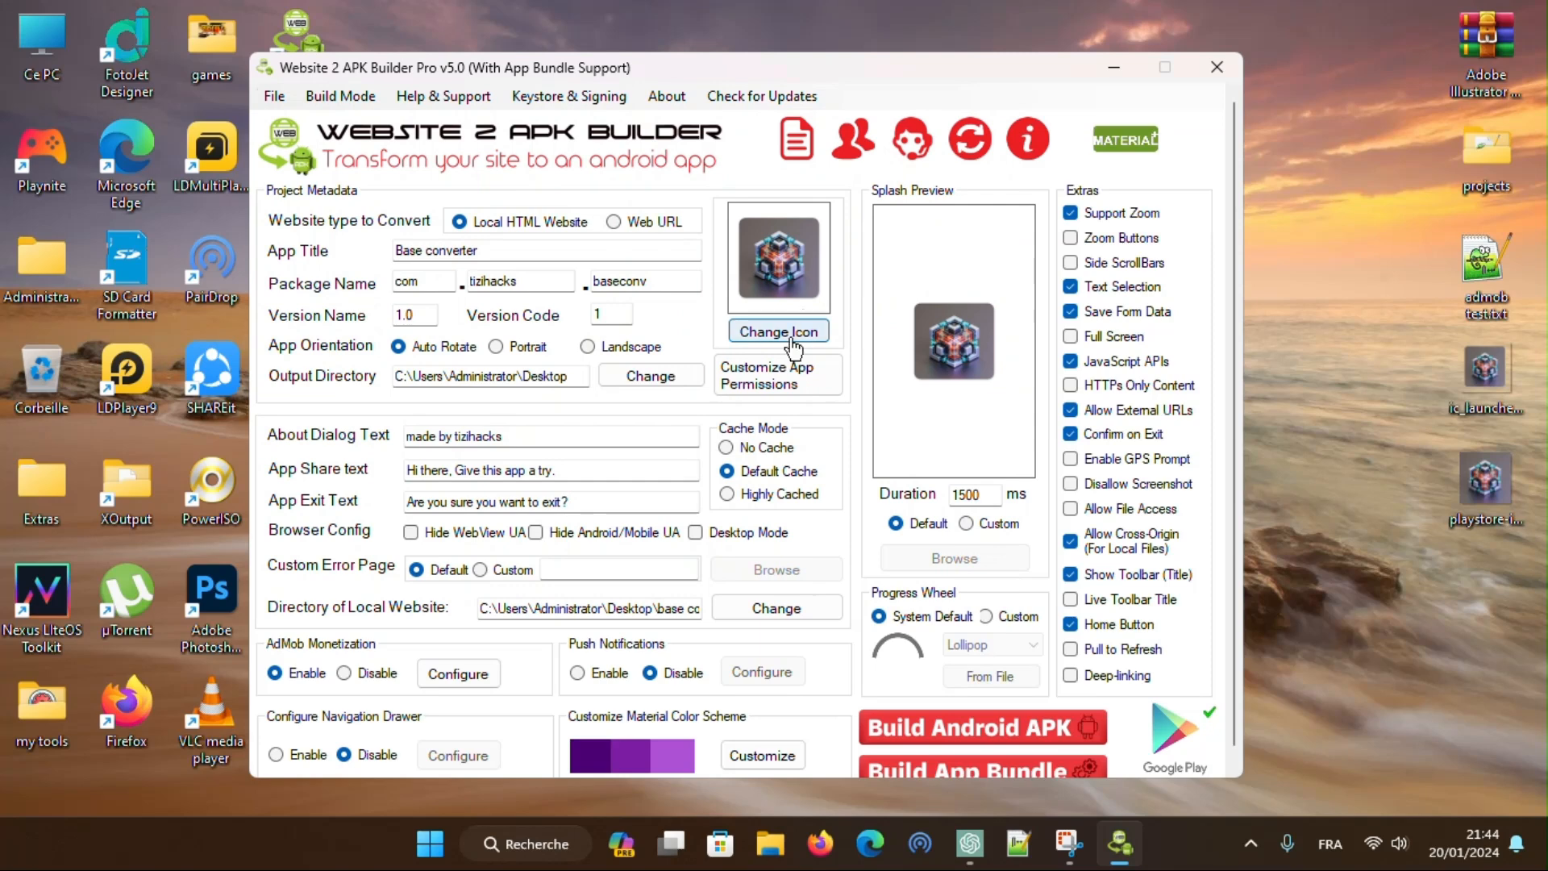
left_click(778, 376)
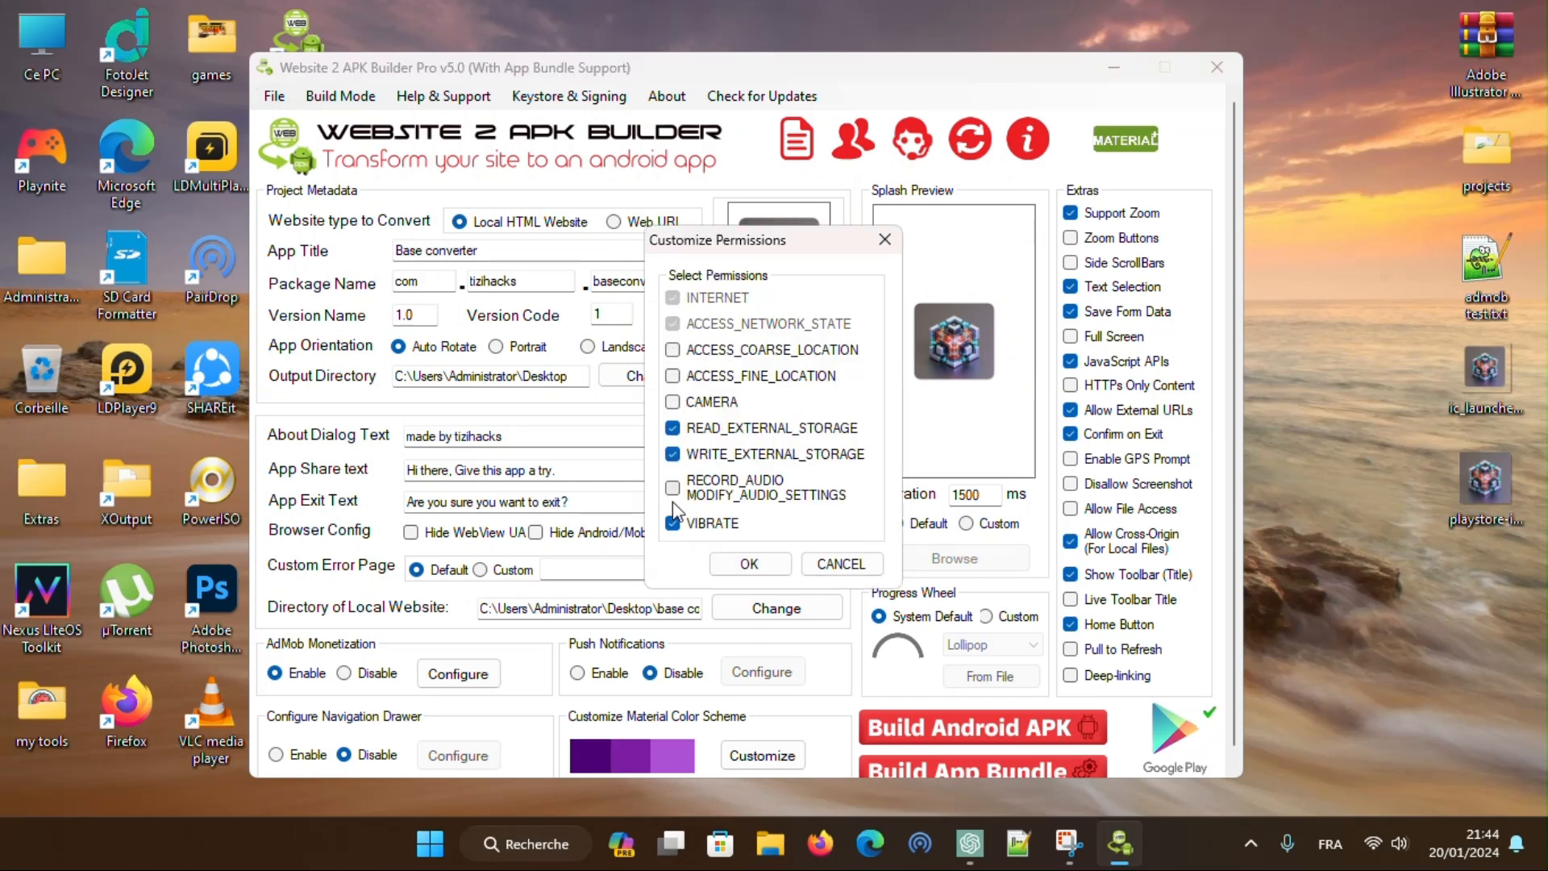
left_click(672, 522)
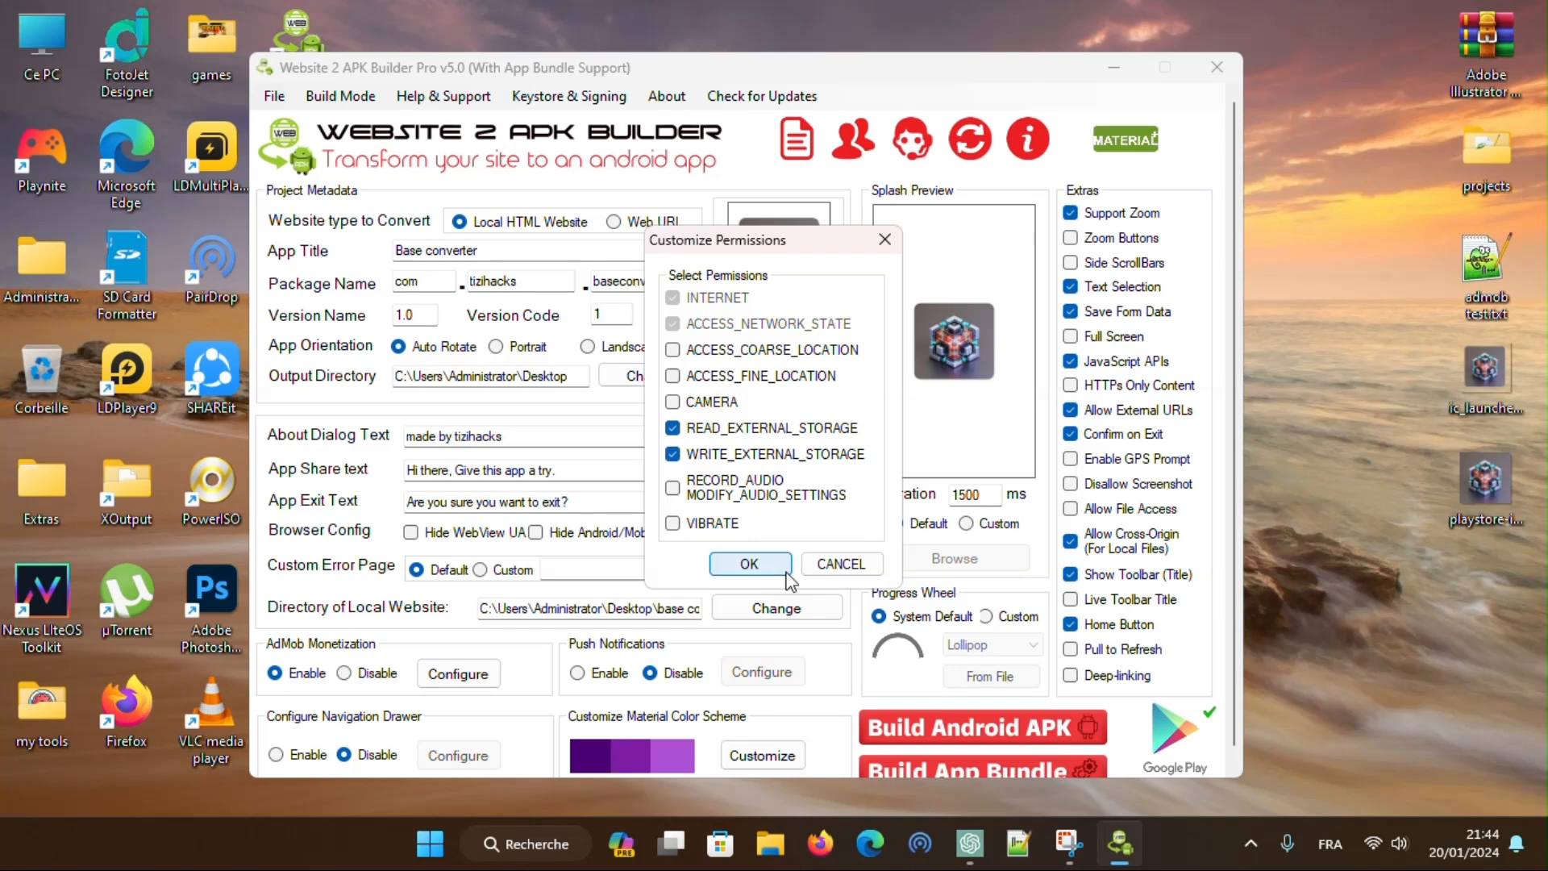
left_click(748, 565)
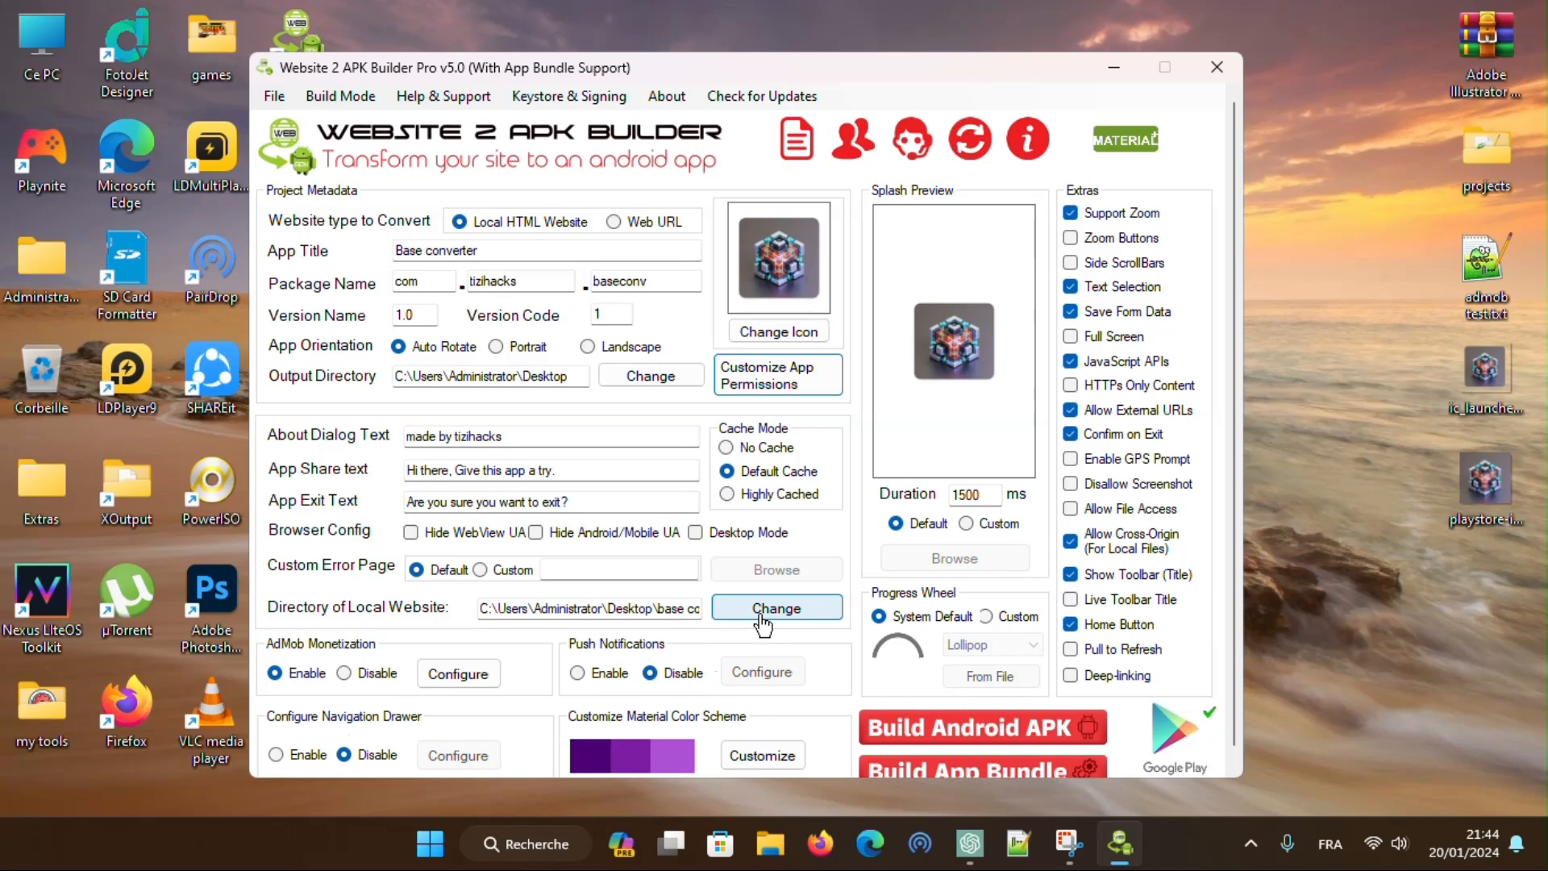
Apply the teal material color scheme after previewing green, and set a custom progress wheel.
left_click(761, 755)
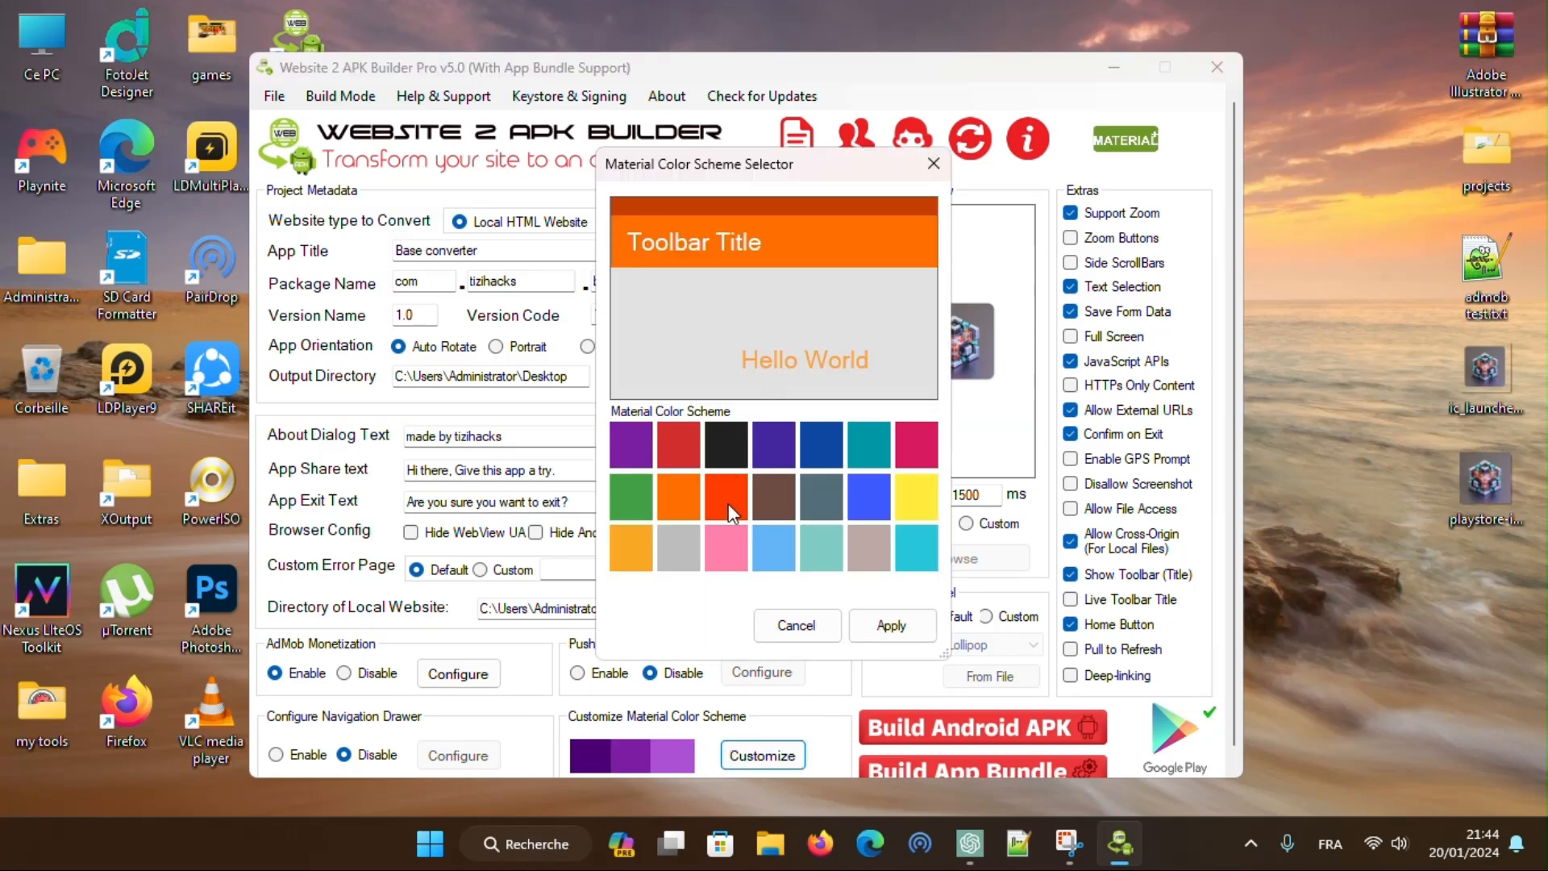
left_click(631, 496)
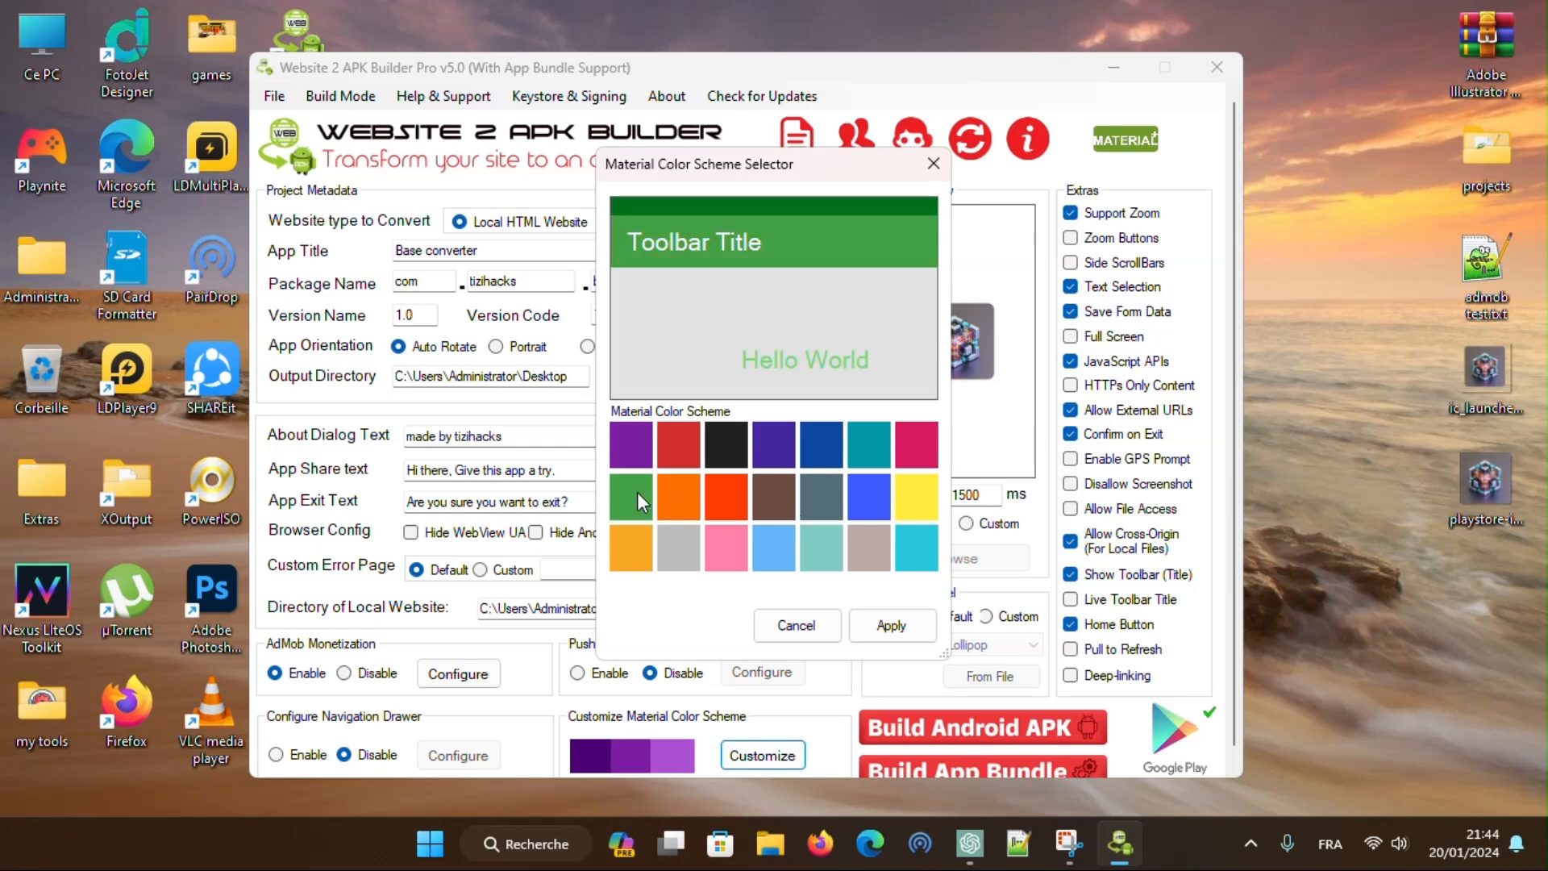
left_click(869, 445)
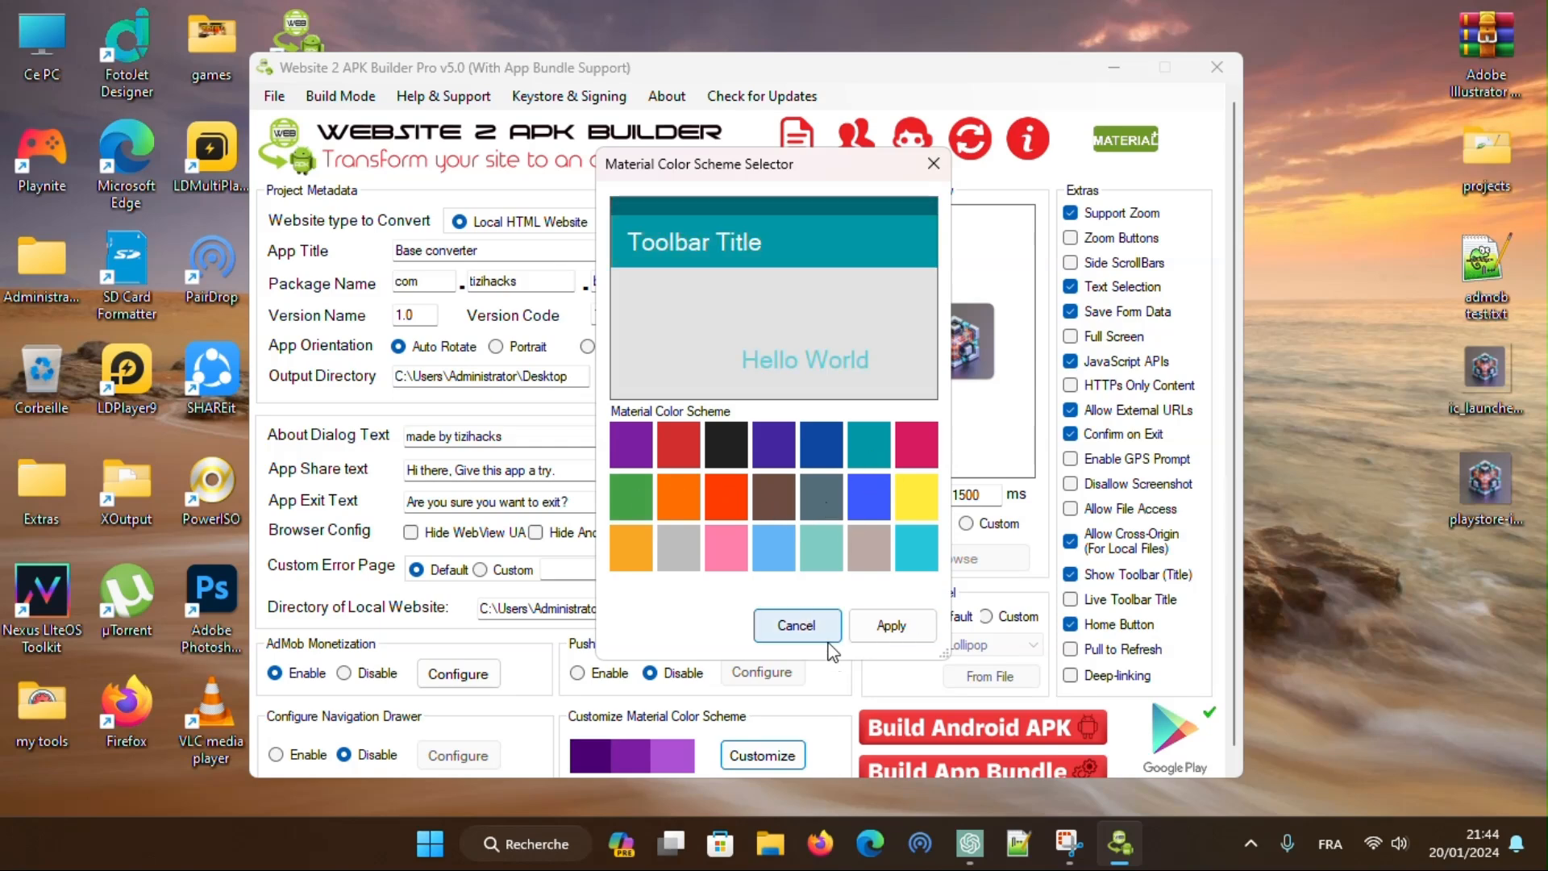
left_click(795, 626)
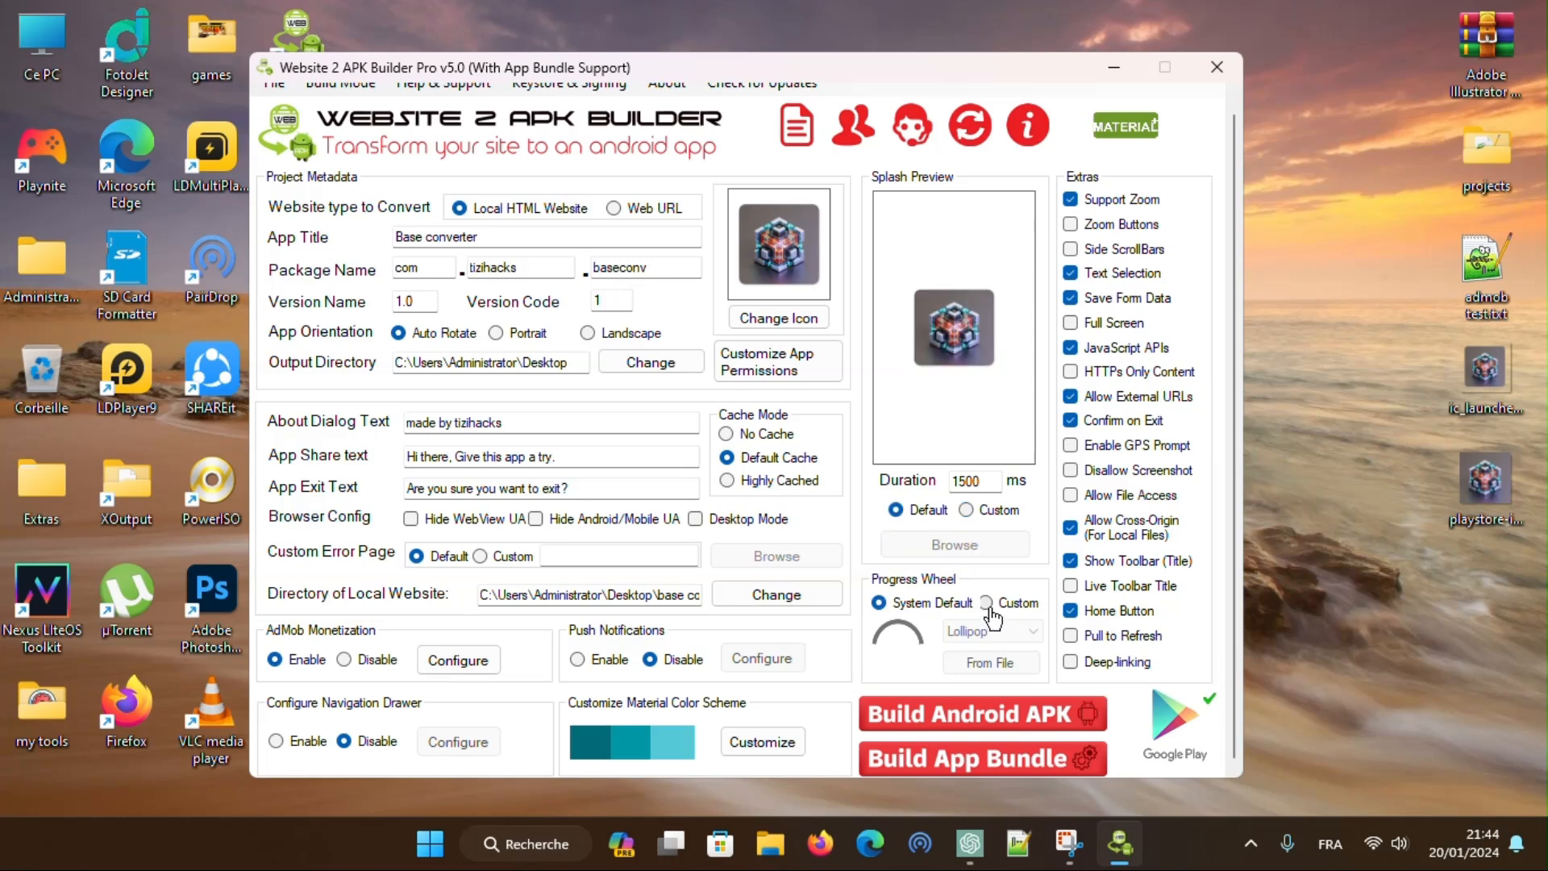
left_click(984, 602)
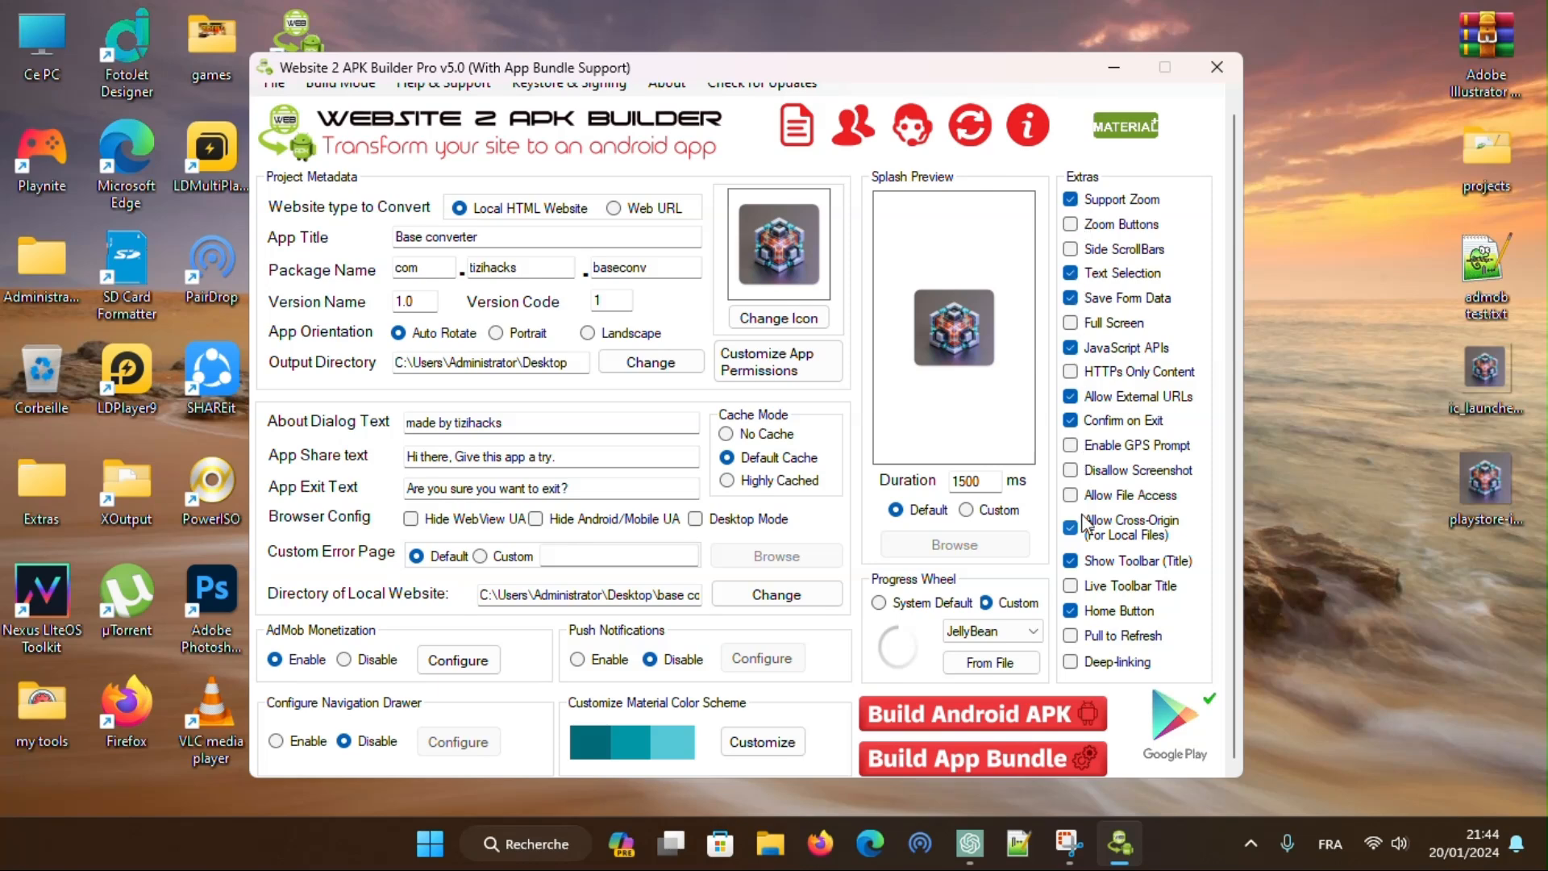
Build the Android APK and confirm the build dialog.
left_click(982, 713)
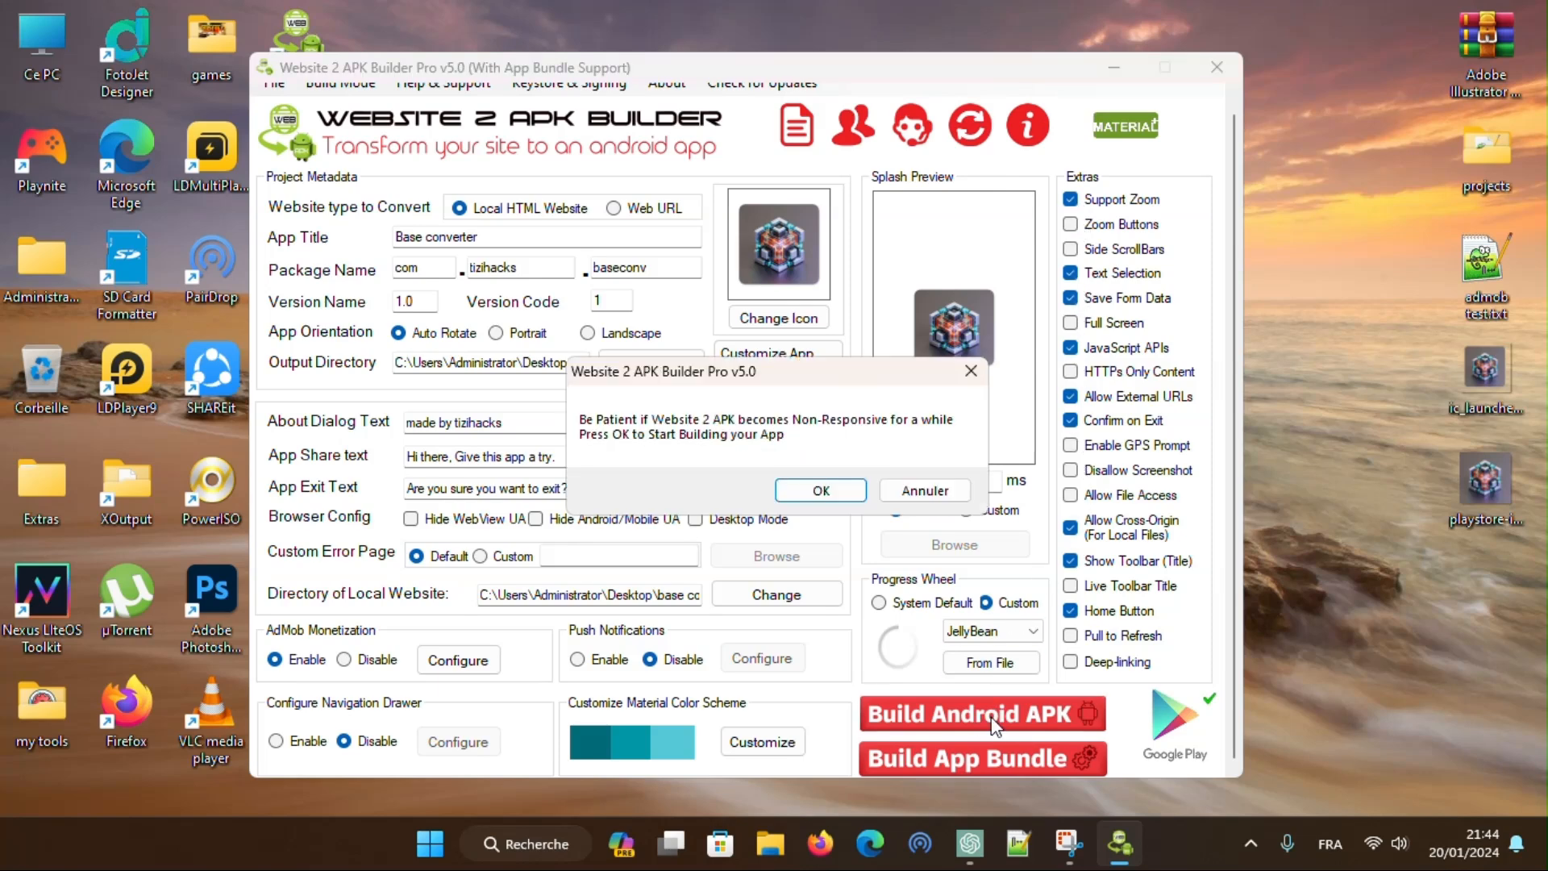
left_click(819, 490)
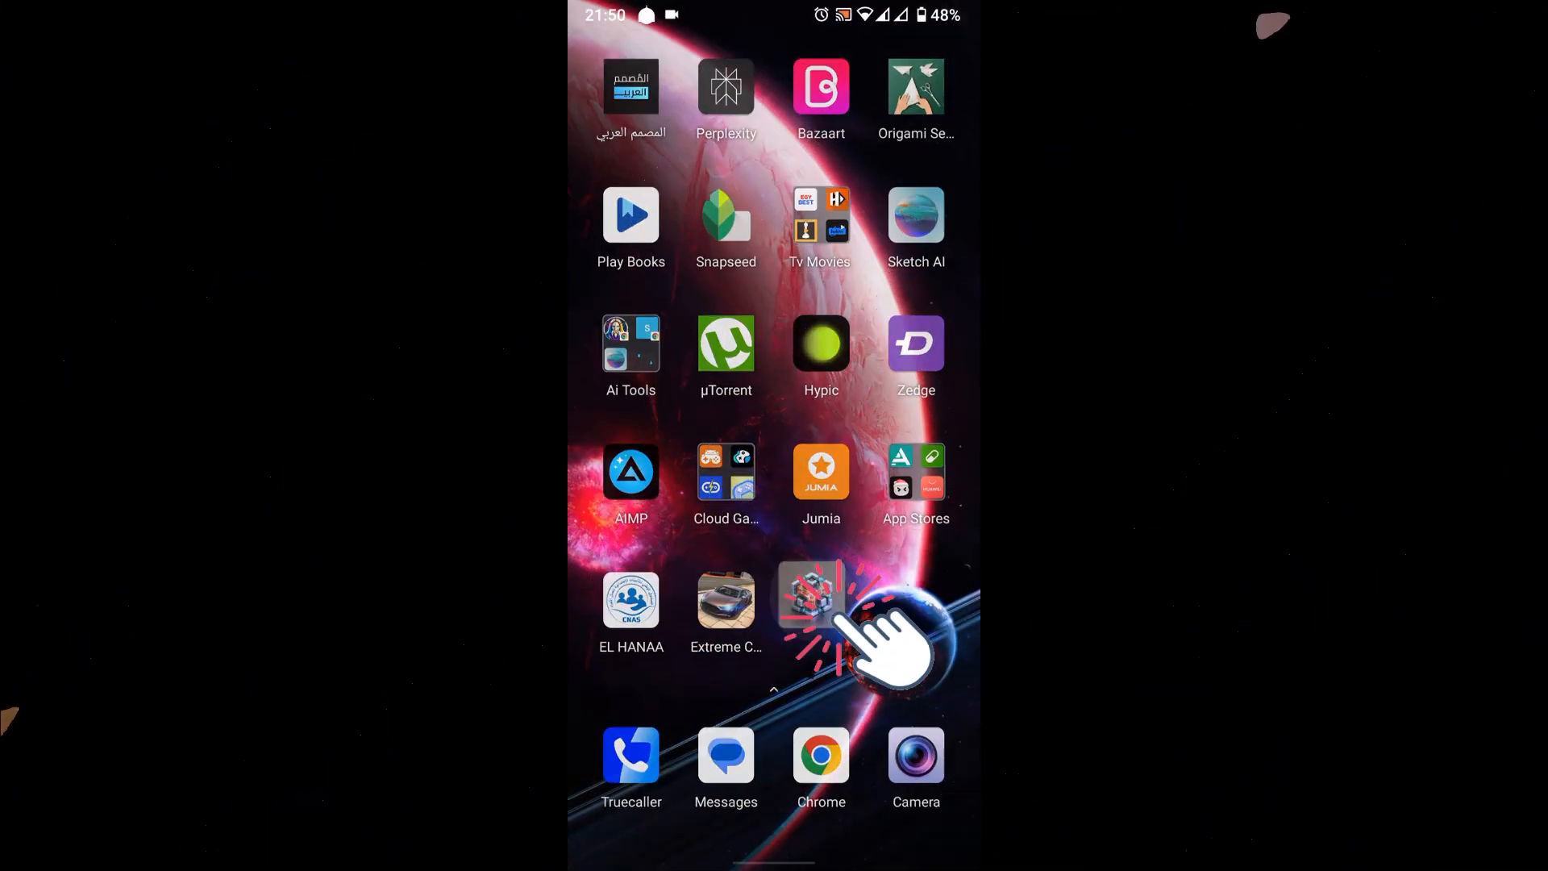
Launch Base converter on the phone and convert decimal 999999, hiding the keyboard to view results.
left_click(809, 597)
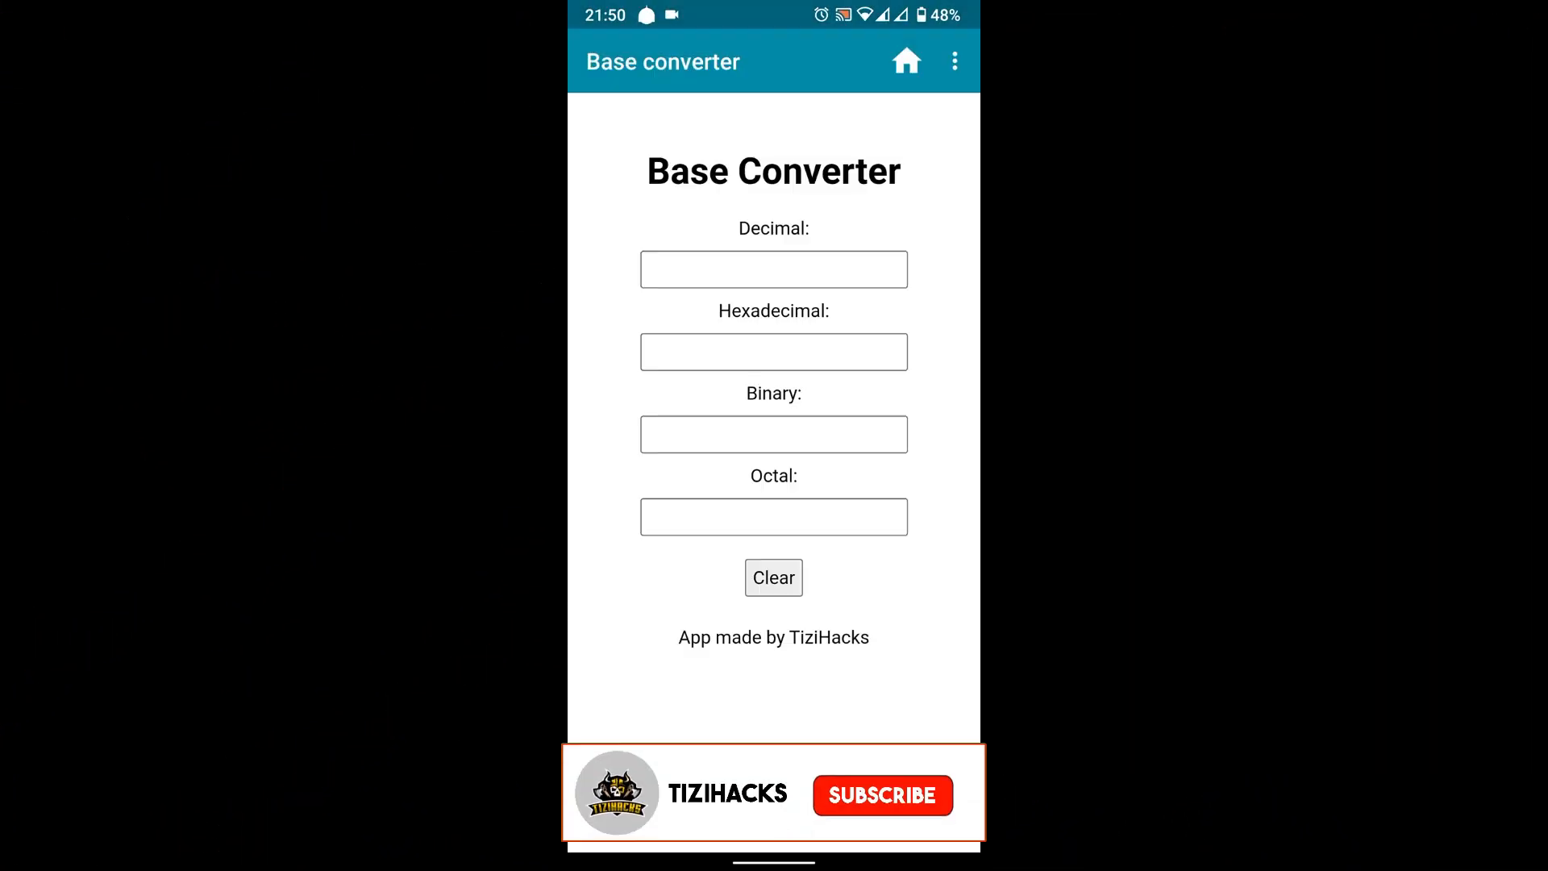
left_click(772, 270)
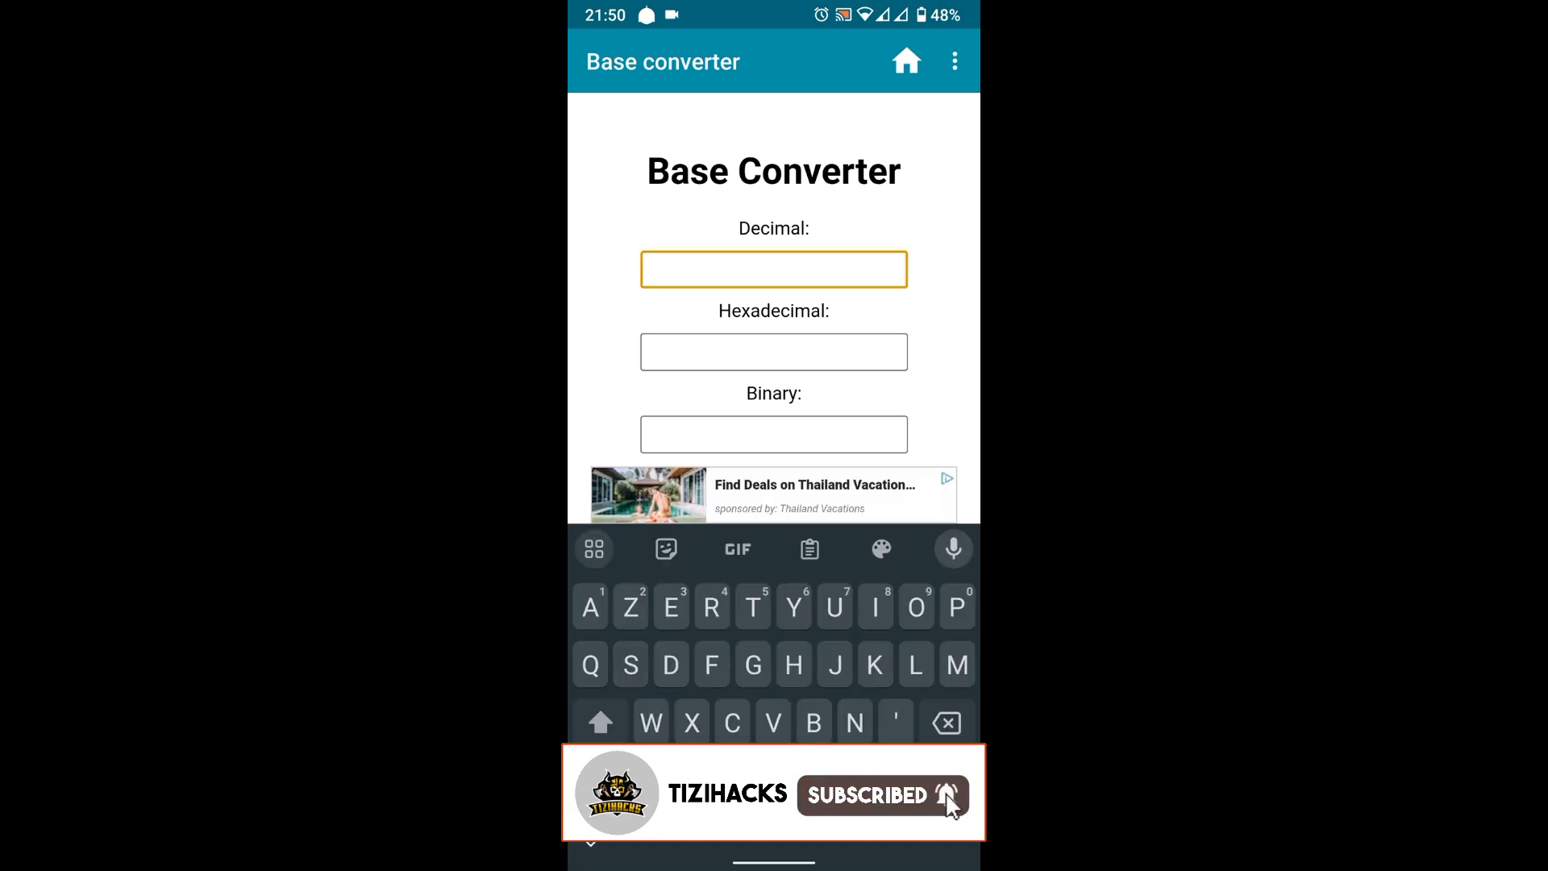
type("999999")
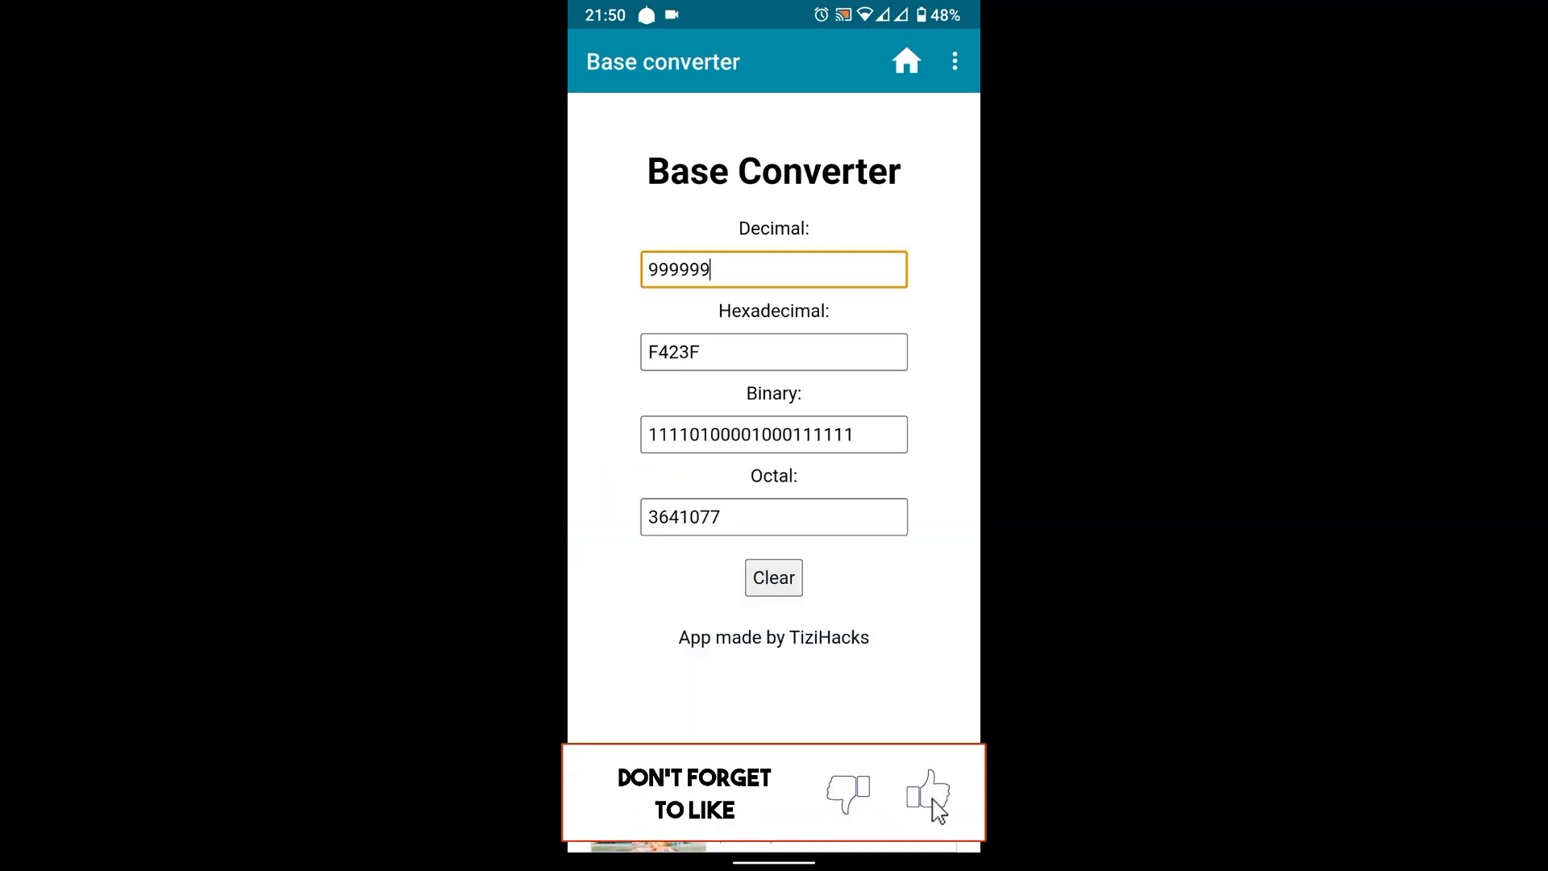
left_click(772, 578)
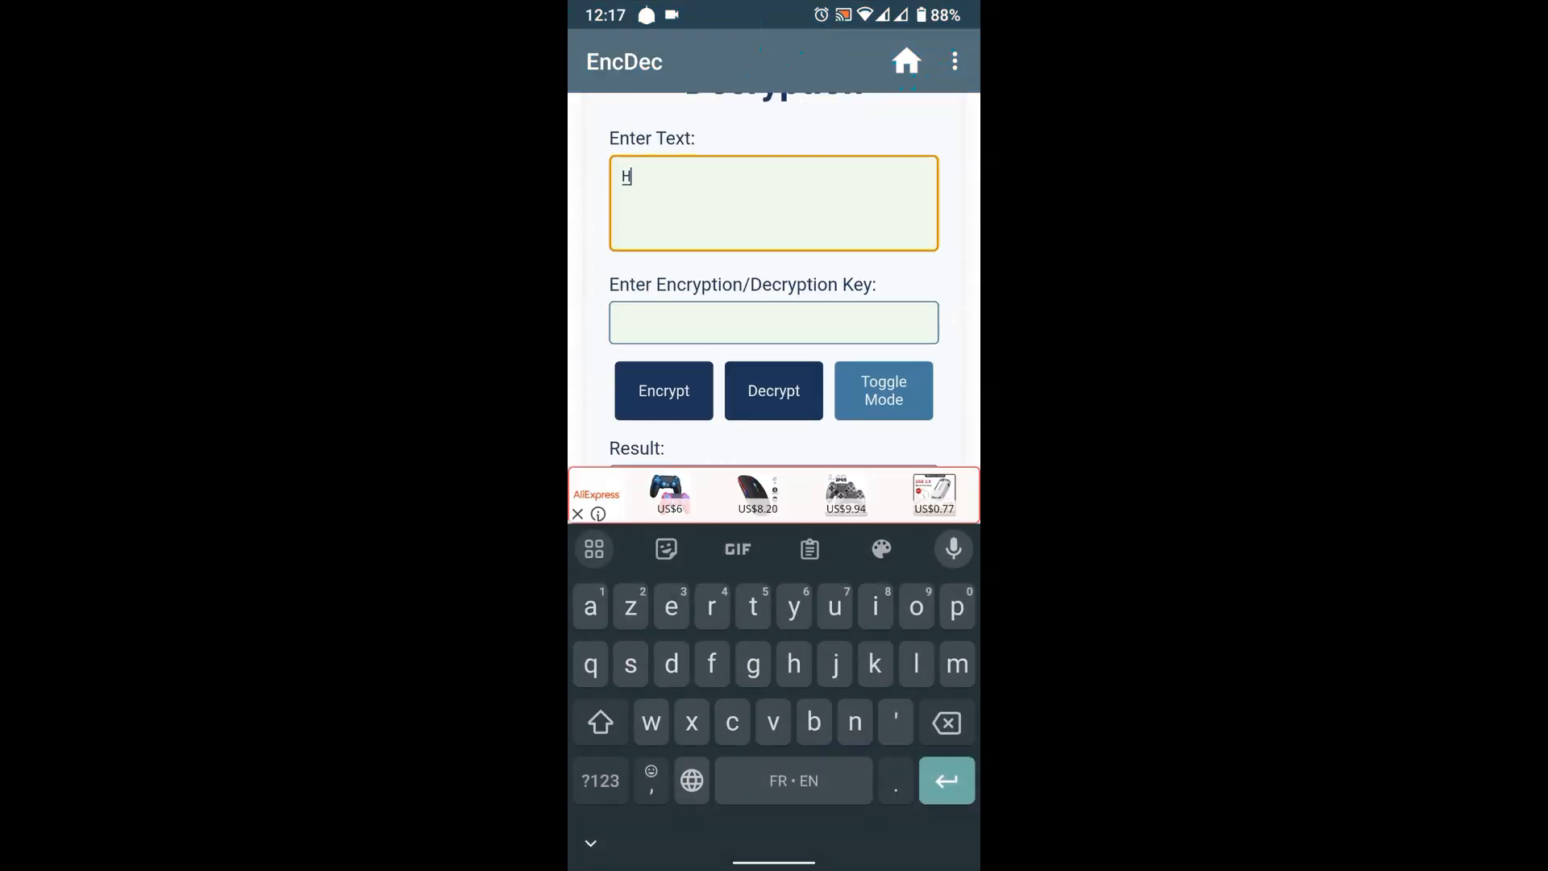
Encrypt 'Hello there' with key 3100 in EncDec, giving 'NKRRU ZNKXK', and switch to dark mode.
type("ello there")
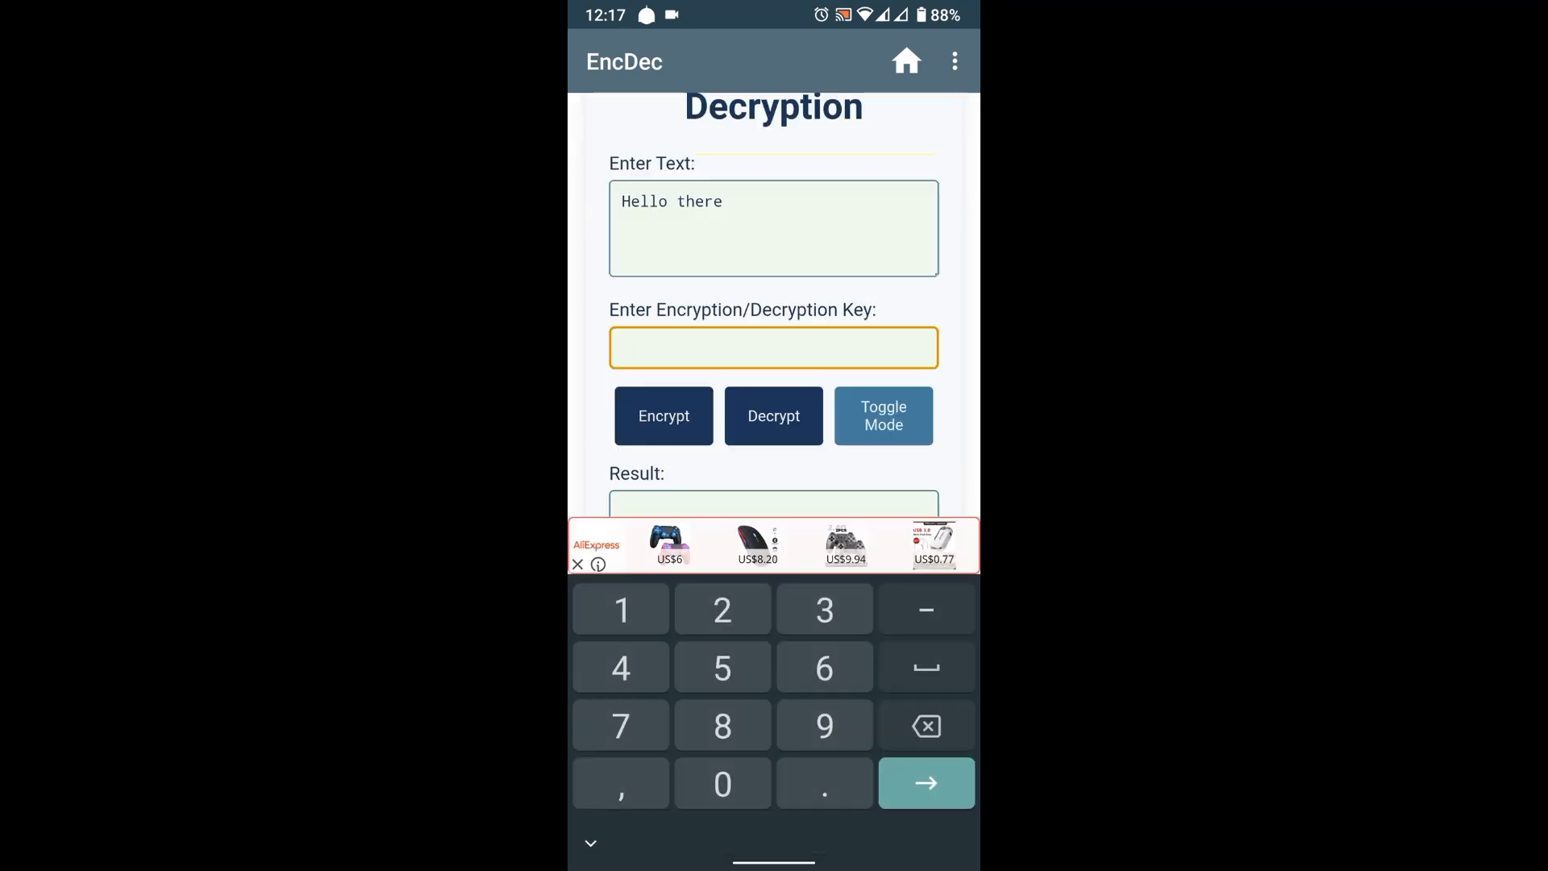
type("3100")
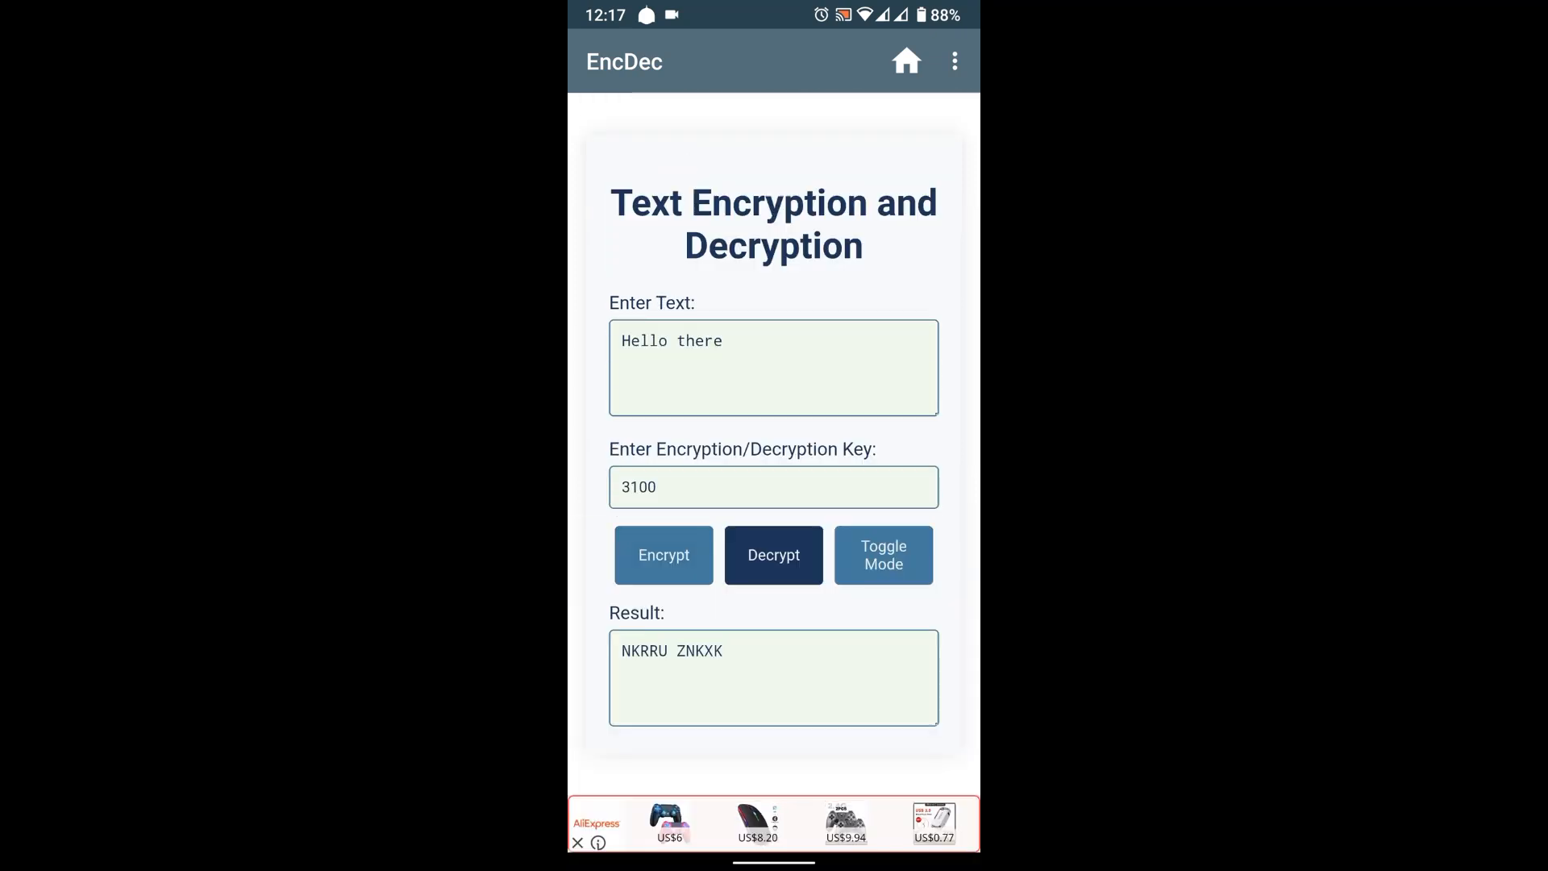
left_click(882, 553)
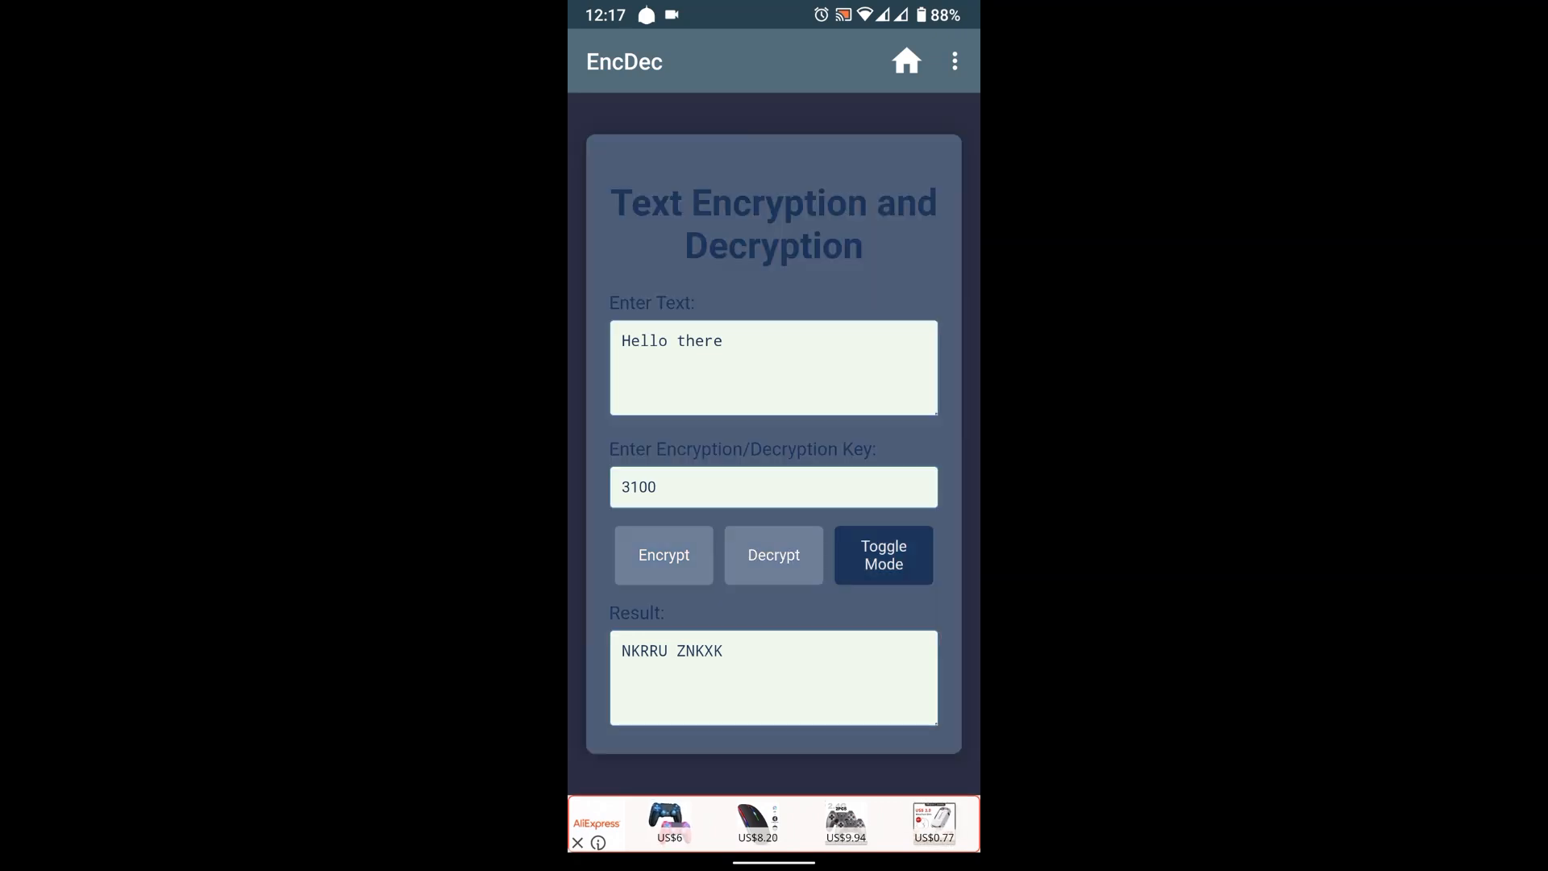